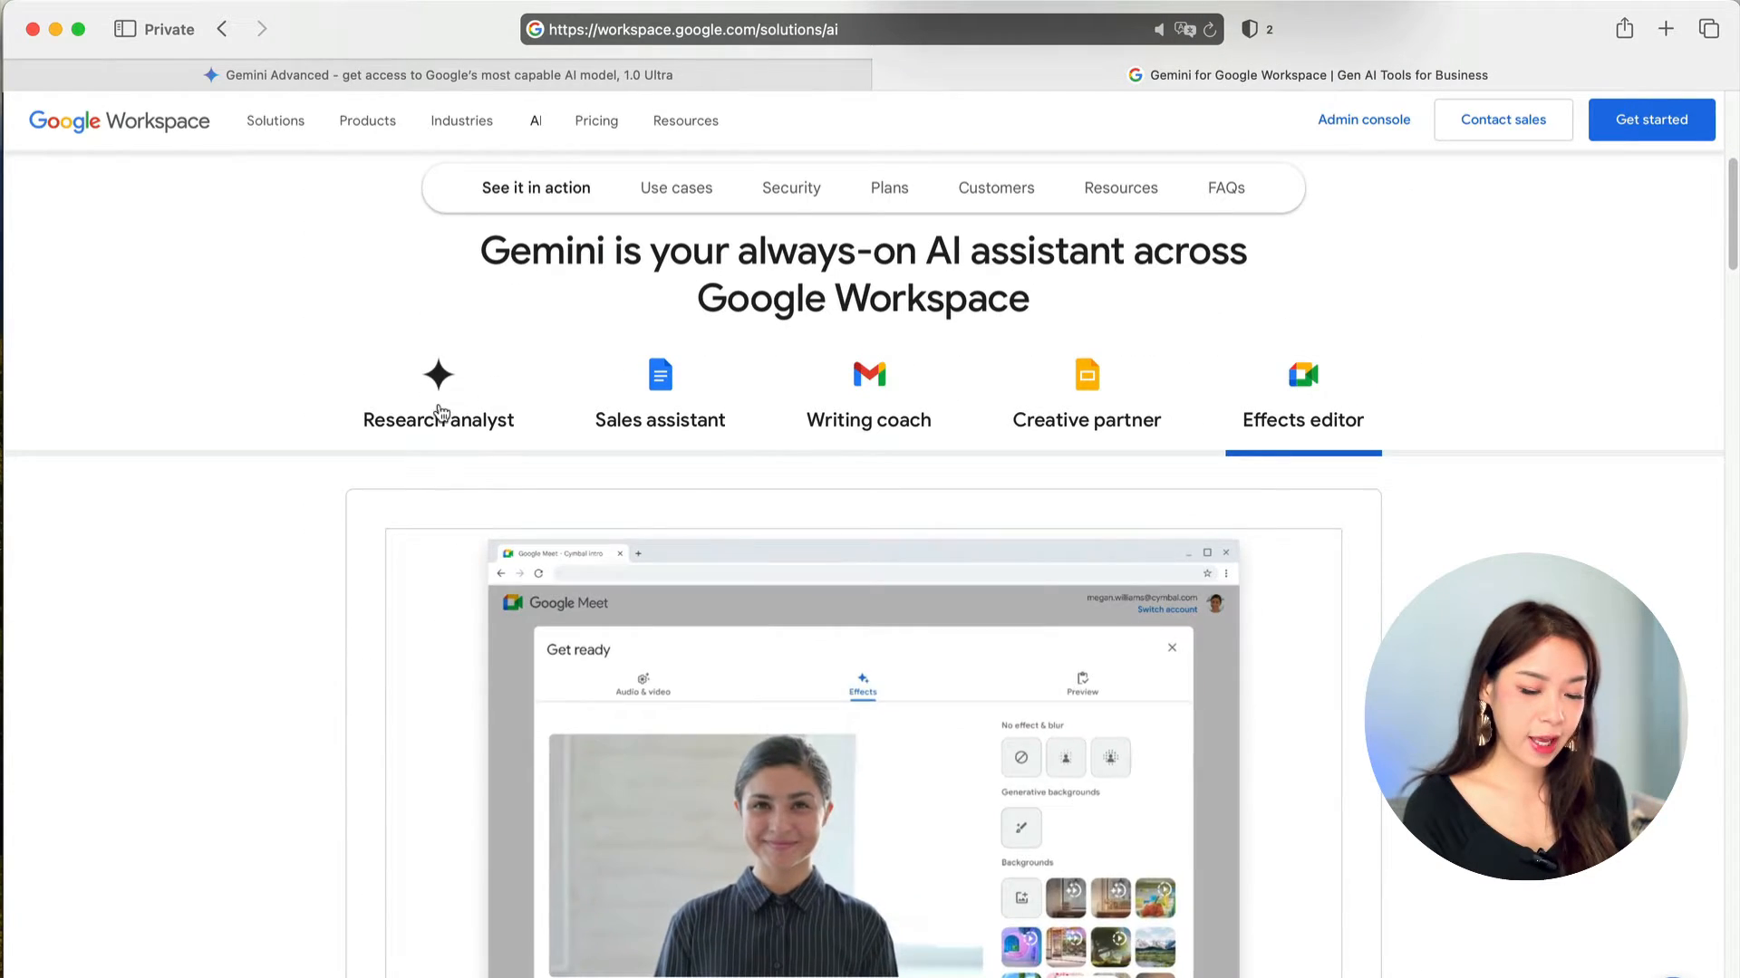
Step: Browse the Sales assistant, Creative partner and Effects editor demos, then jump to Gemini plan pricing
click(659, 388)
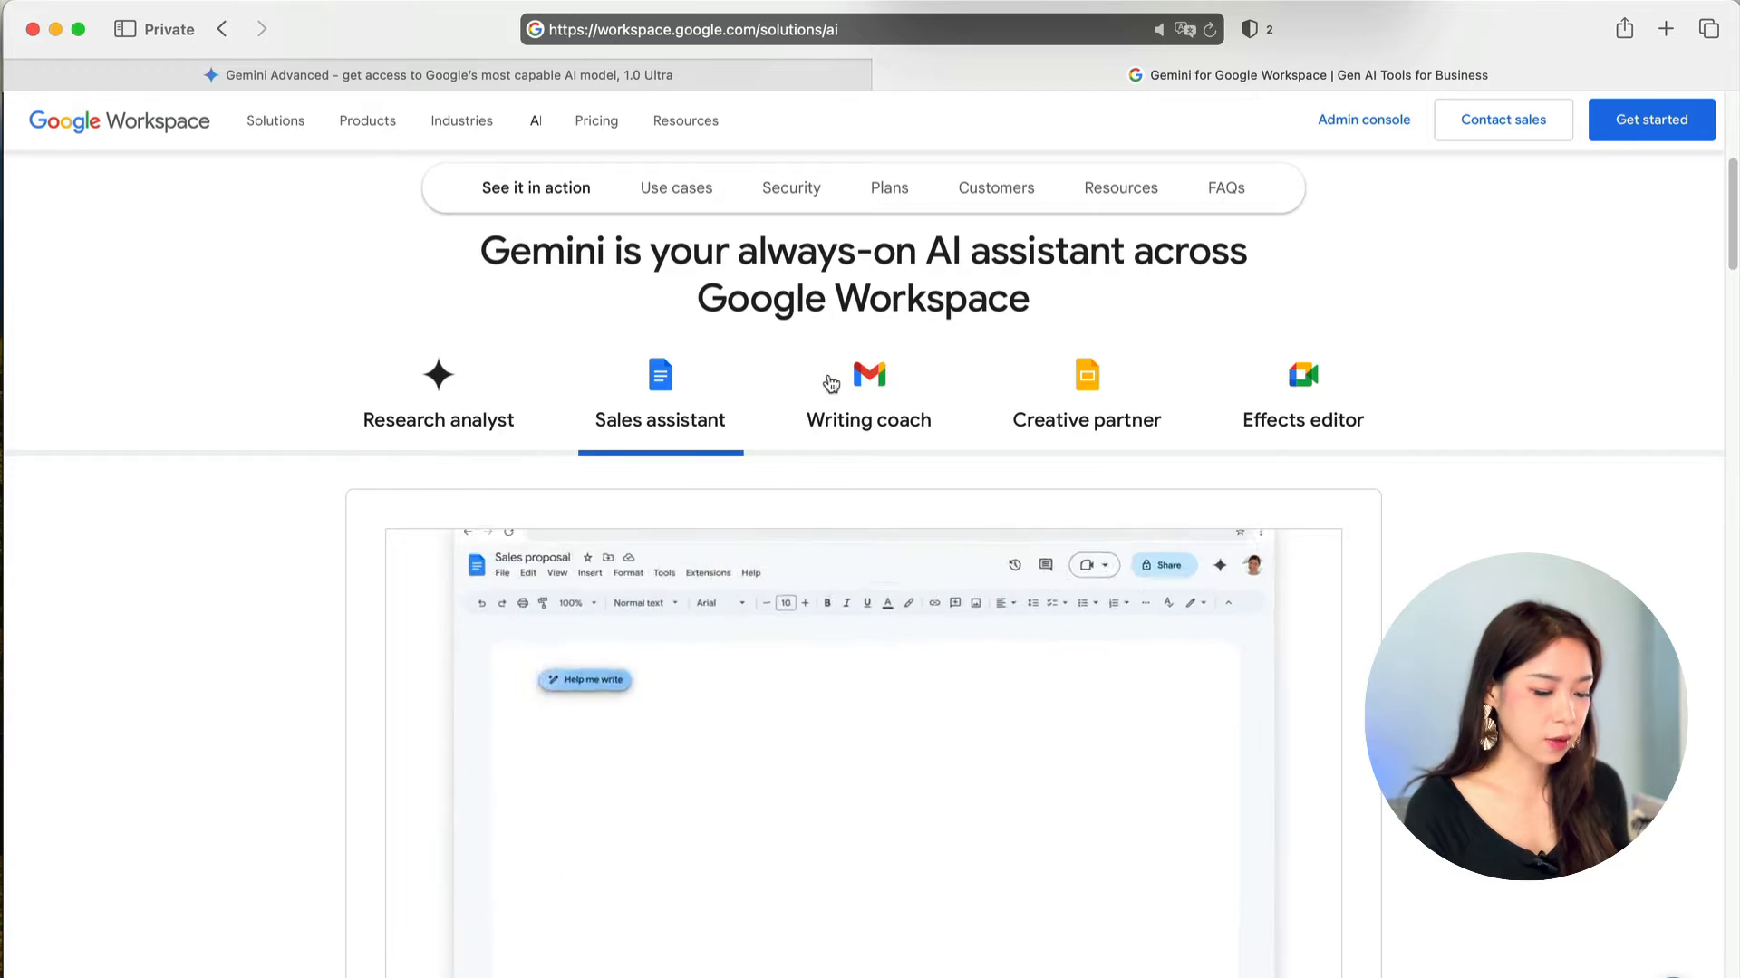
click(1086, 388)
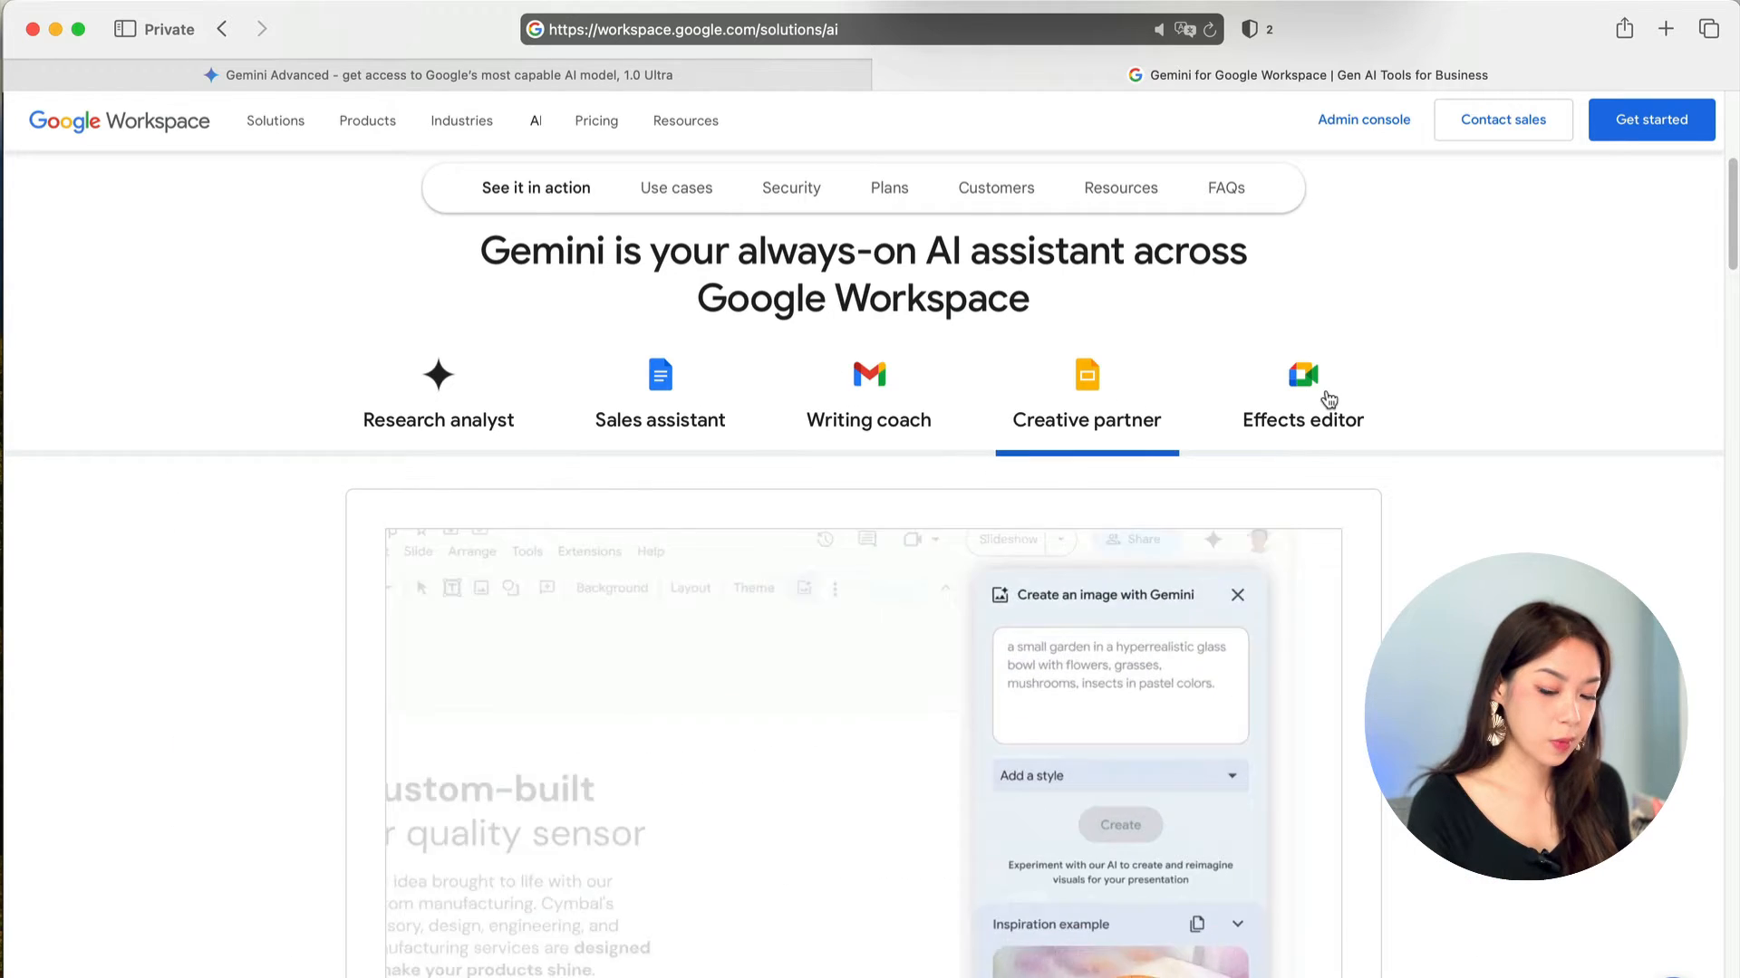
click(1303, 393)
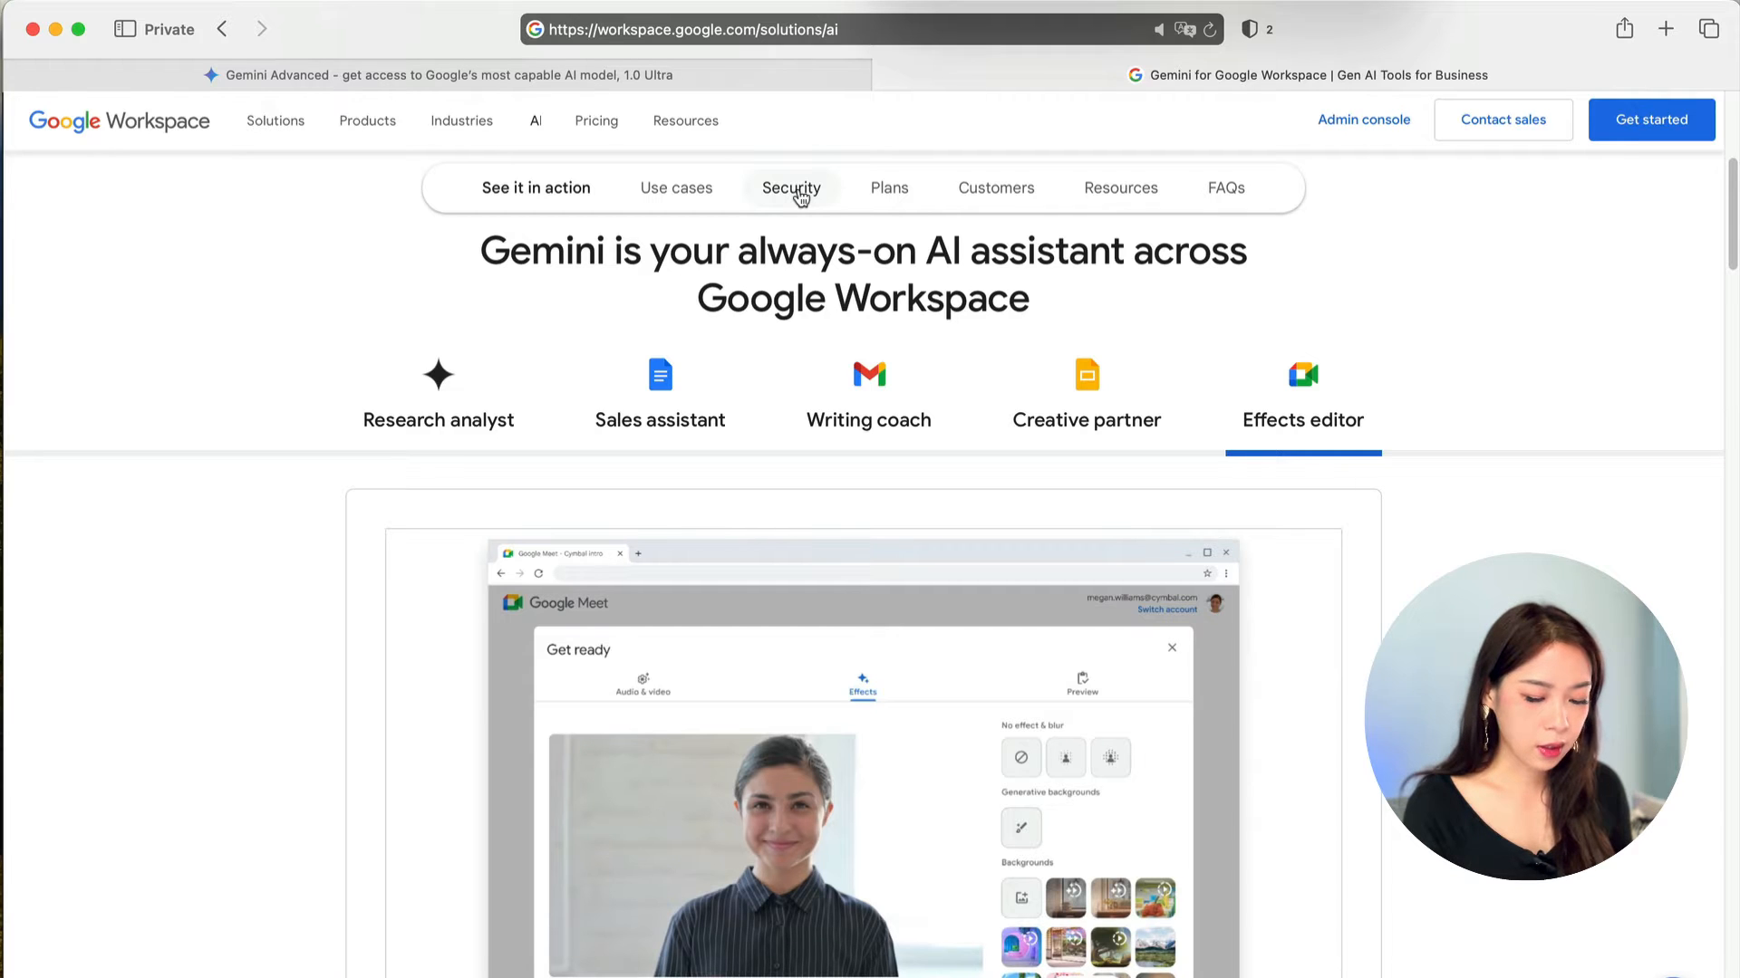
scroll(down, 3)
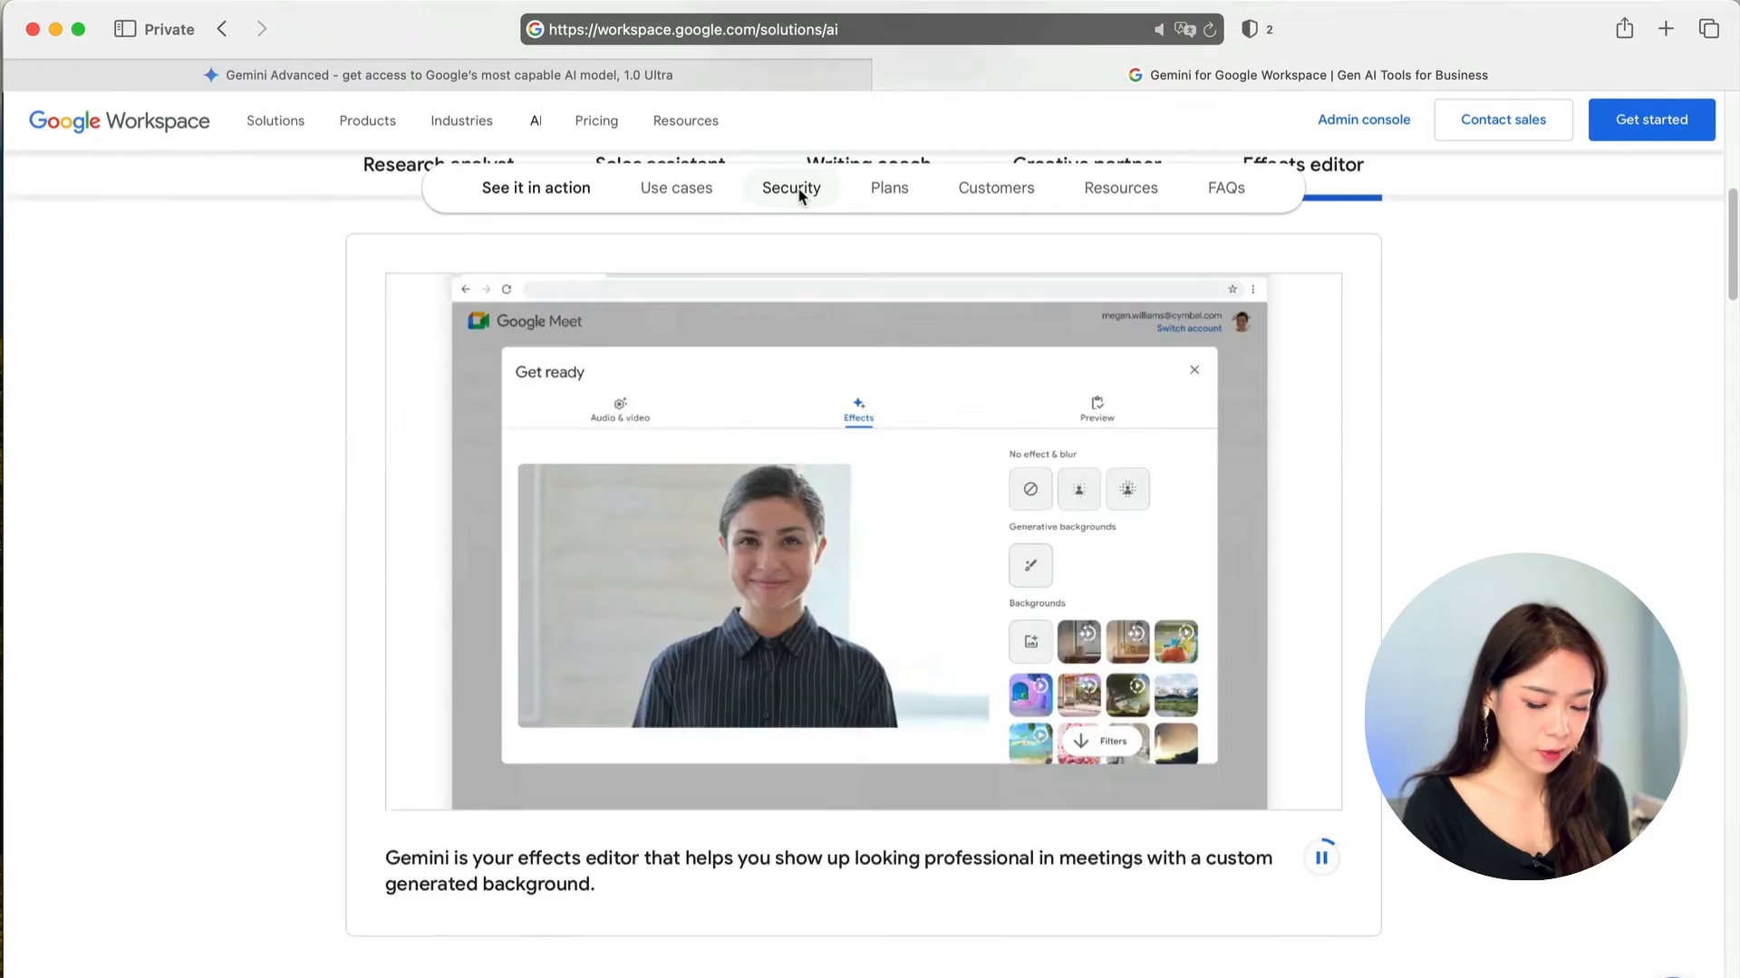
click(790, 187)
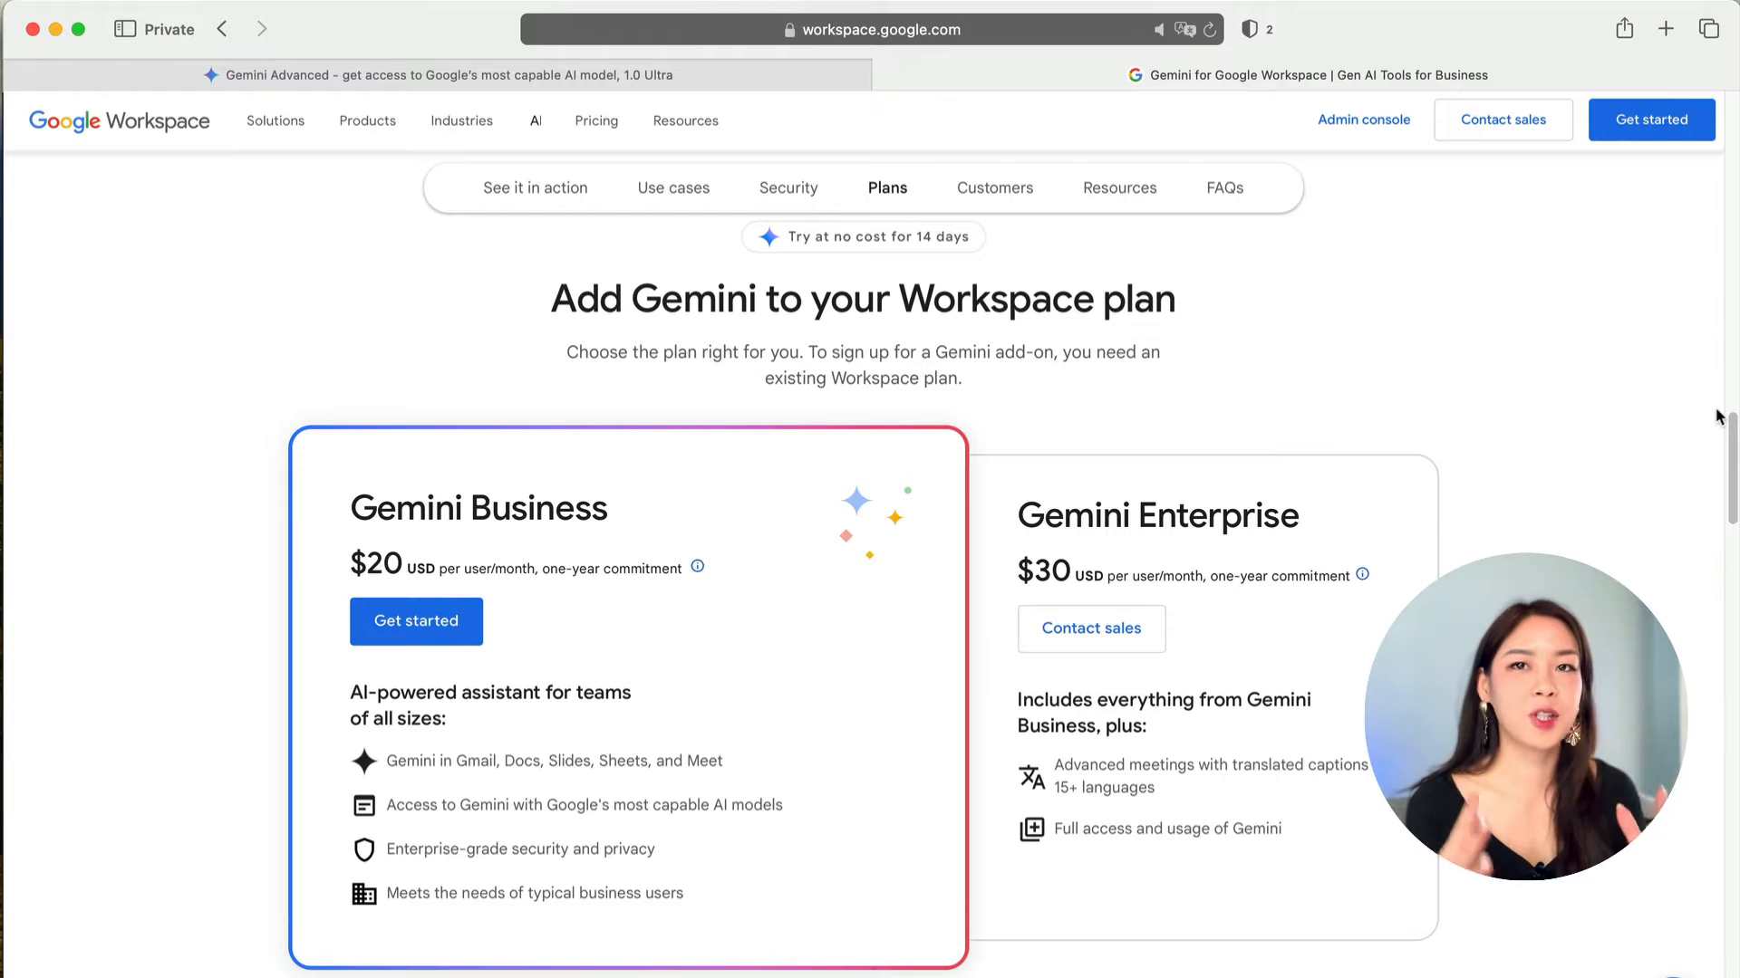
Step: In the Admin console's Billing > Get more services, show the Gemini for Google Workspace offerings
click(1363, 120)
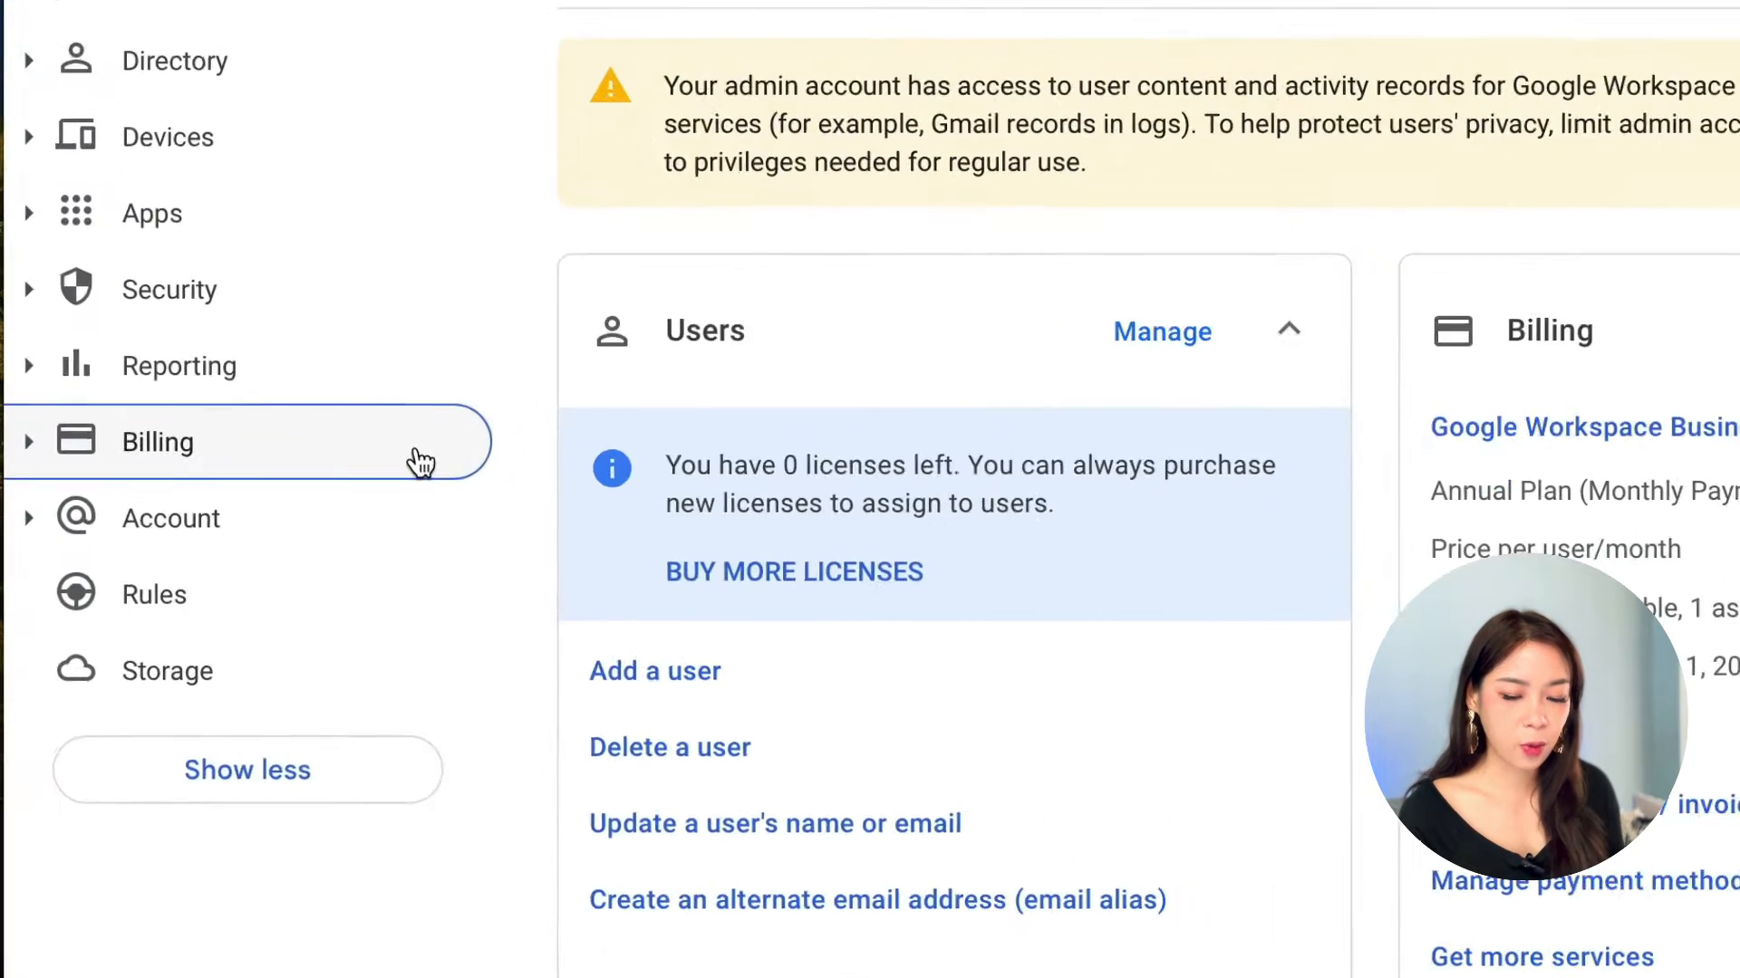
click(156, 442)
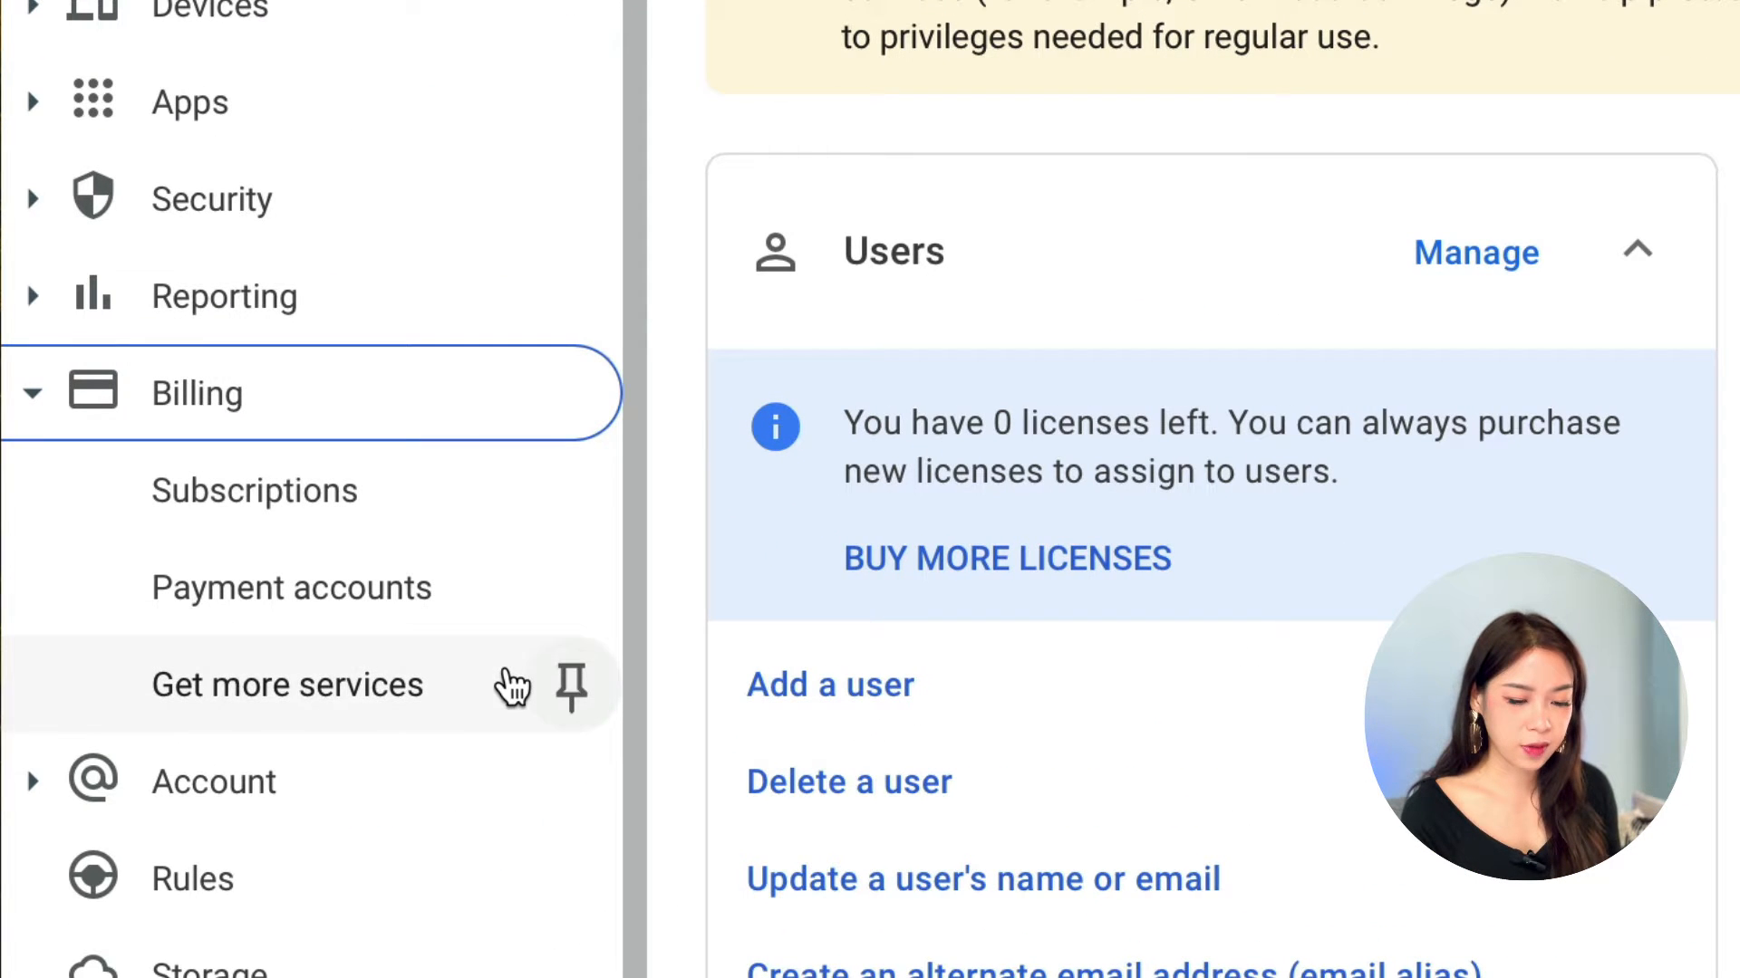
click(286, 685)
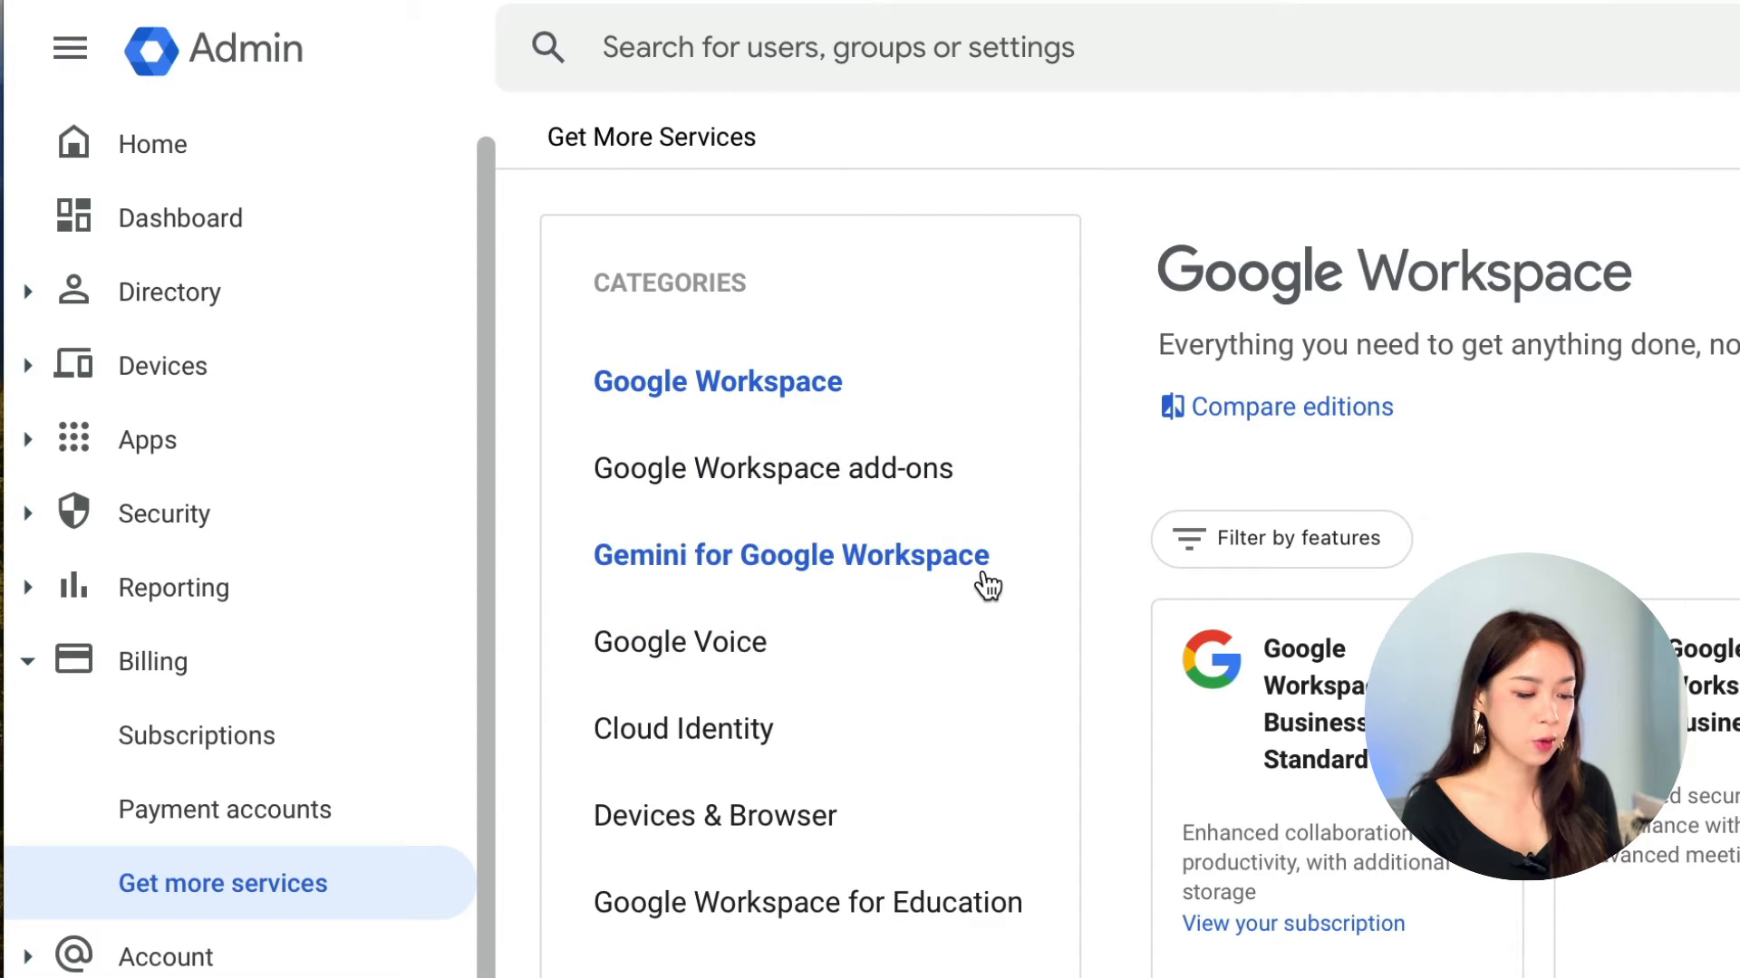
click(790, 556)
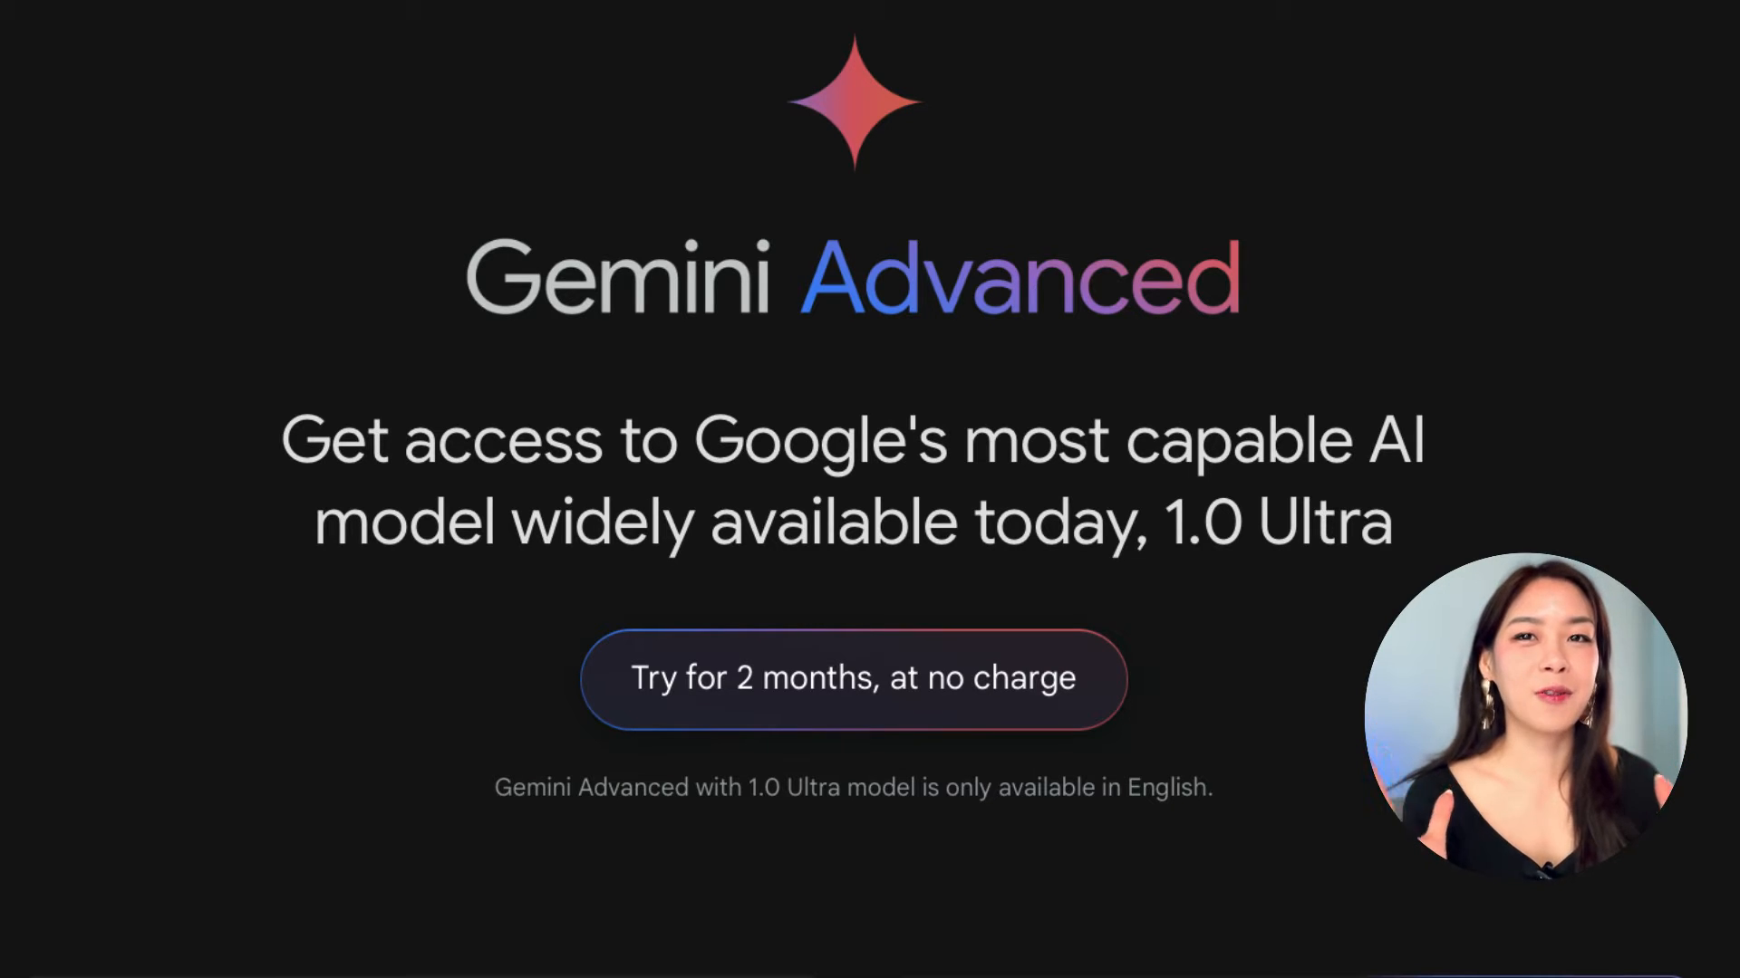
Step: Start the free two-month Gemini Advanced trial and land on the Gemini chat home
click(850, 678)
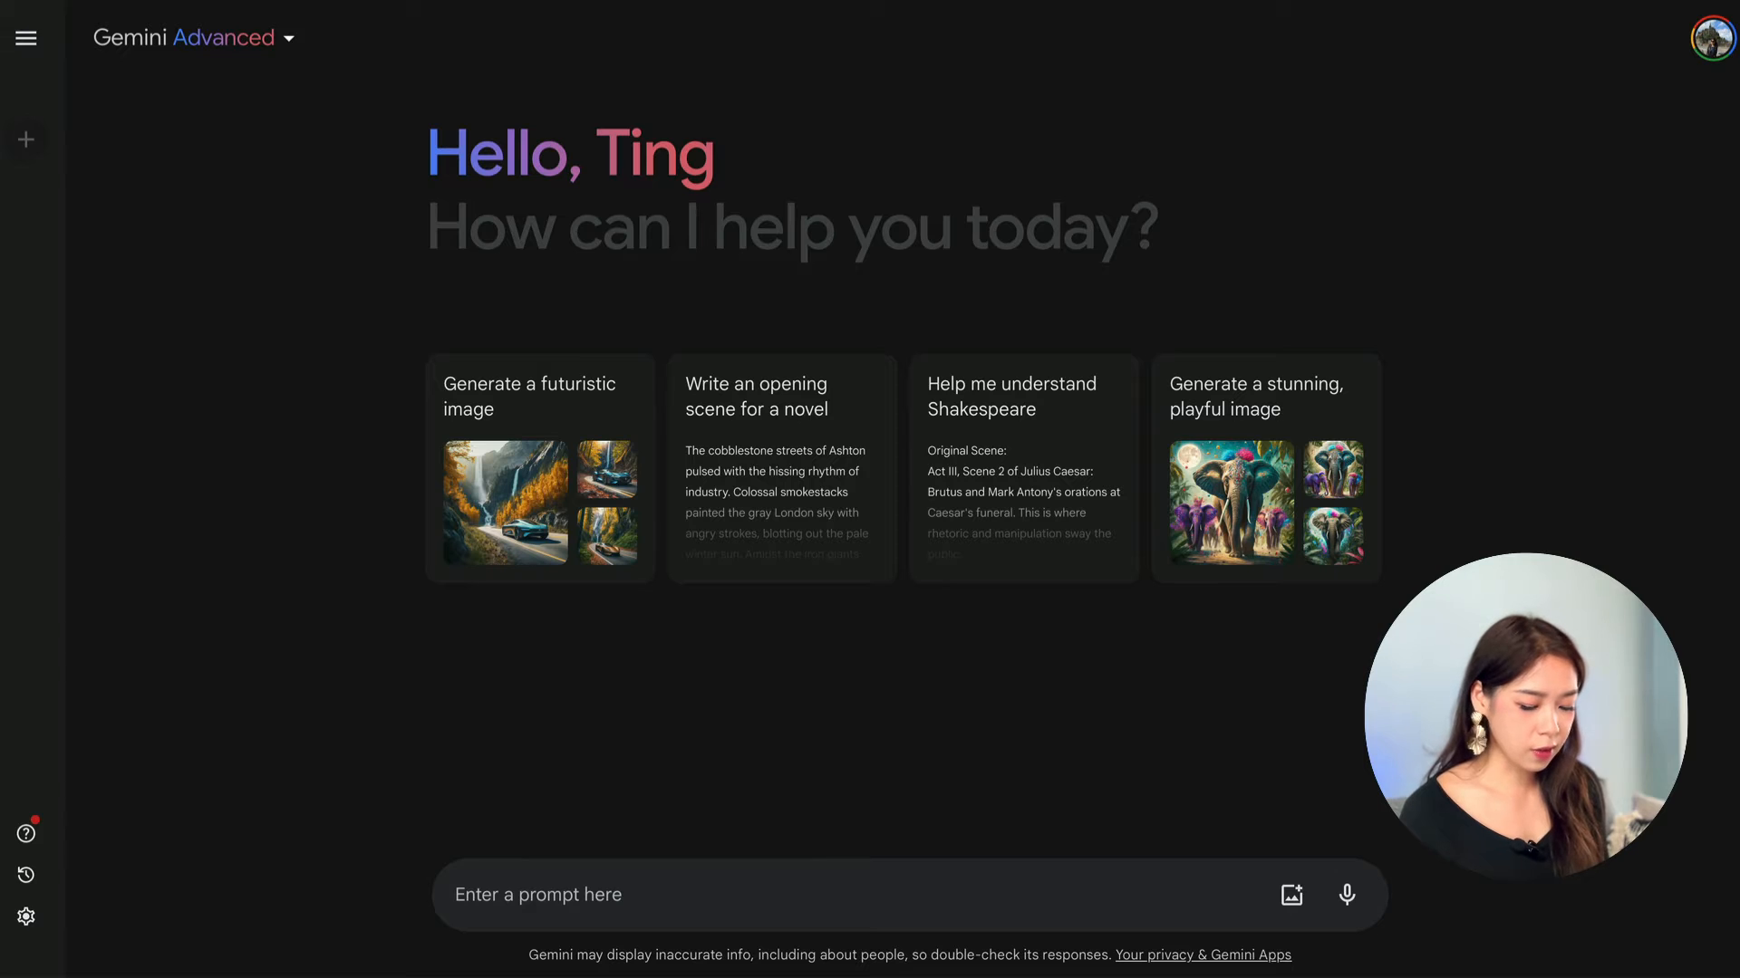
click(501, 910)
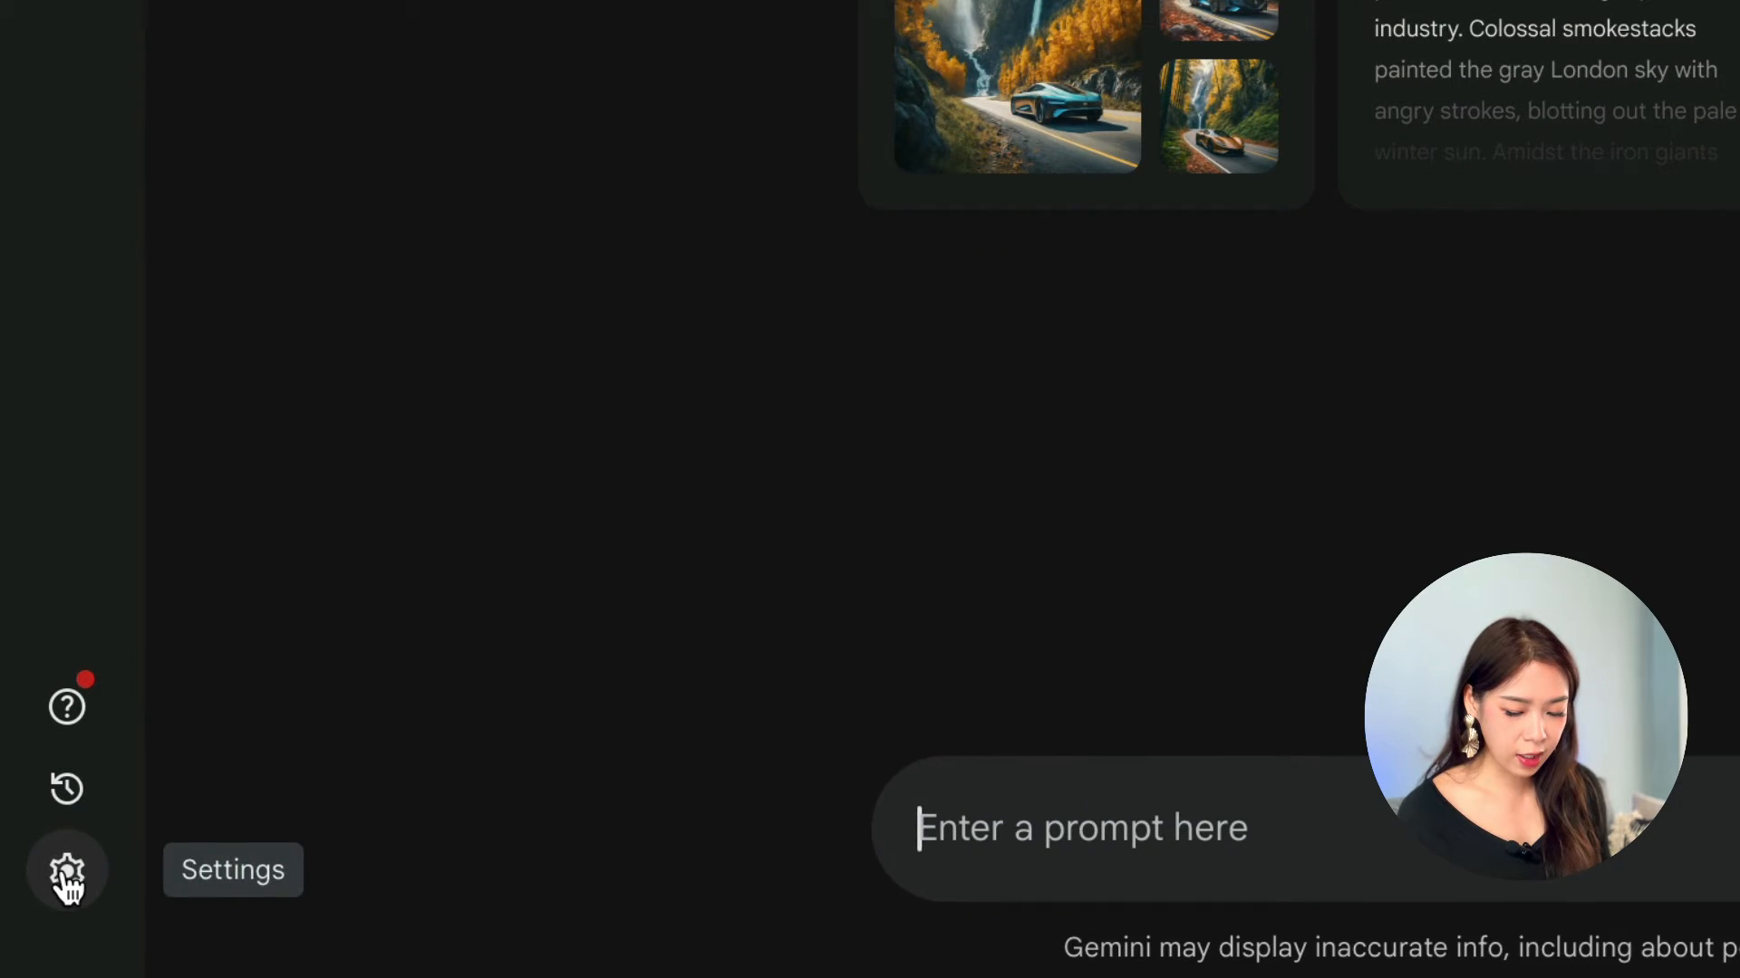
Step: Show the Extensions settings with Google Workspace, YouTube, Flights, Hotels and Maps enabled
click(65, 870)
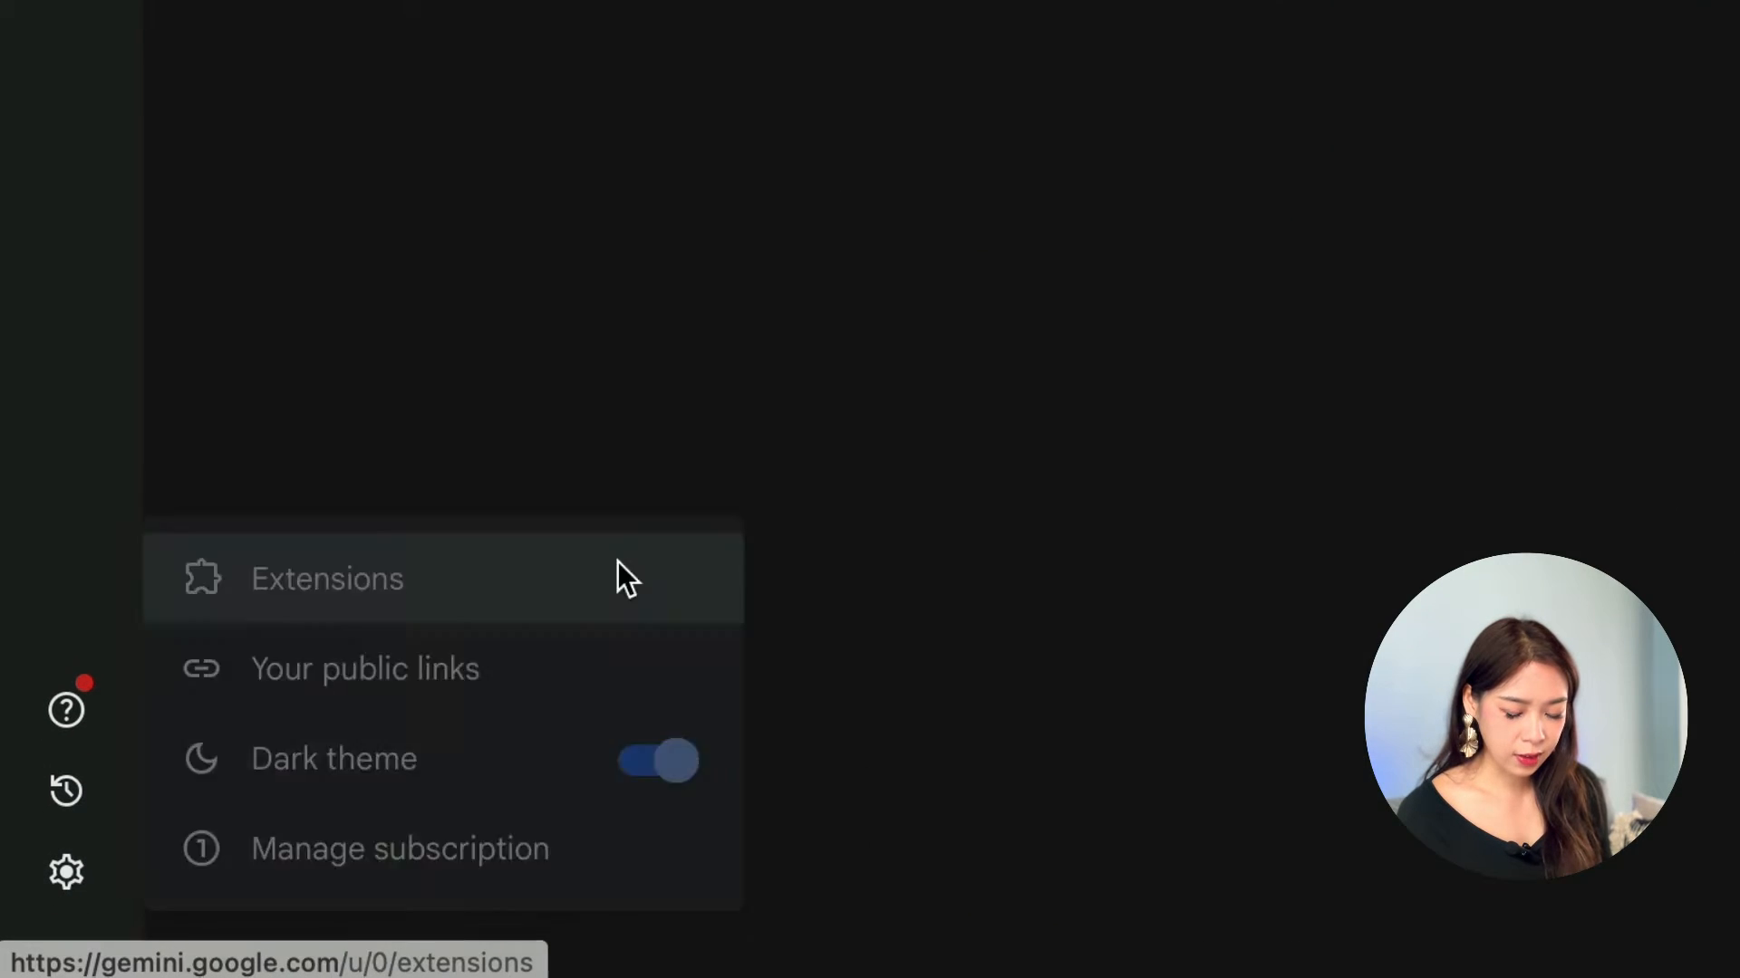
click(326, 580)
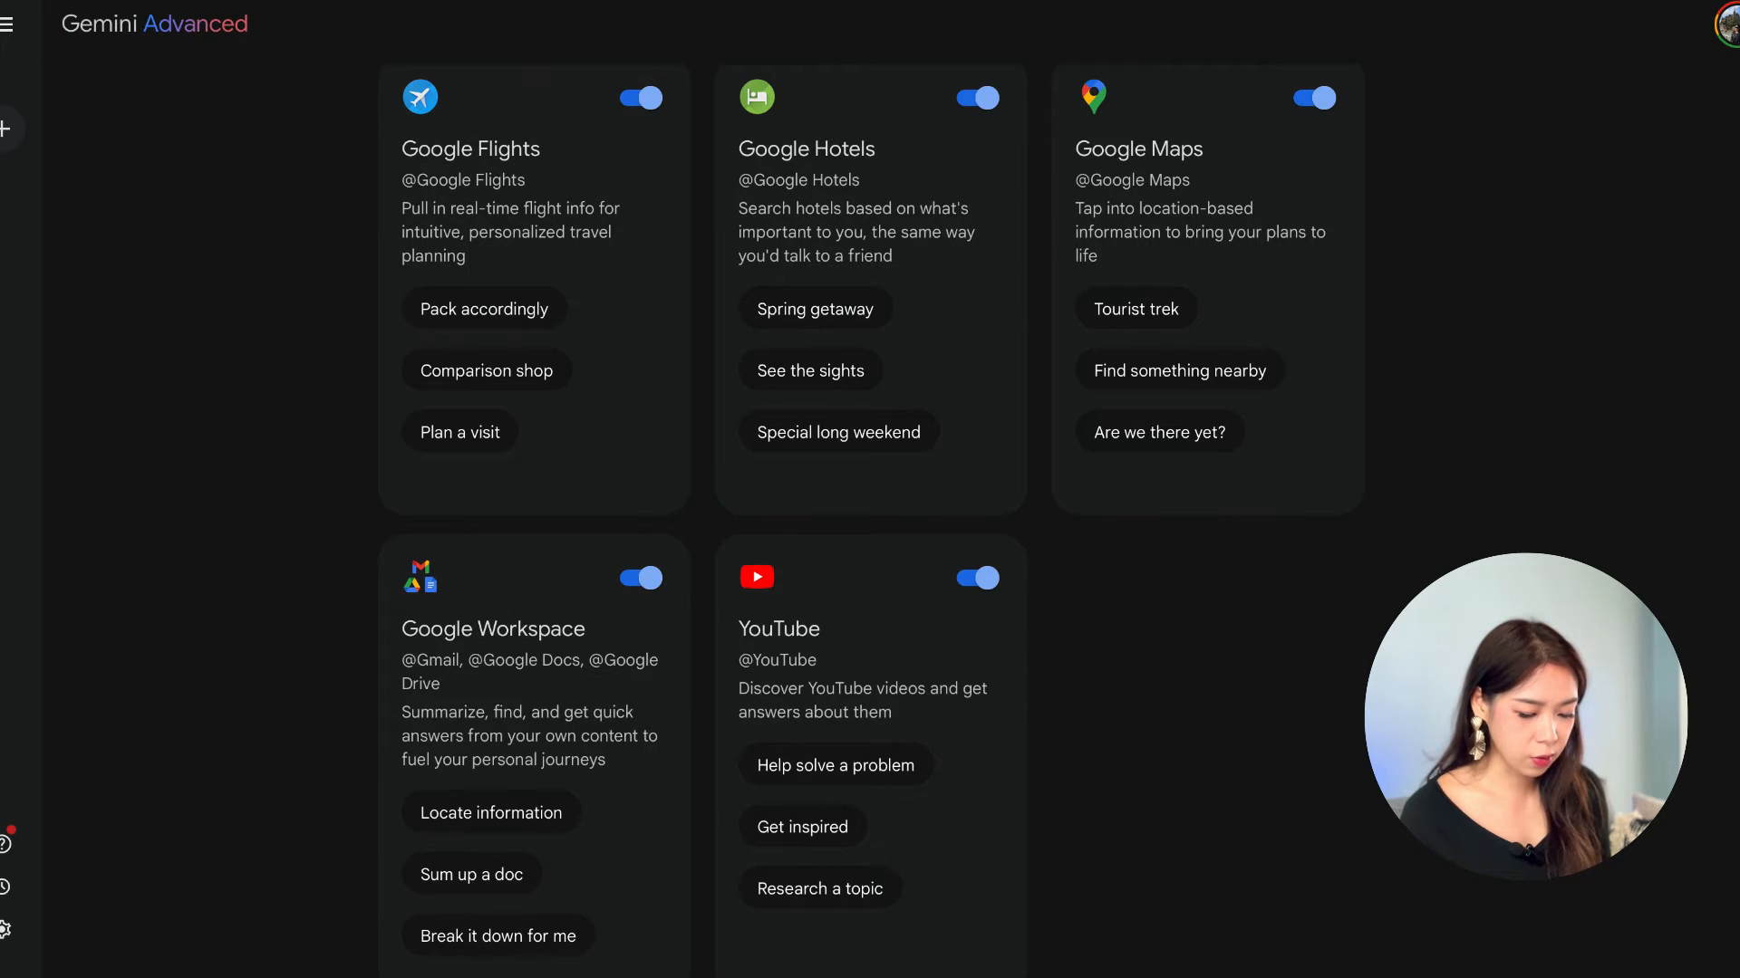
click(641, 578)
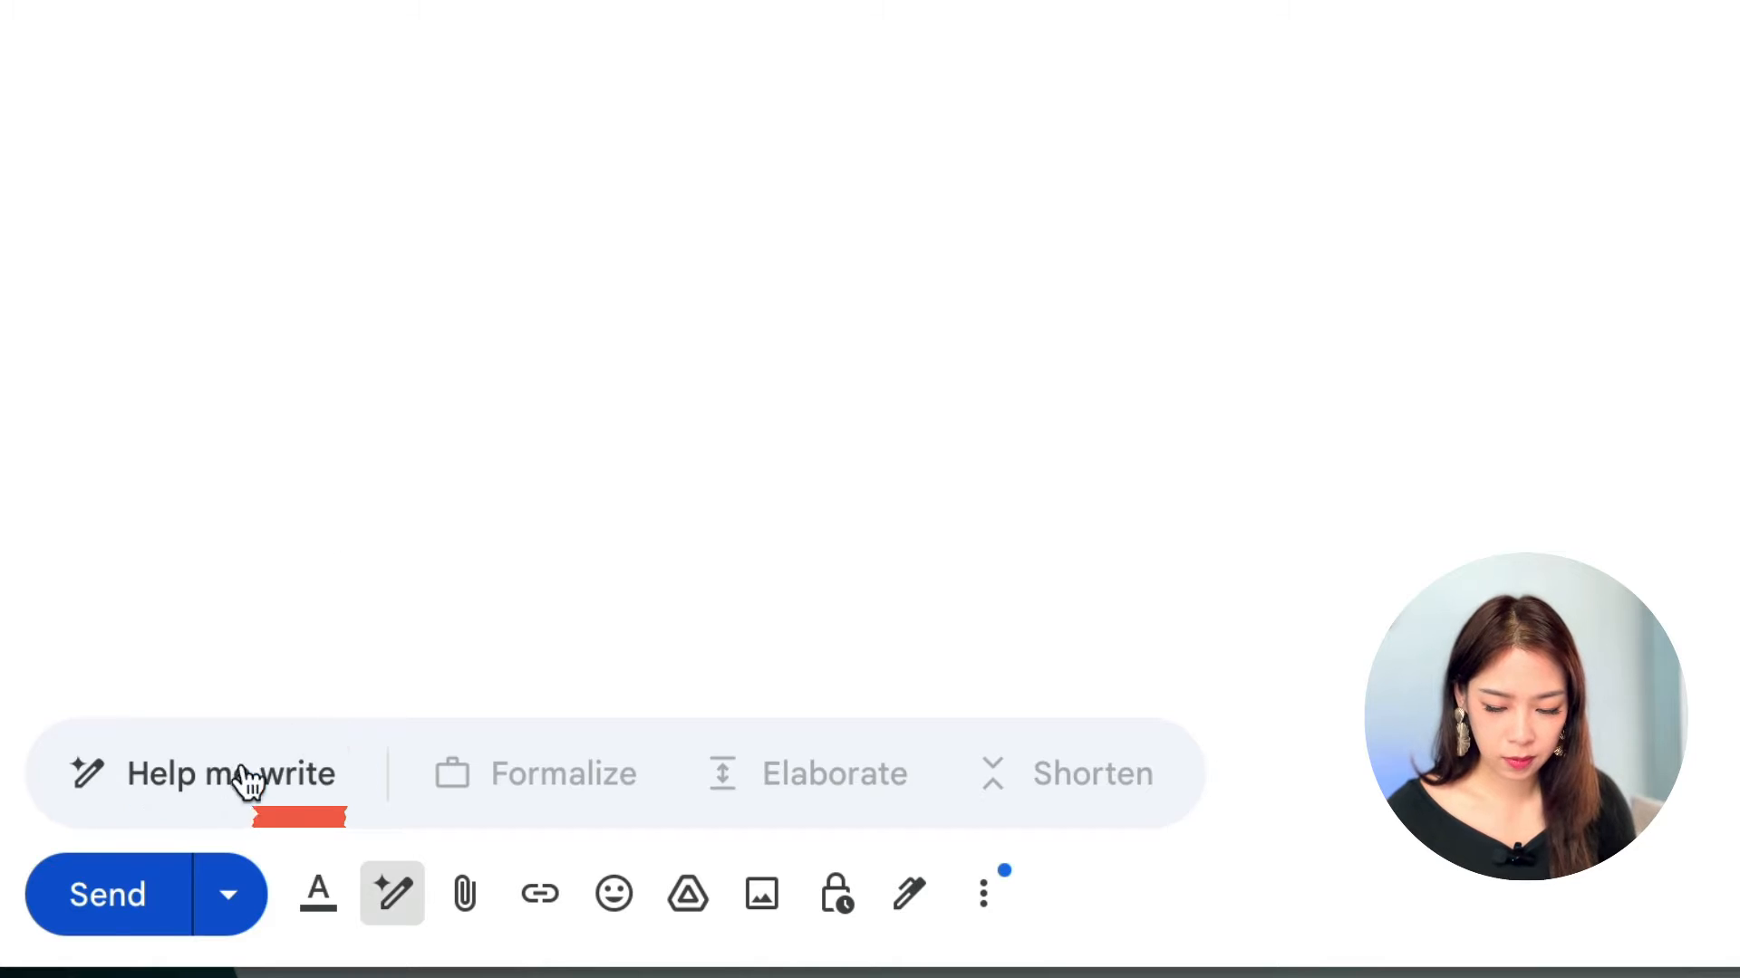
Step: Generate a sponsorship pitch for an AI technology YouTube channel with Help me write and insert it
click(232, 776)
text(An email template to pitch for a sponsorship for YouTube channel related to AI technology. Be concise and engaging.)
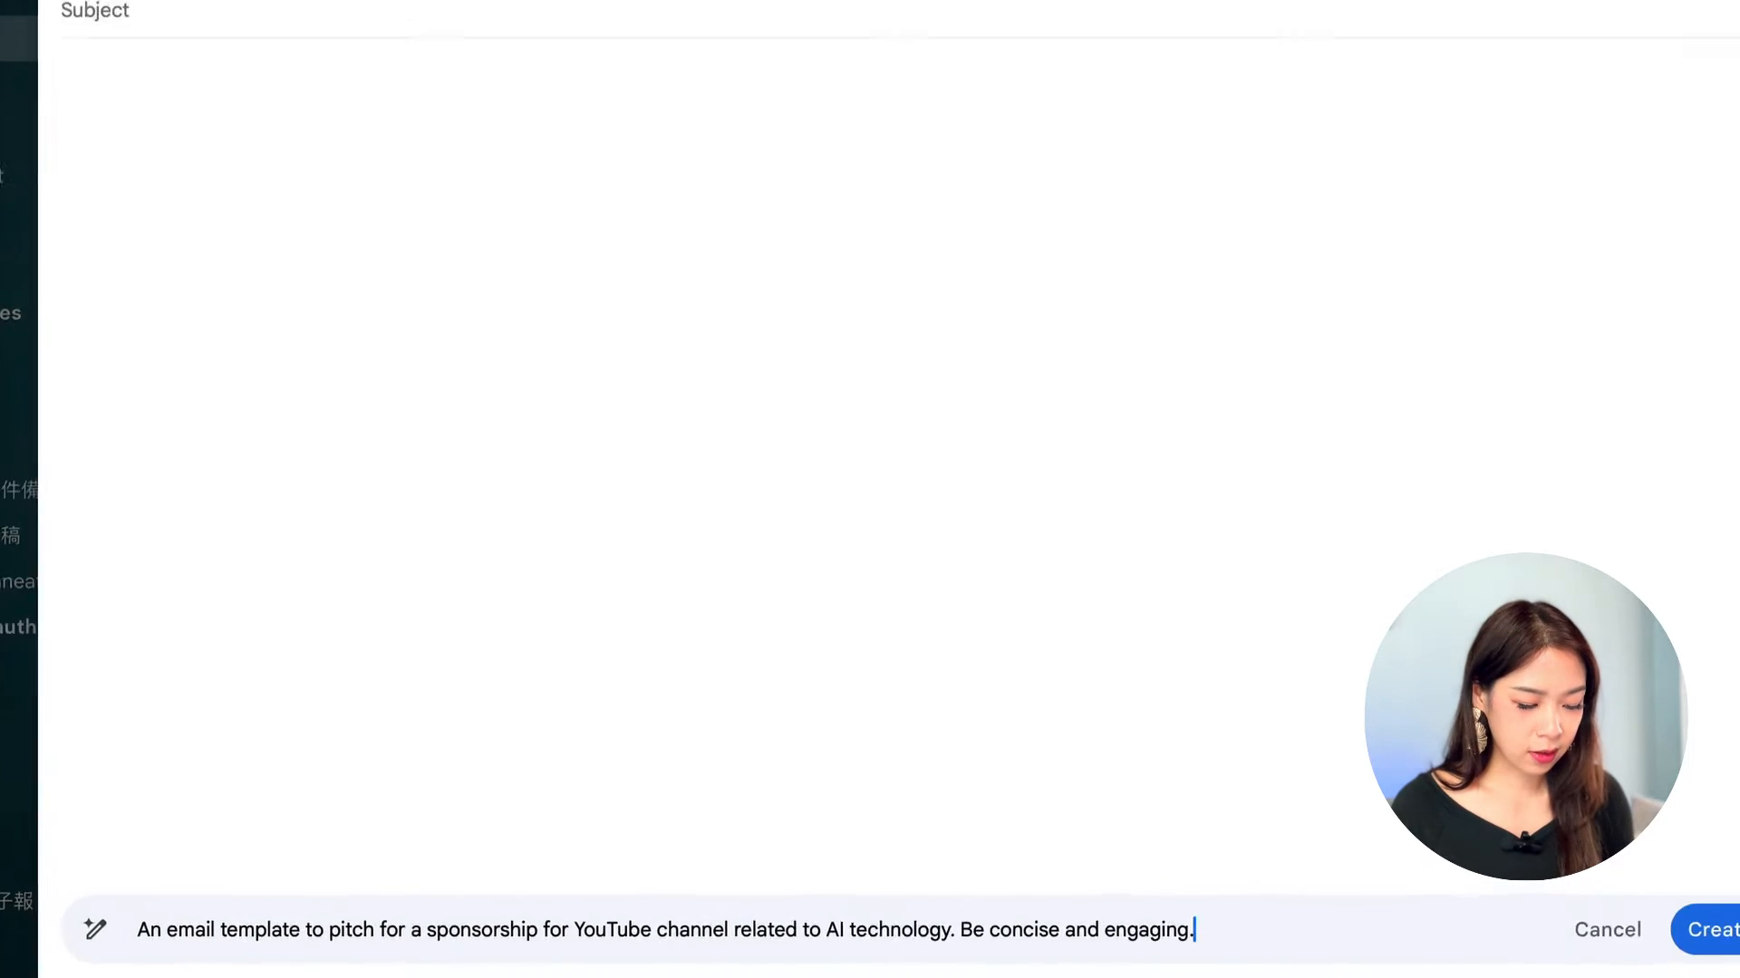
click(1720, 932)
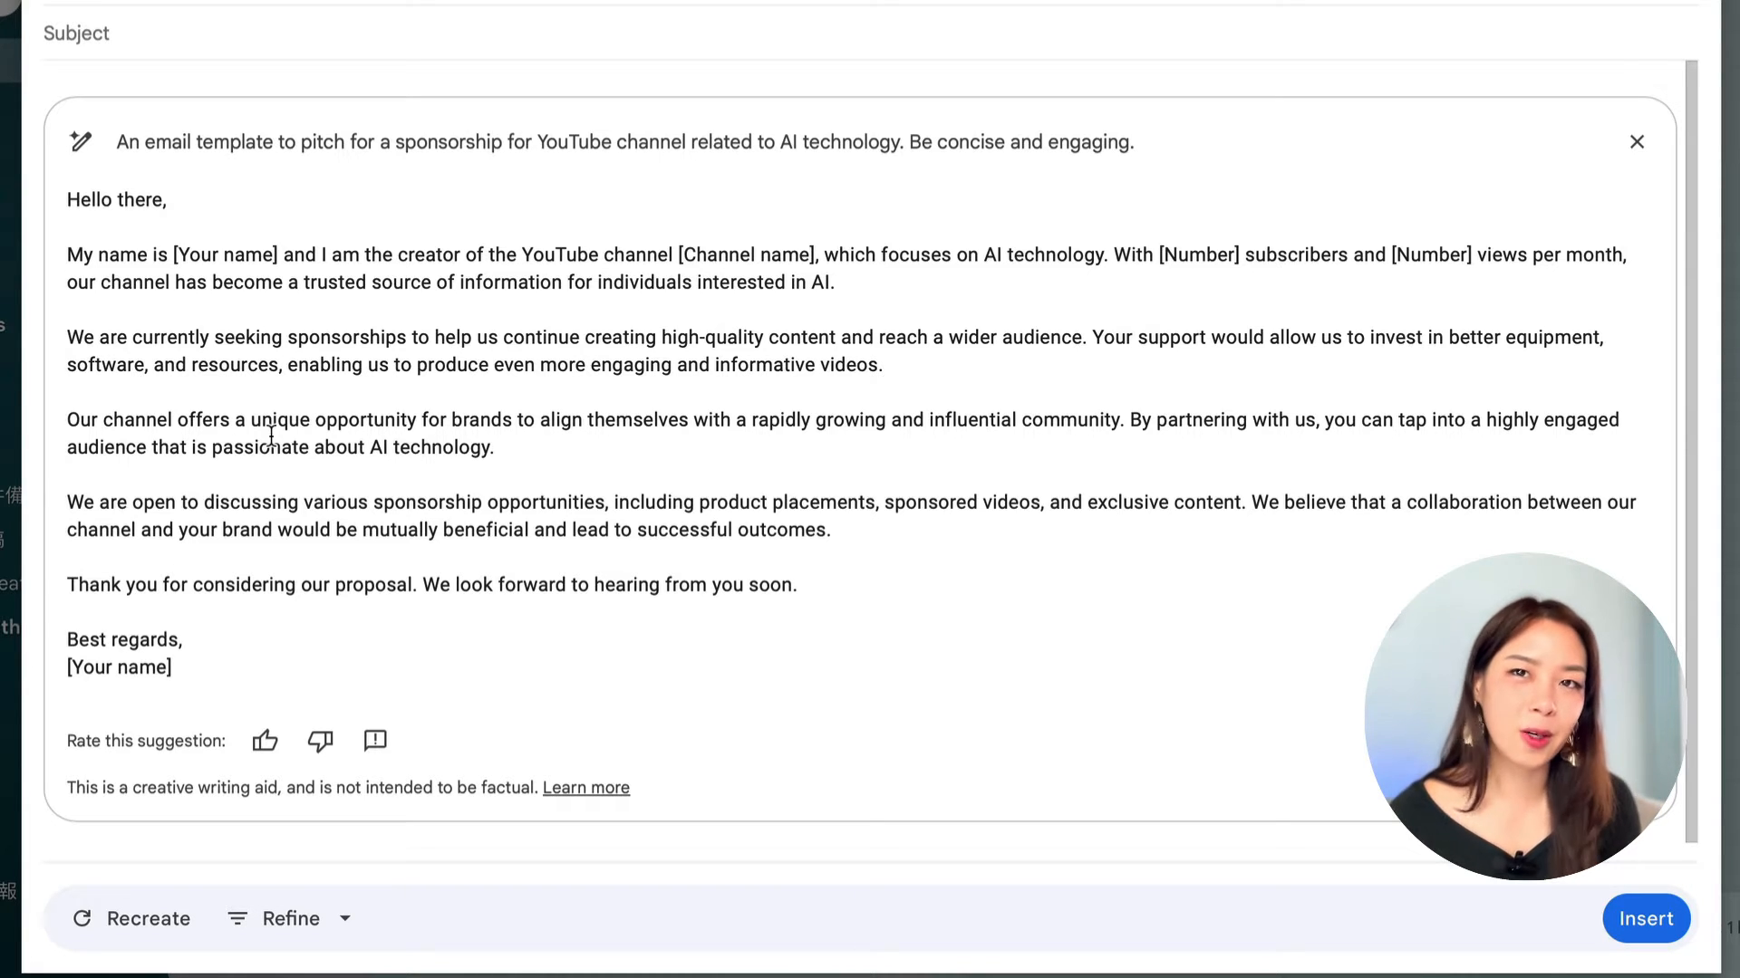
mouse_move(267, 647)
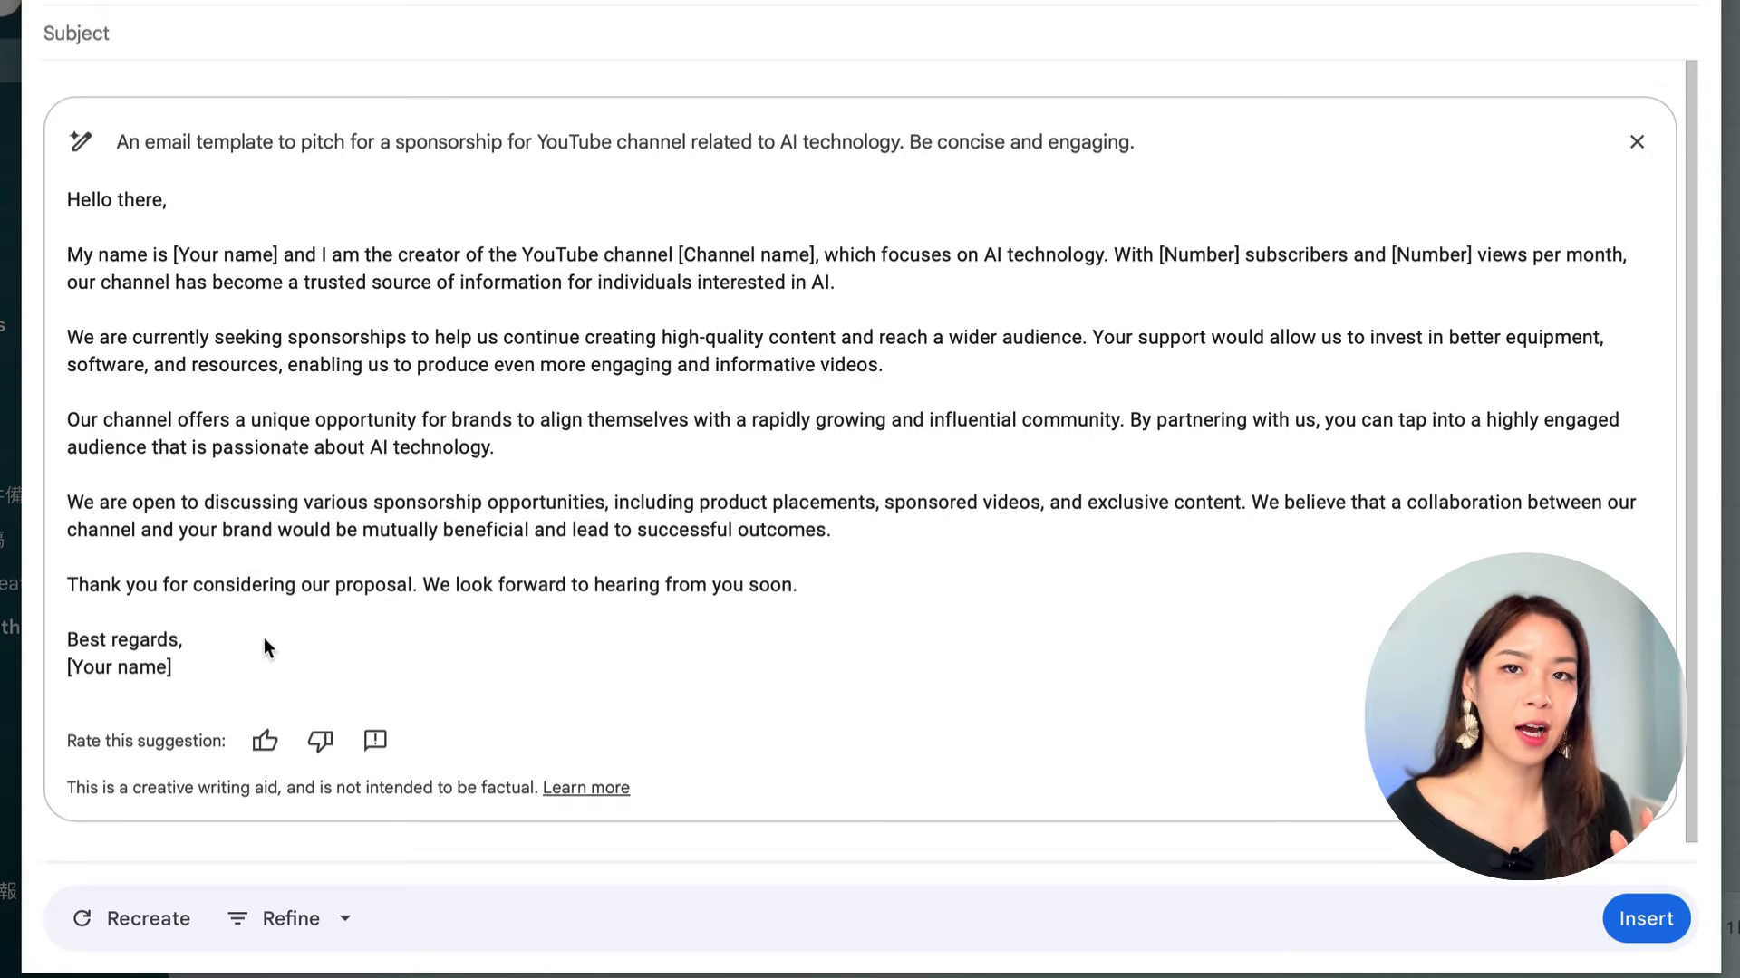
click(1646, 919)
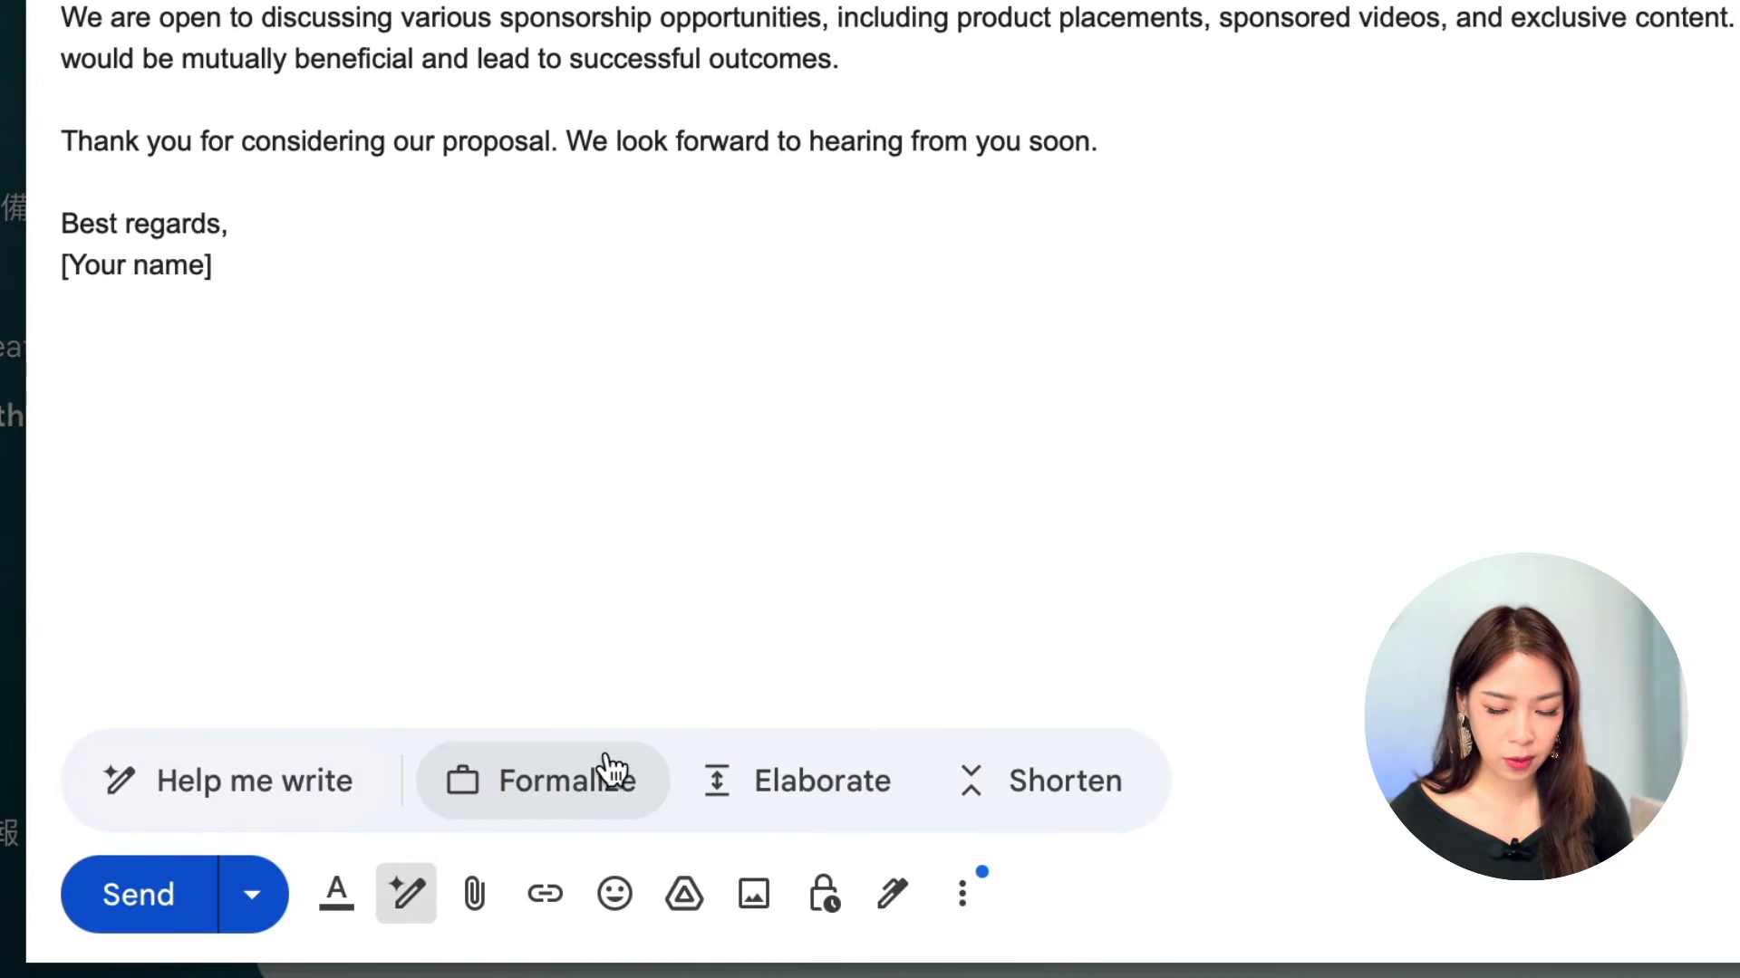
mouse_move(910, 743)
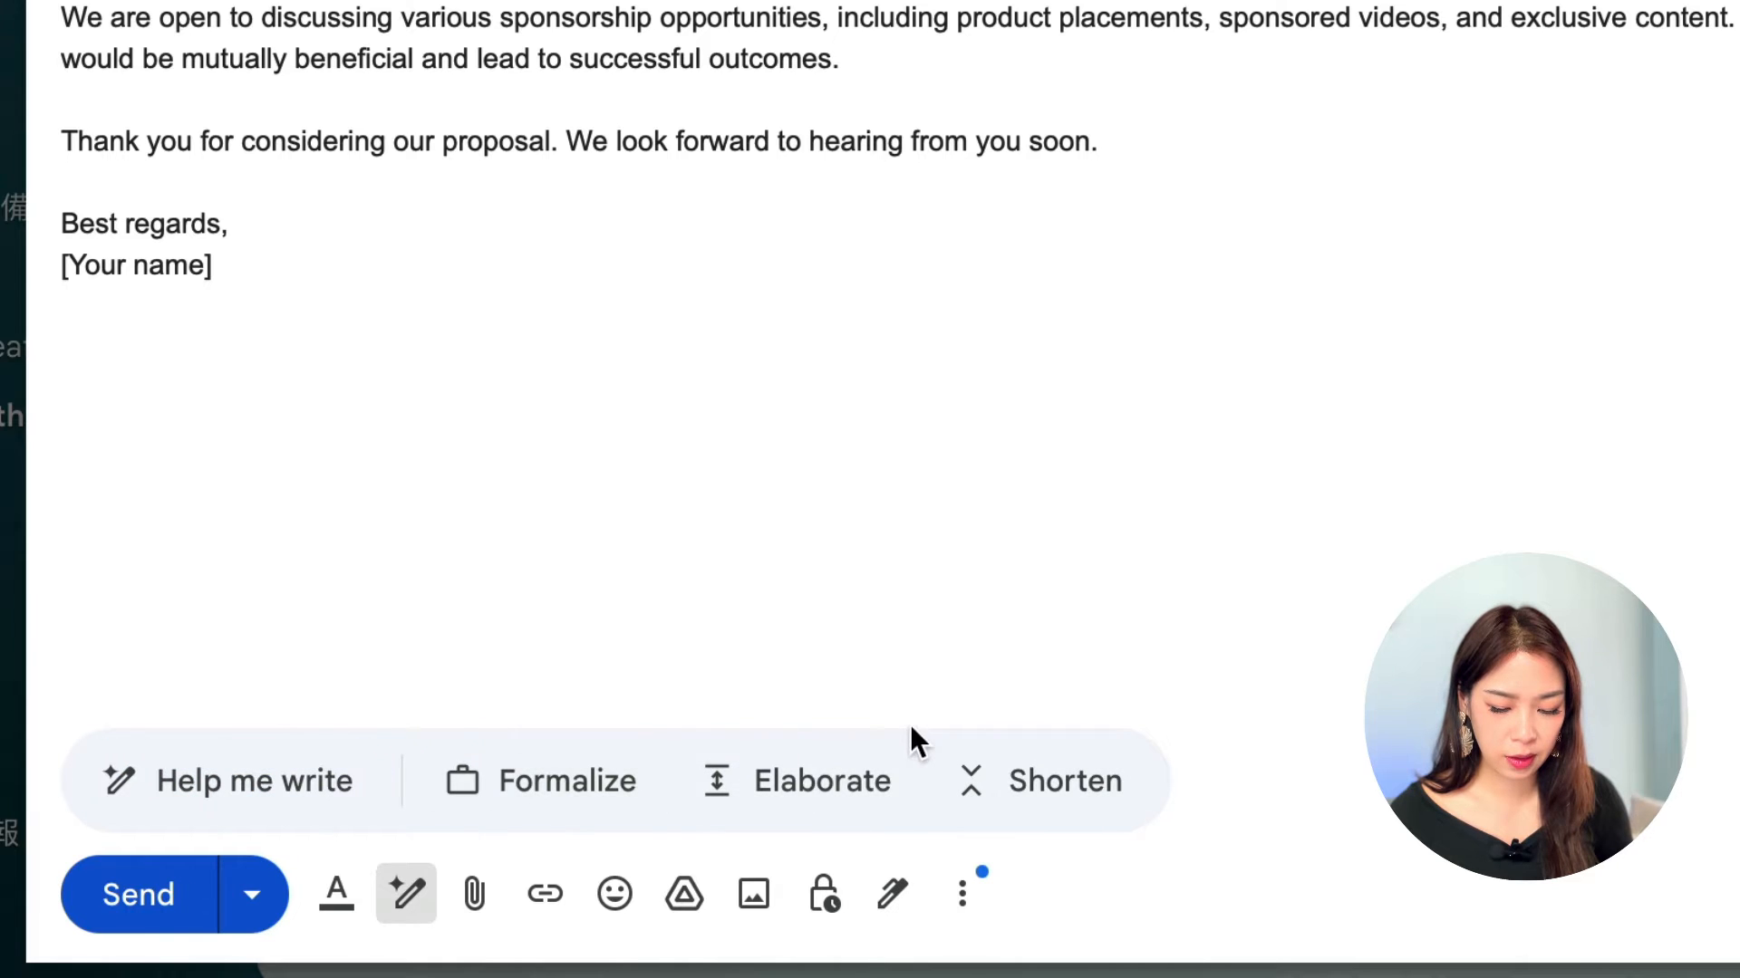
Step: Delete the inserted sponsorship pitch so the email body is blank again
click(1063, 780)
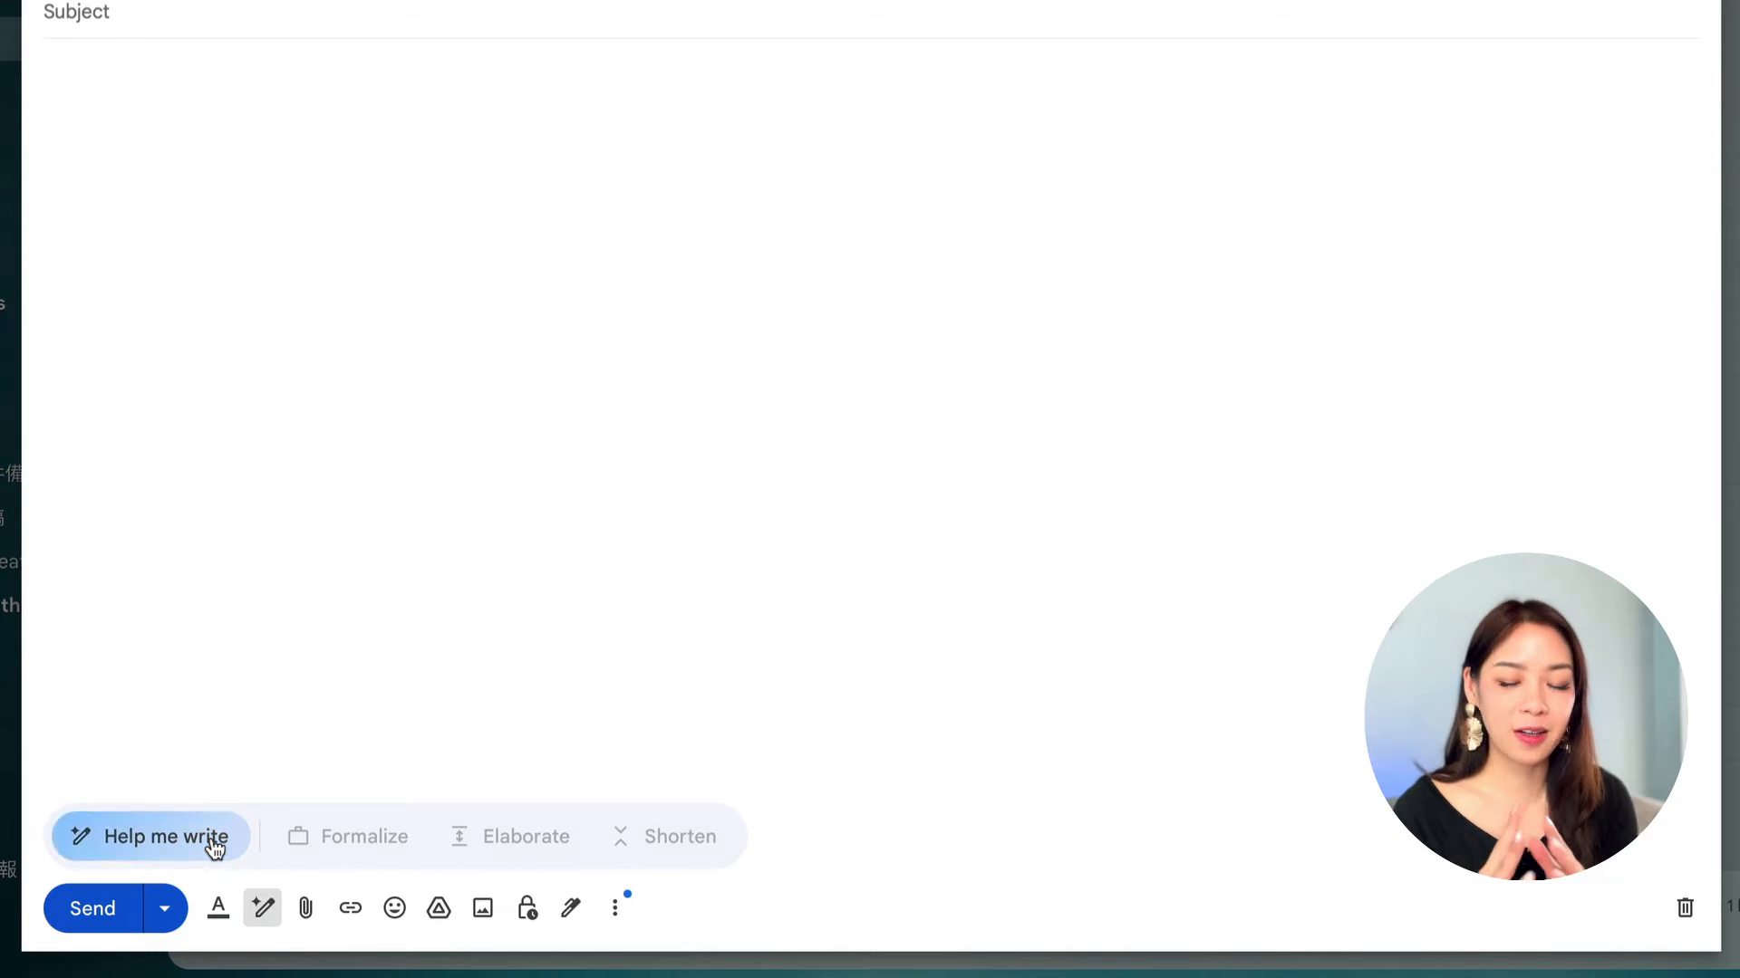
Step: Generate a friendly, slightly funny 40th-birthday congratulations email for a coworker with Help me write
click(164, 838)
text(Write an email to congratulate your coworker’s 40th birthday. Be friendly and slightly funny.)
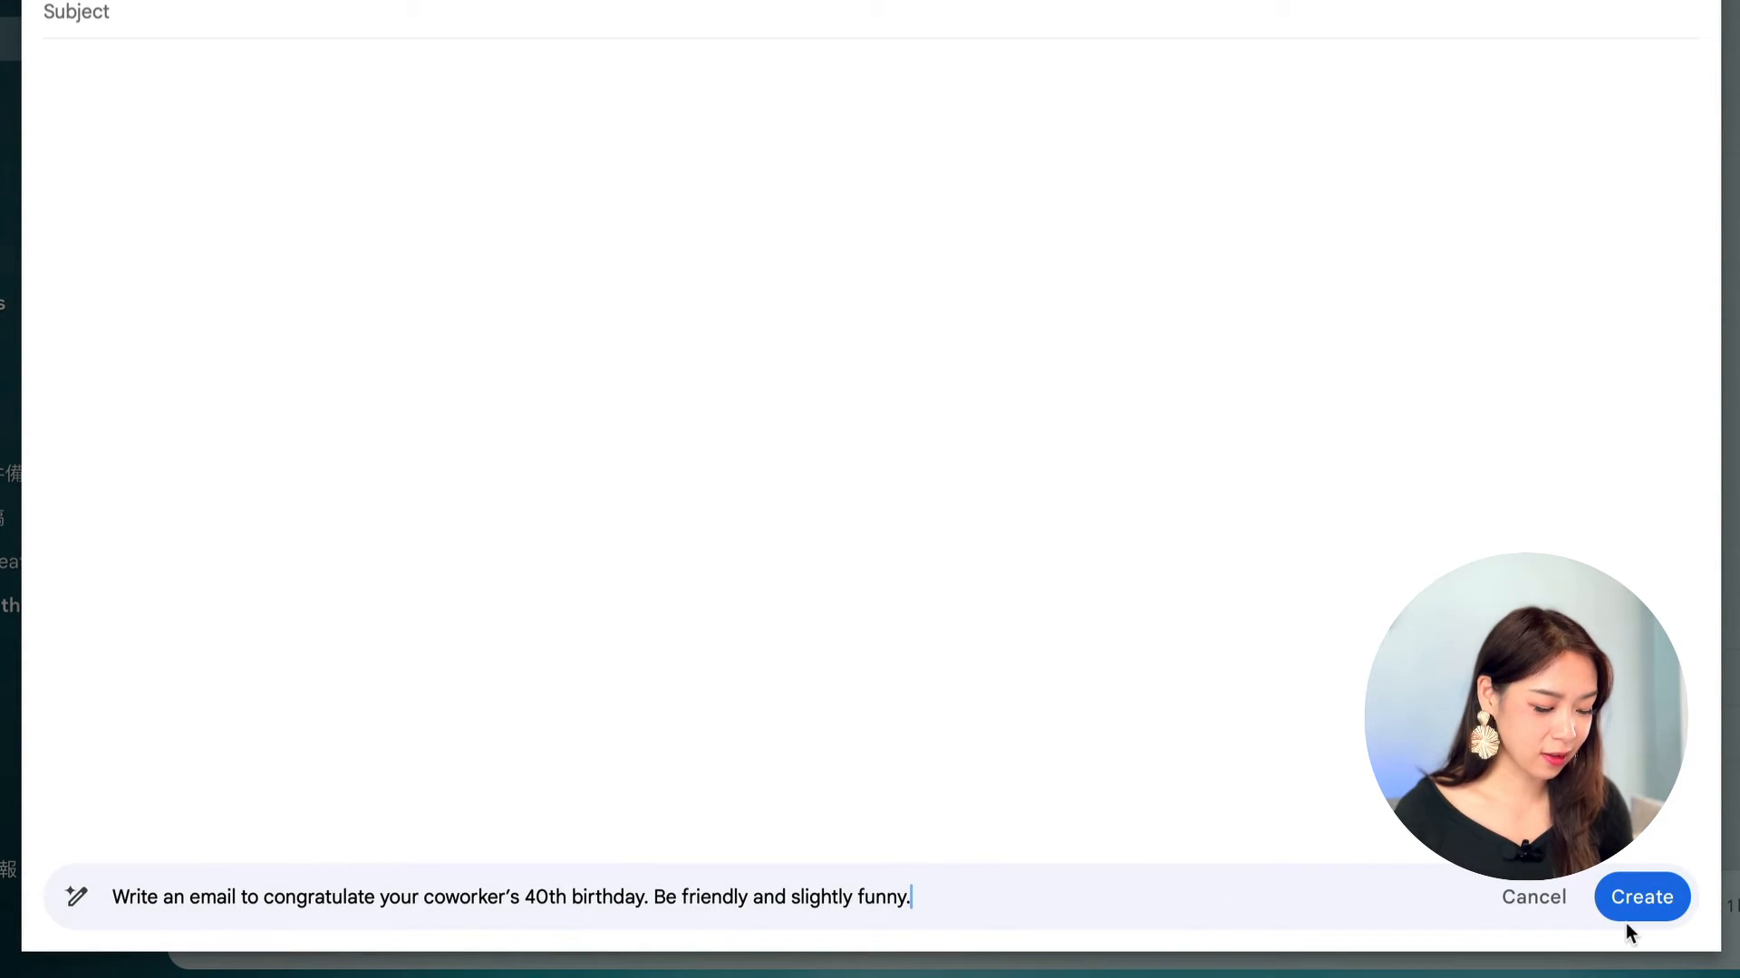
click(1641, 897)
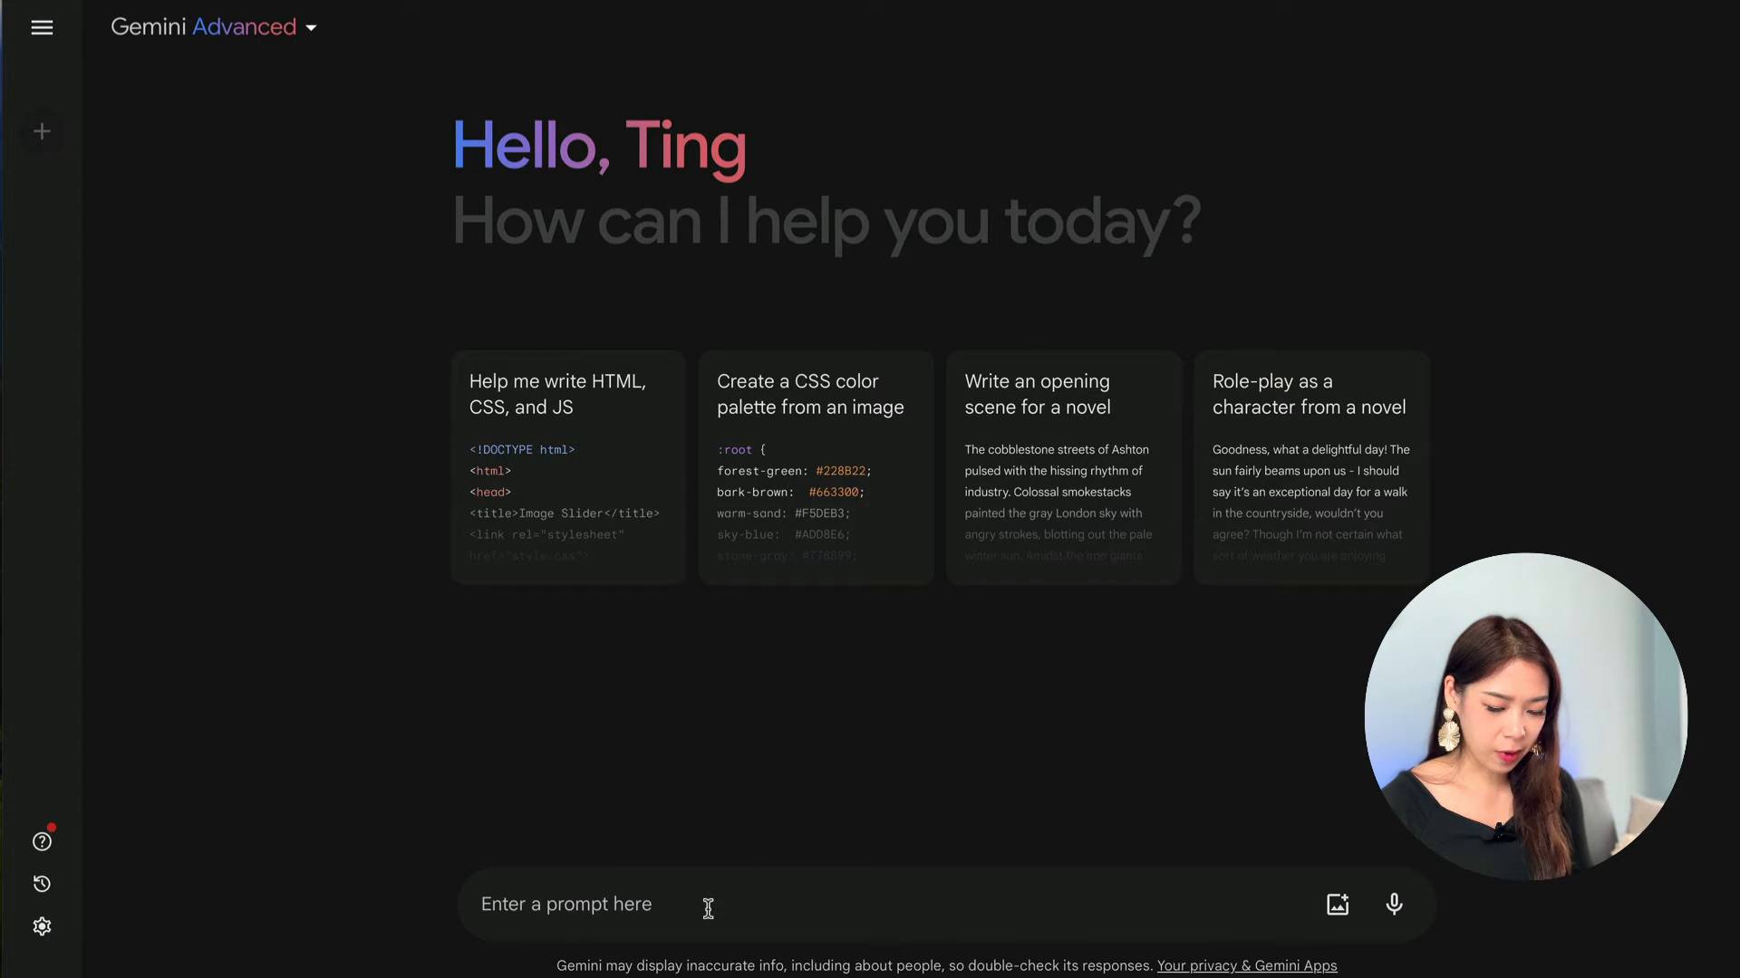
Step: Send the prompt 'Find and summarize my personal CV in 400 words' to Gemini
text(Find and summarize my personal CV in 400 words)
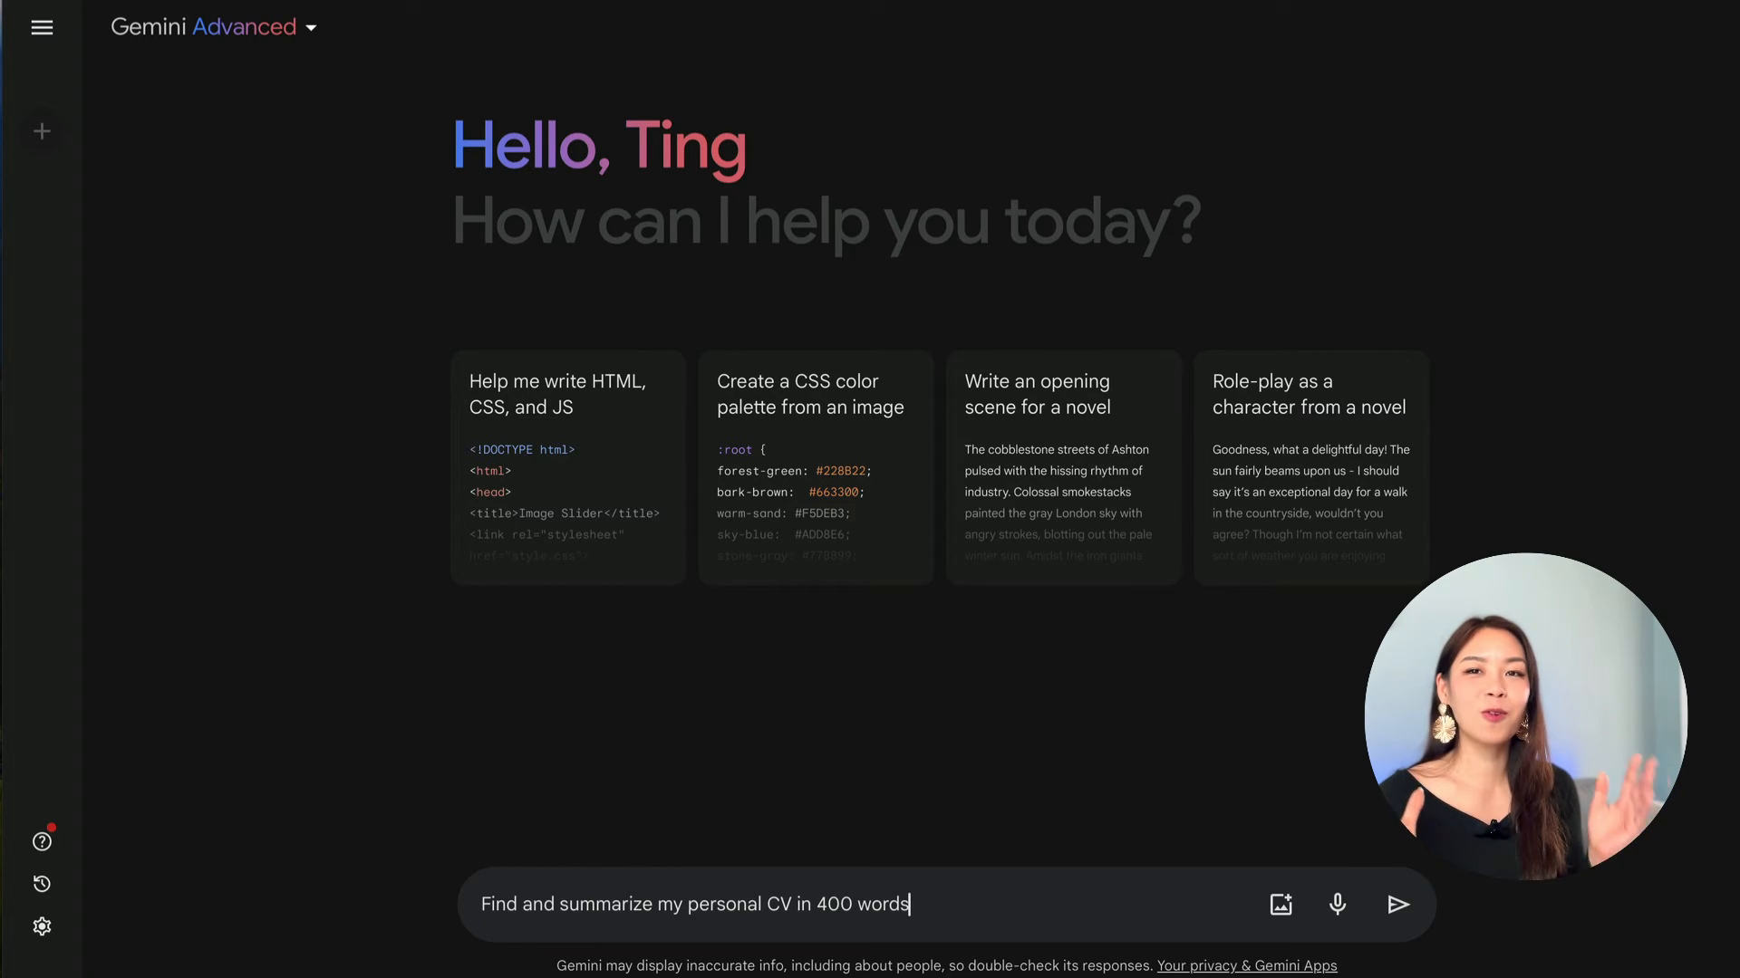
mouse_move(1282, 868)
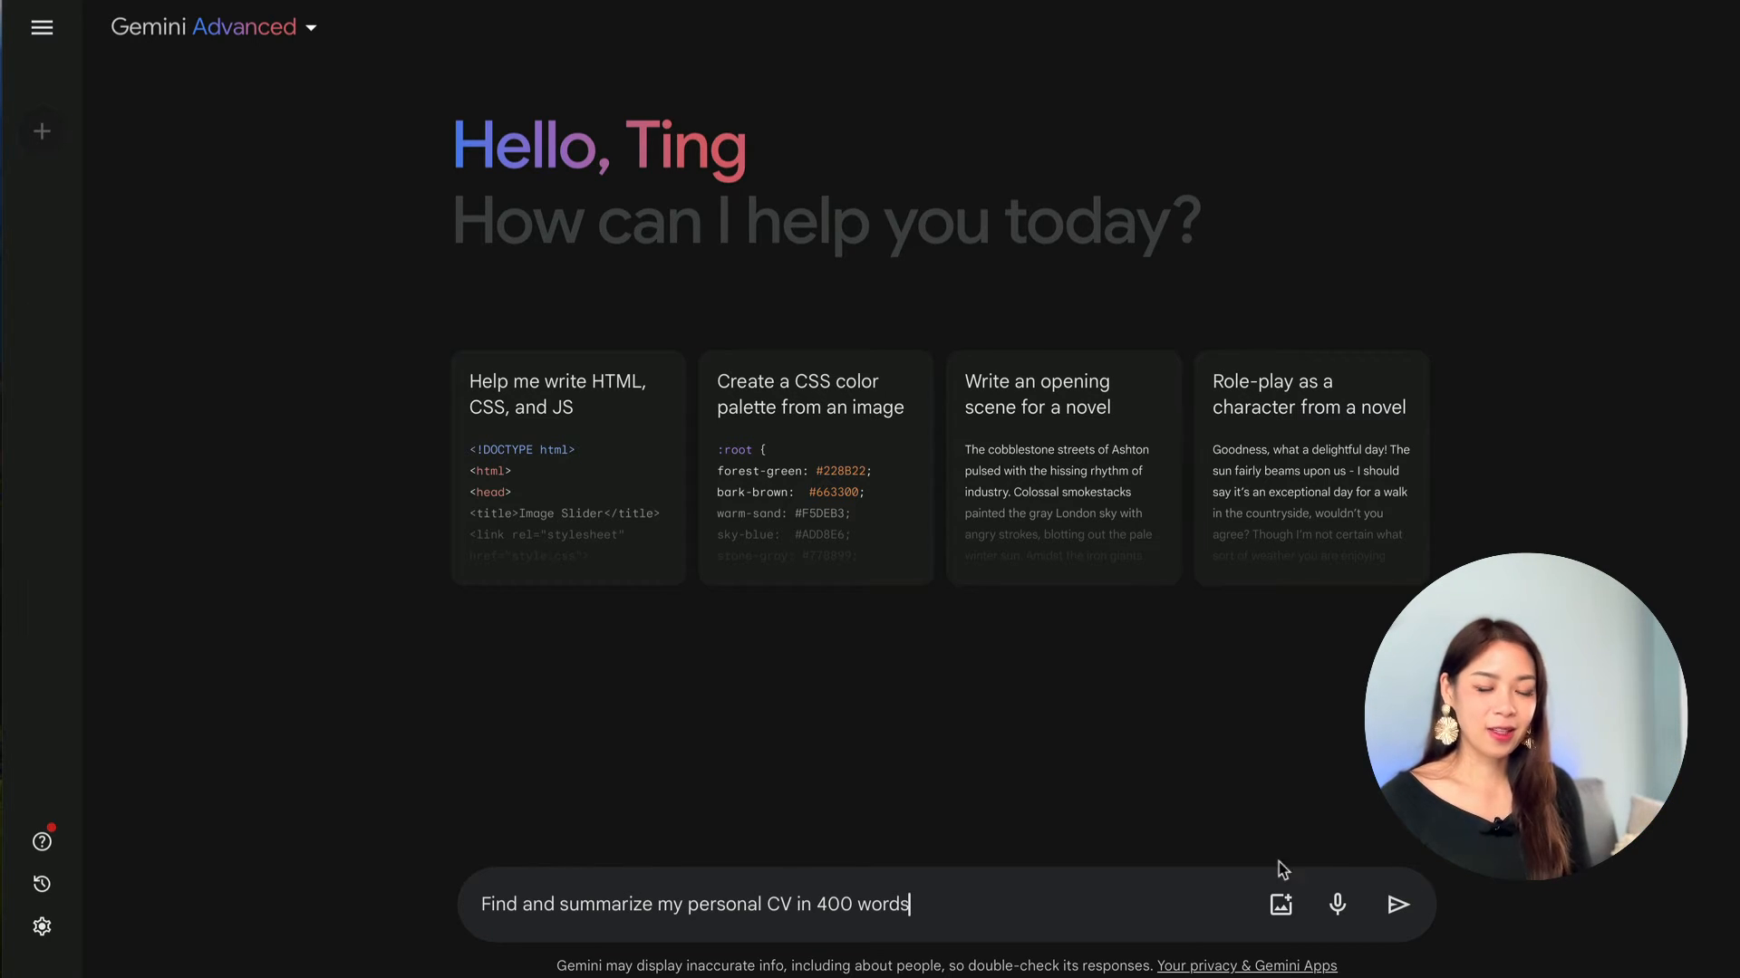
click(1399, 906)
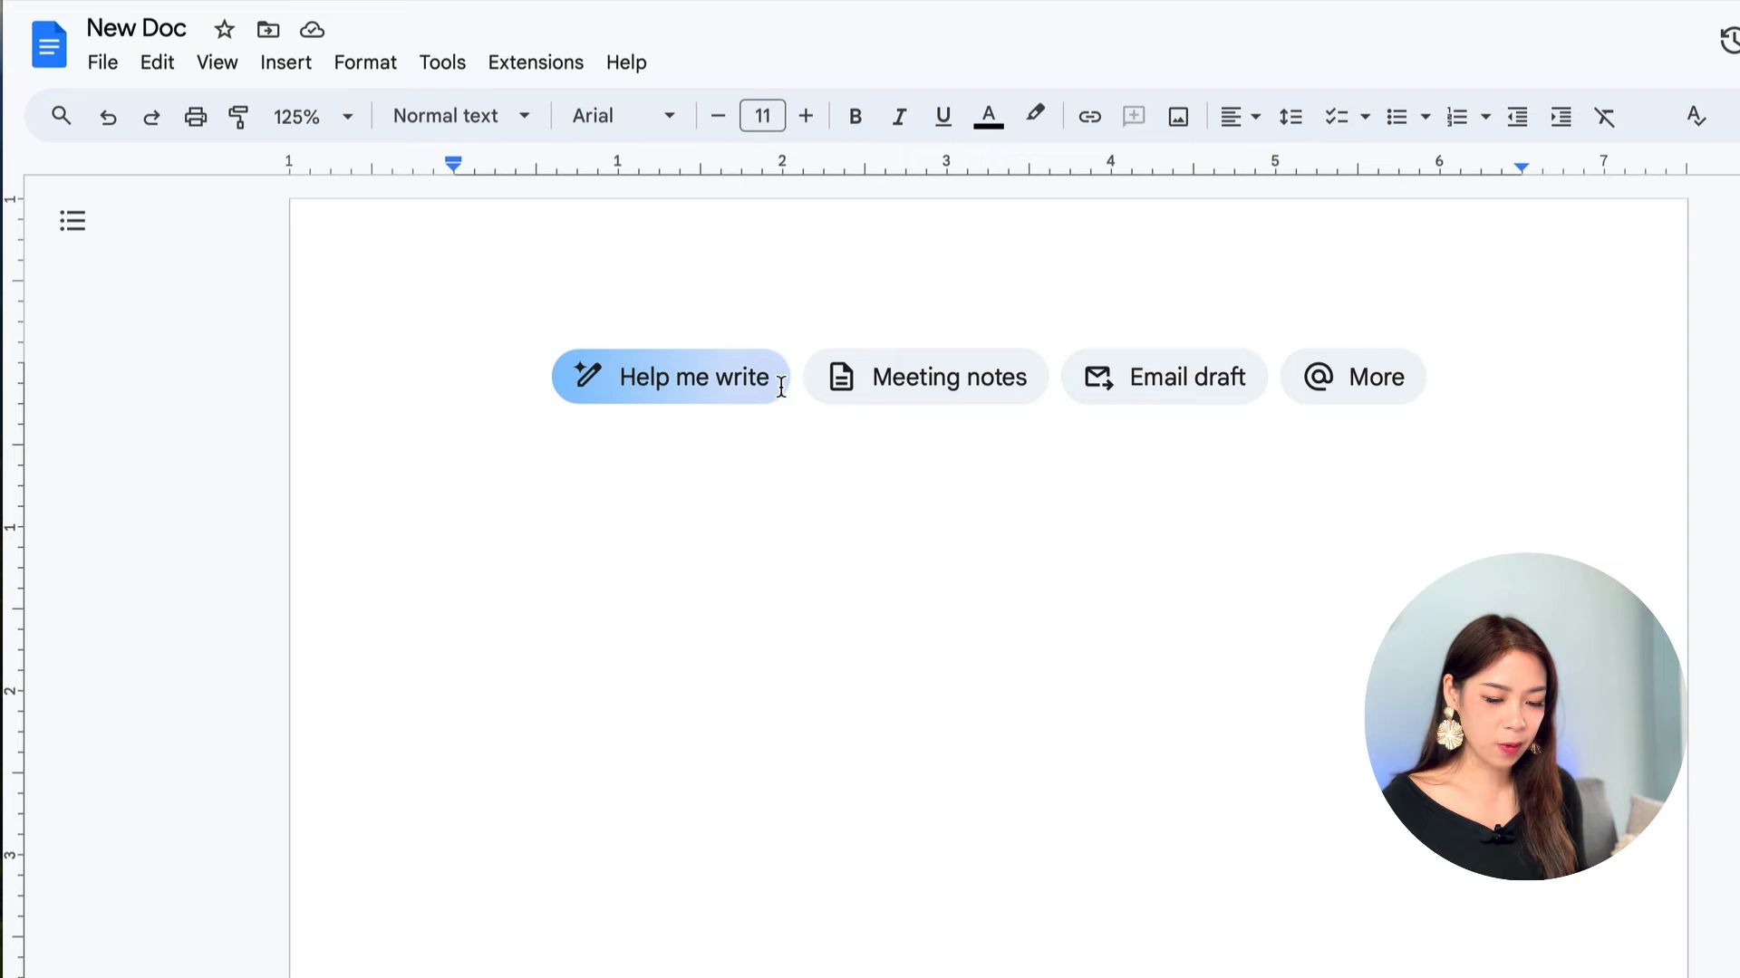
Step: Generate a concise video script for '5 Best FREE AI ChatBot' with Help me write in the blank doc
click(692, 377)
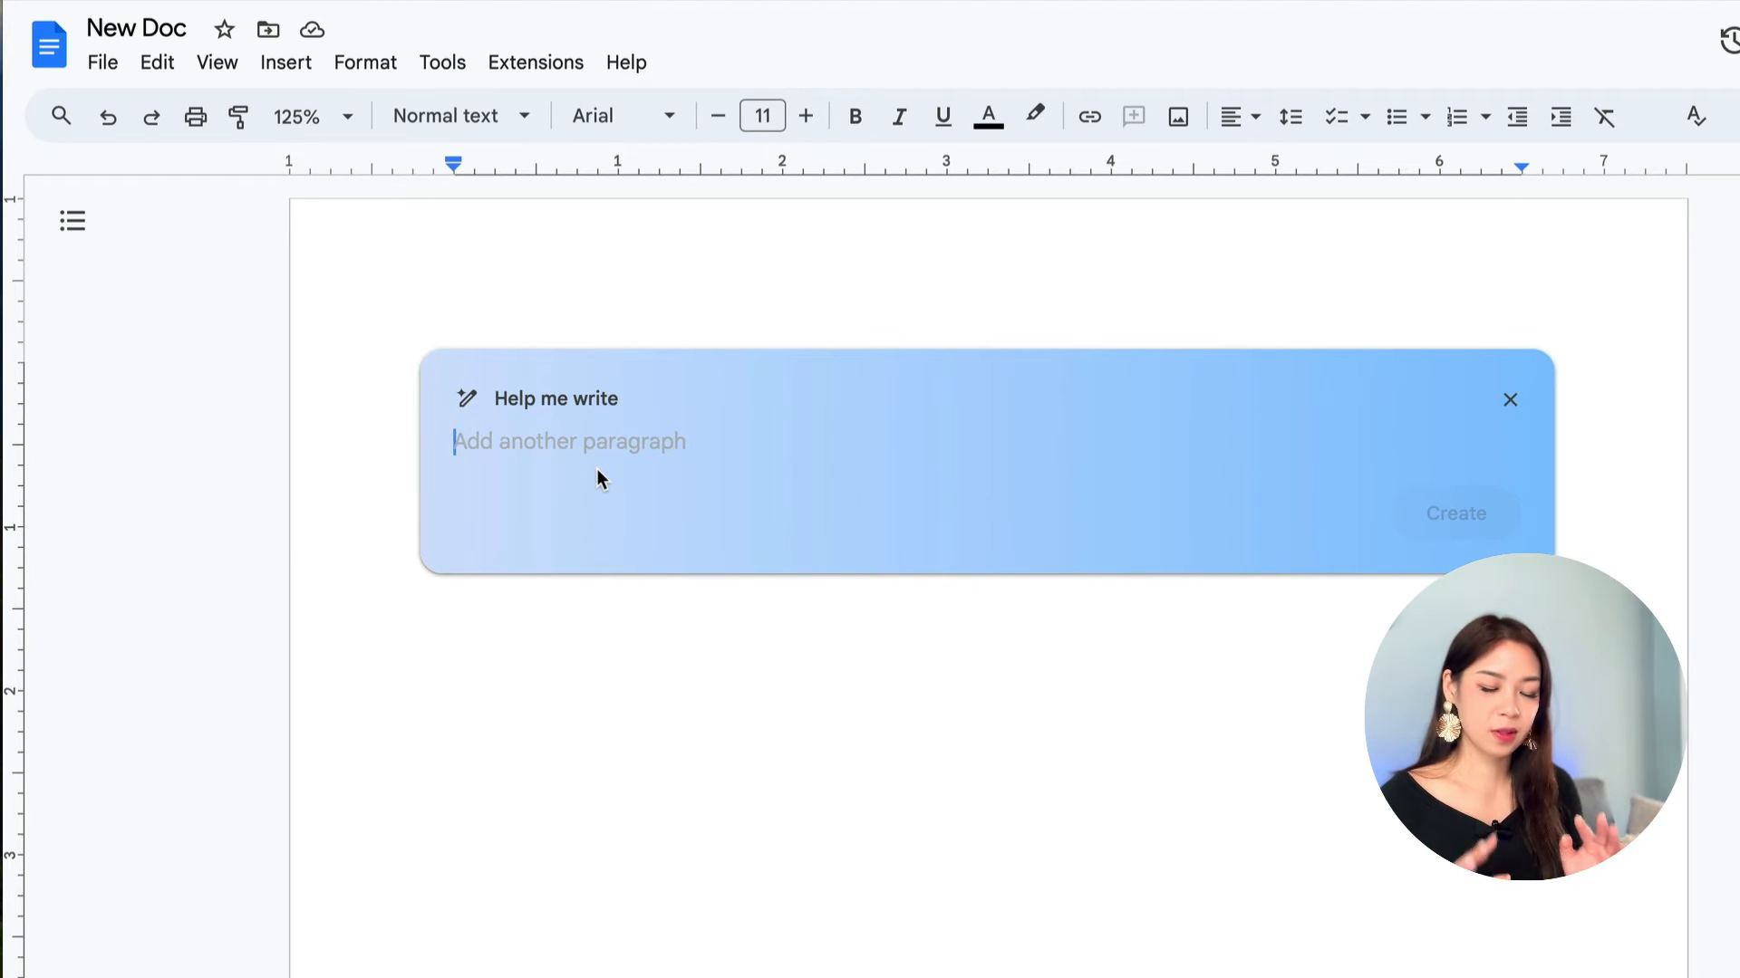
text(Draft a concise video script for my upcoming video: 5 Best FREE AI ChatBot)
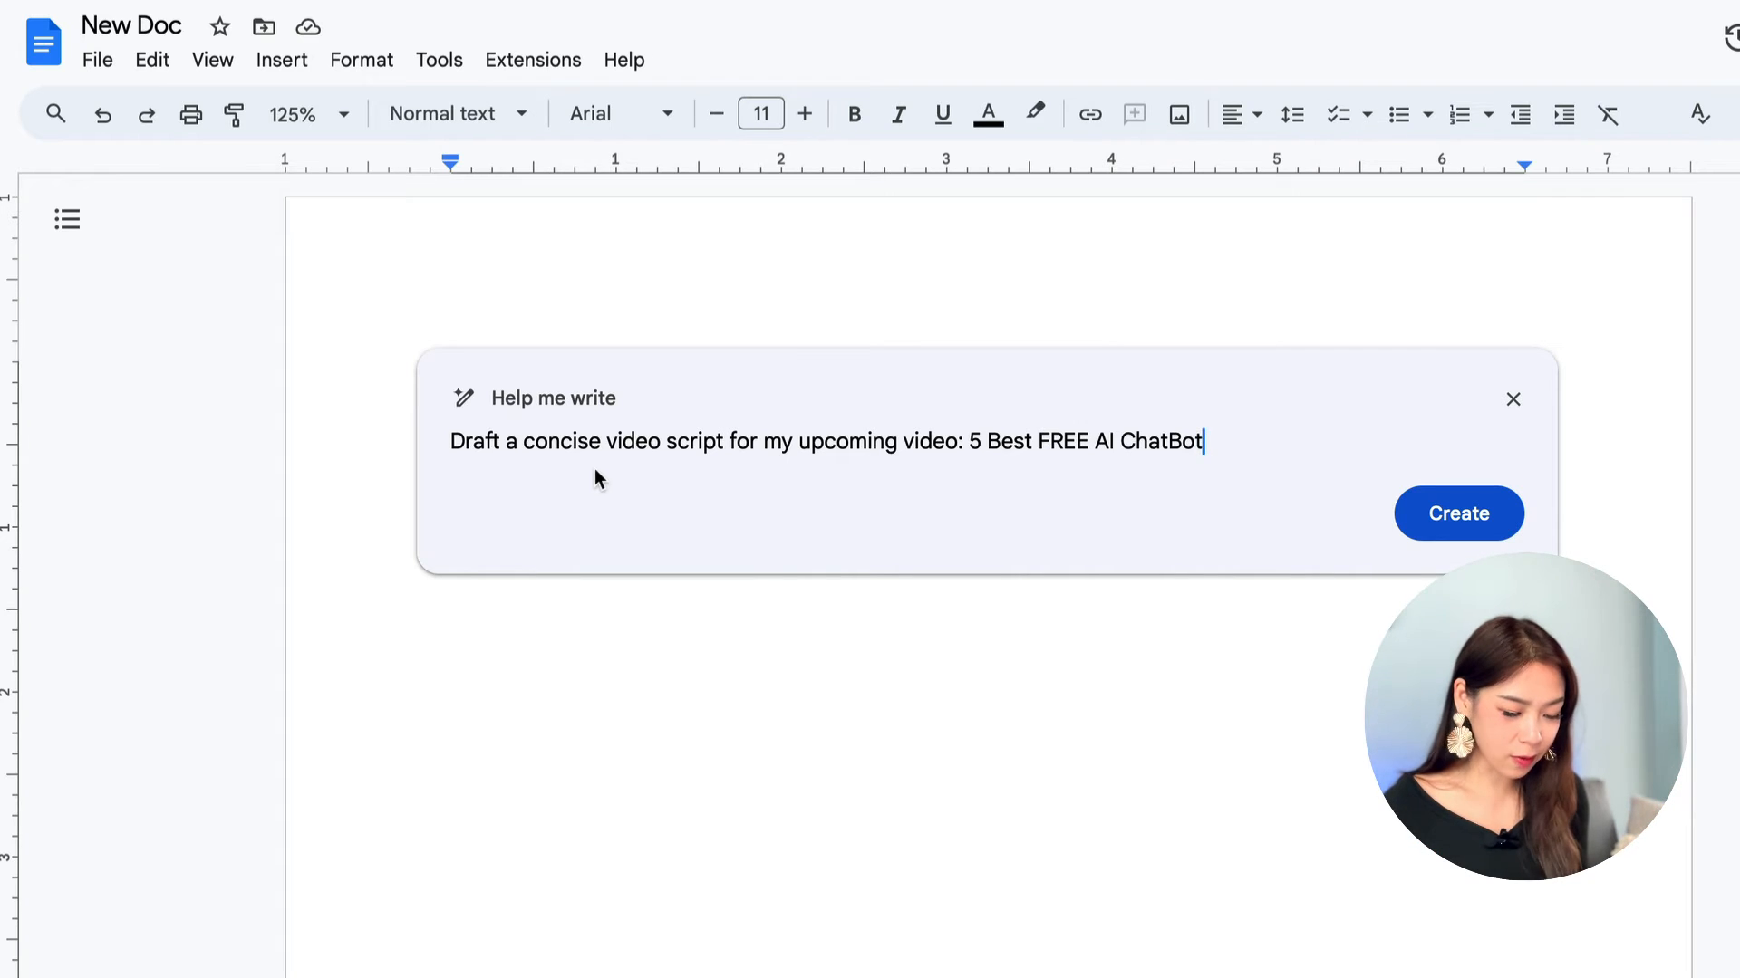
click(1457, 514)
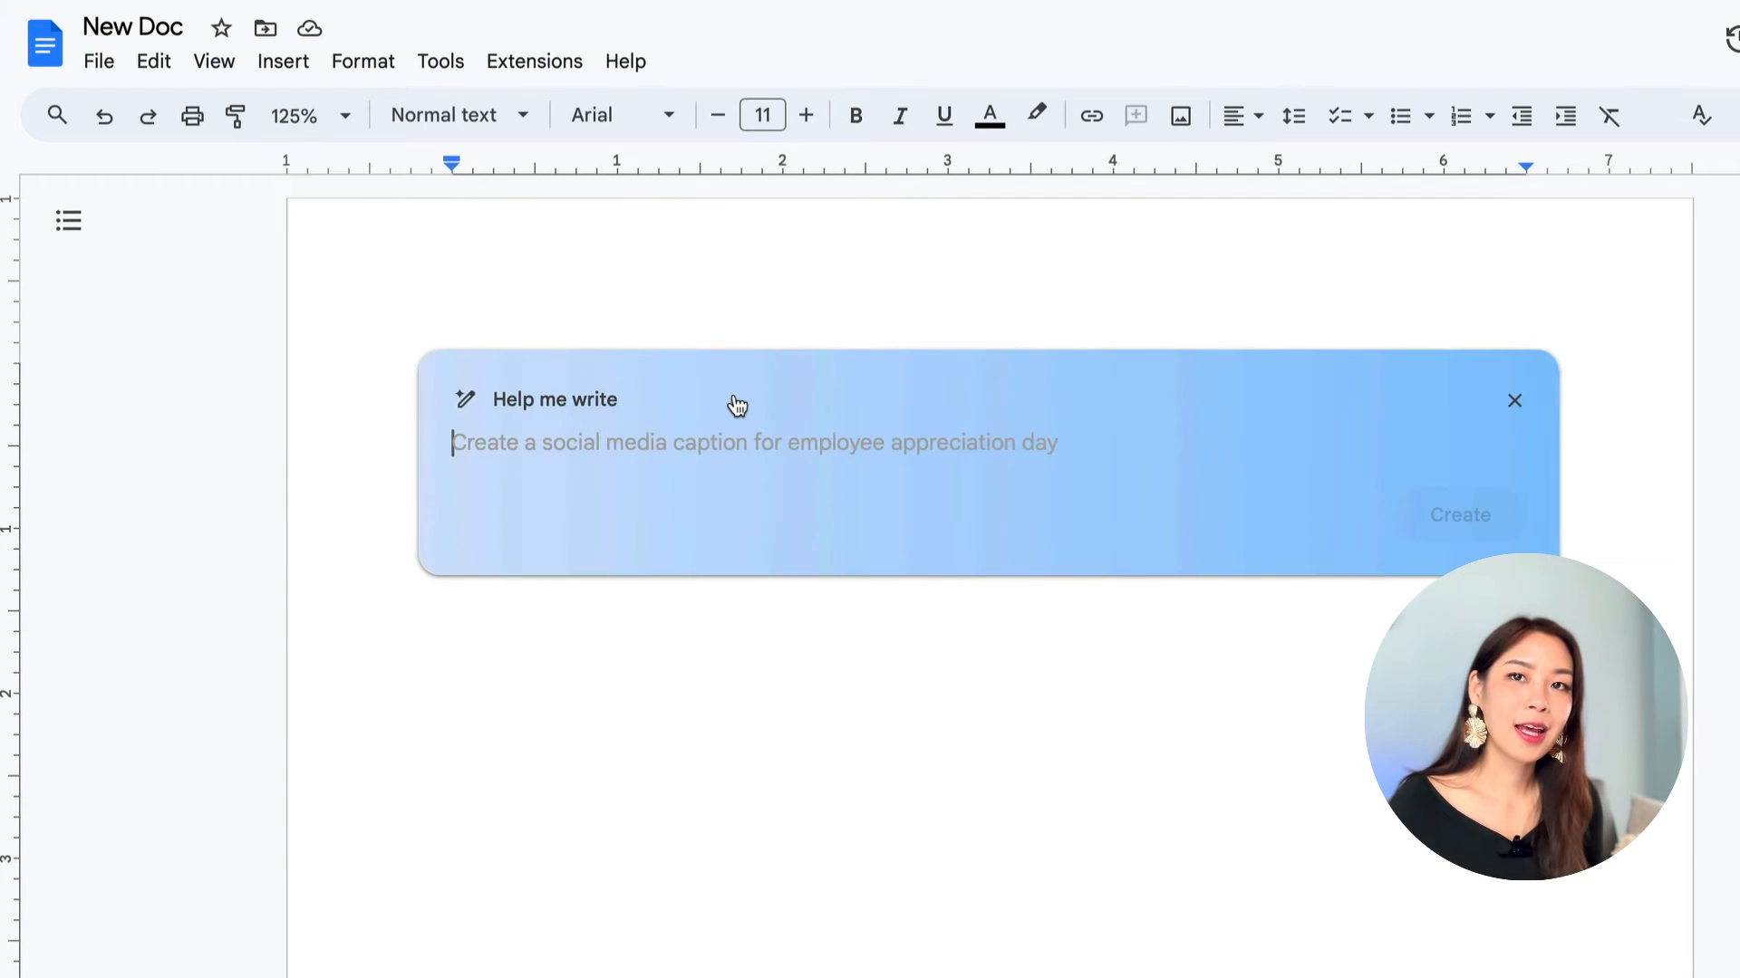
Step: Generate a video description template for the AI YouTube channel with emojis, resources, about-me and social links
text(Generate a template for video descriptions to use across my AI Youtube channel with emoji, useful tools and resources, about me (Ting) and social links. Use some emojis.)
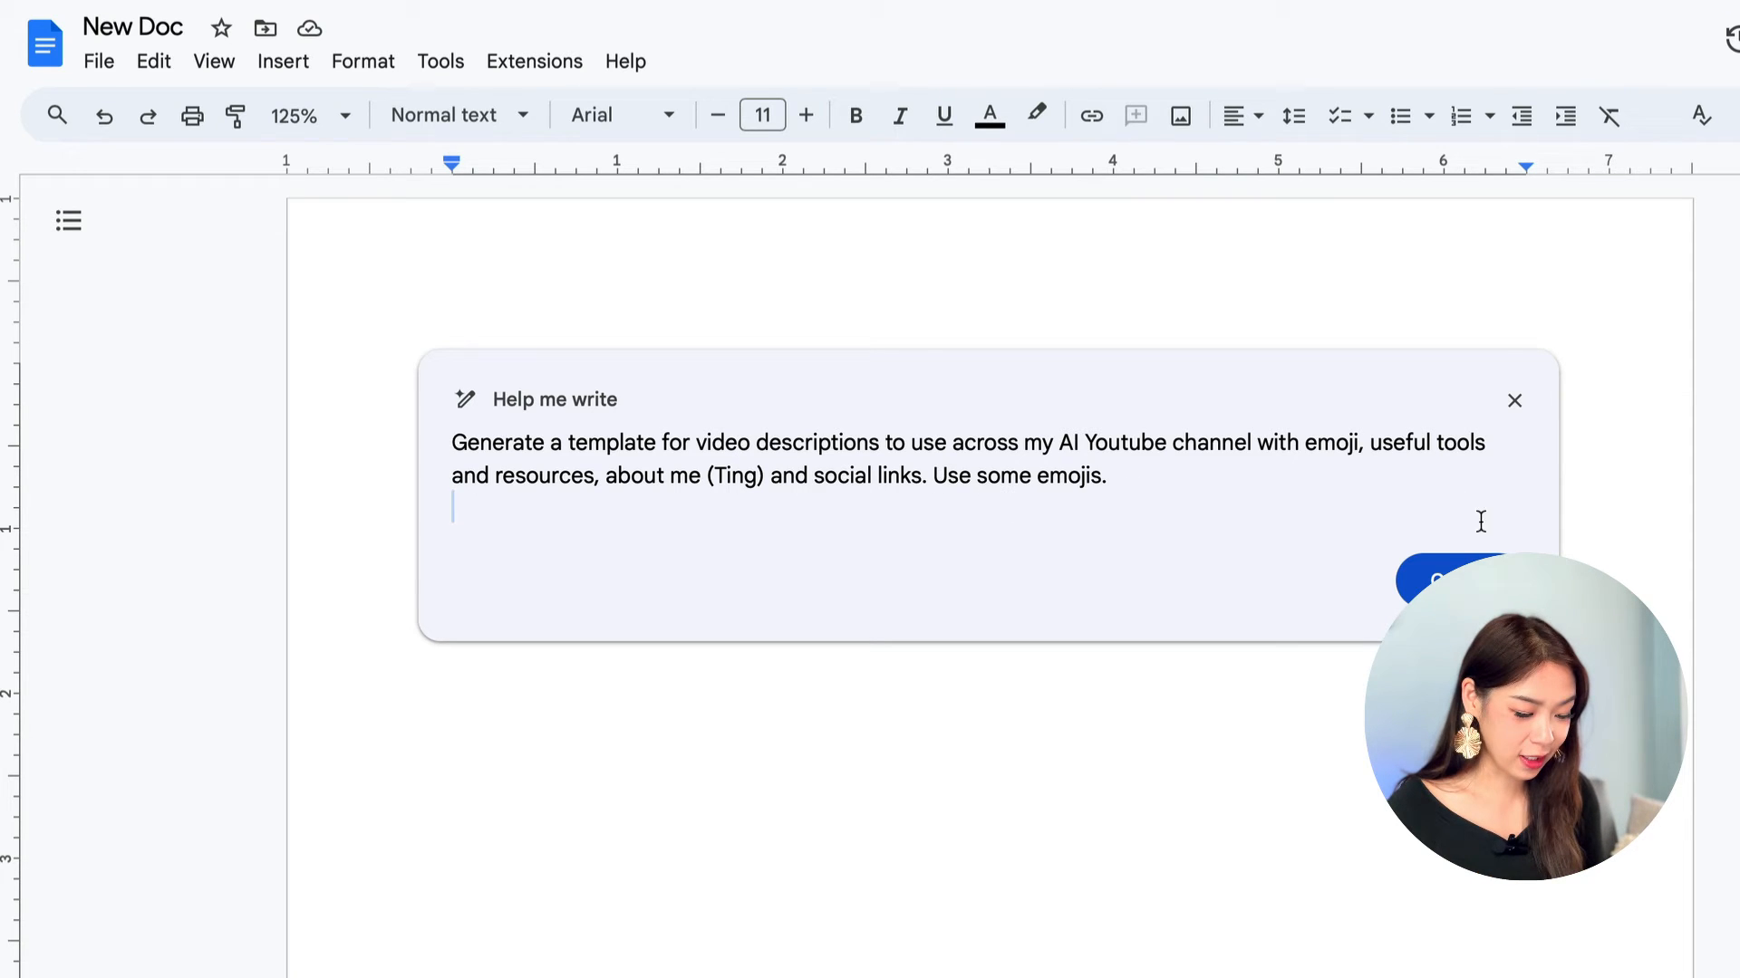
click(1424, 579)
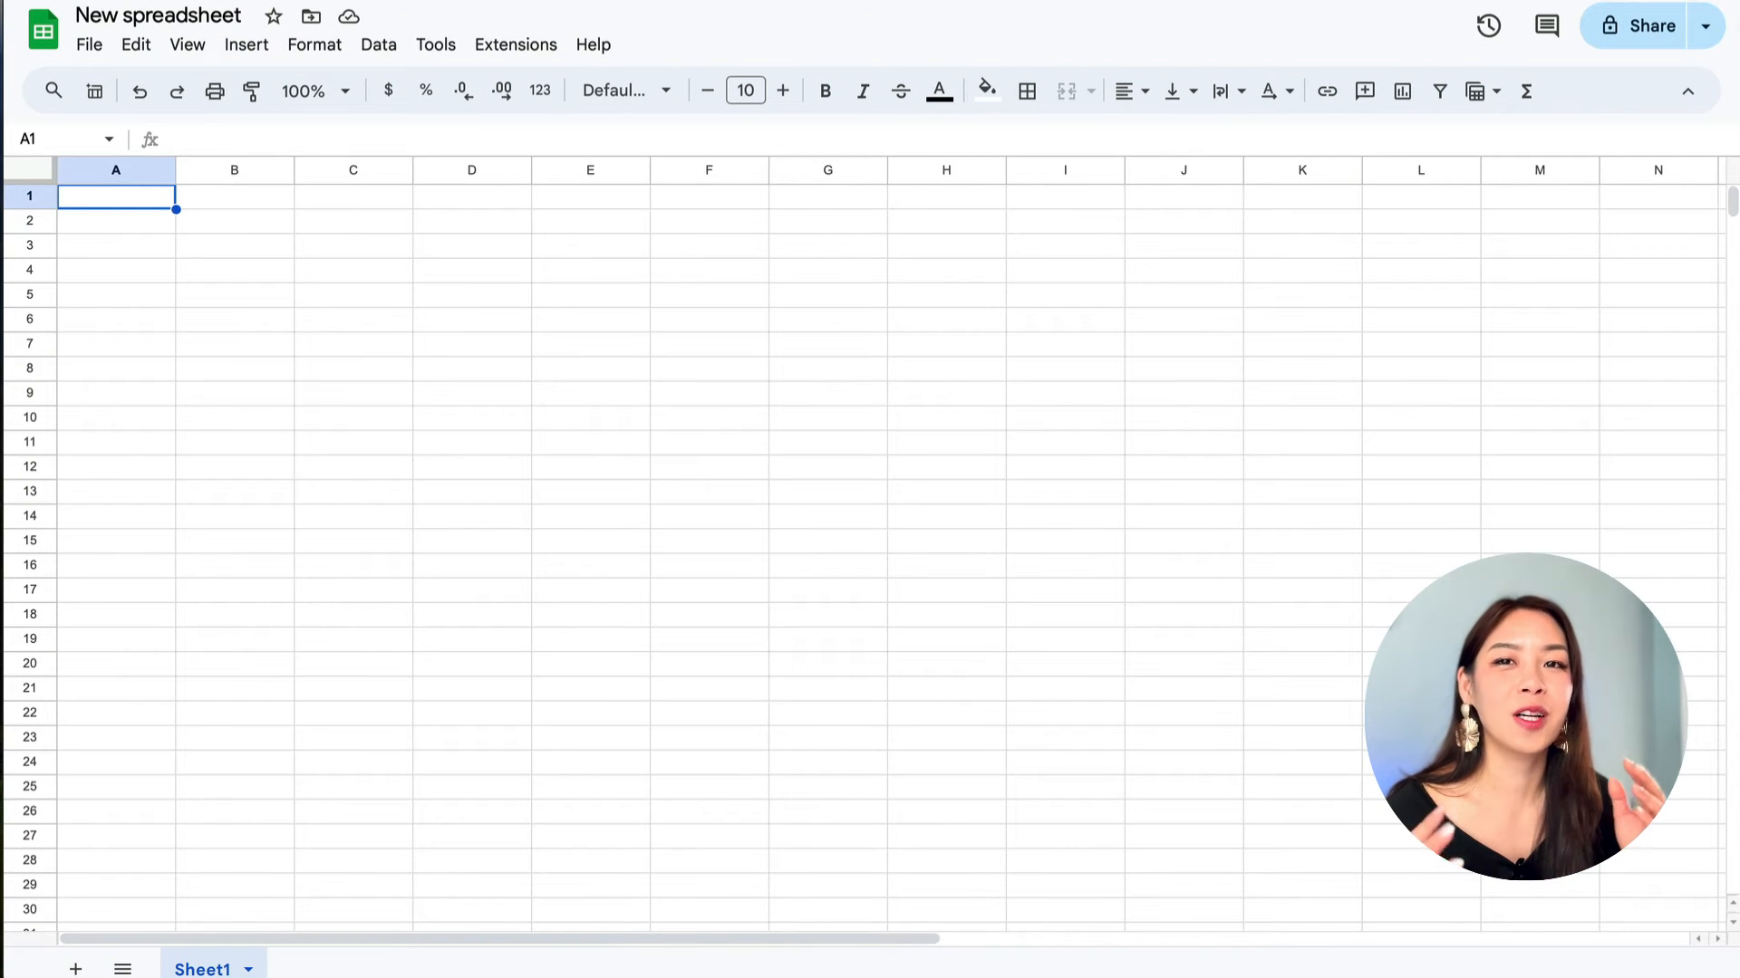
mouse_move(96, 91)
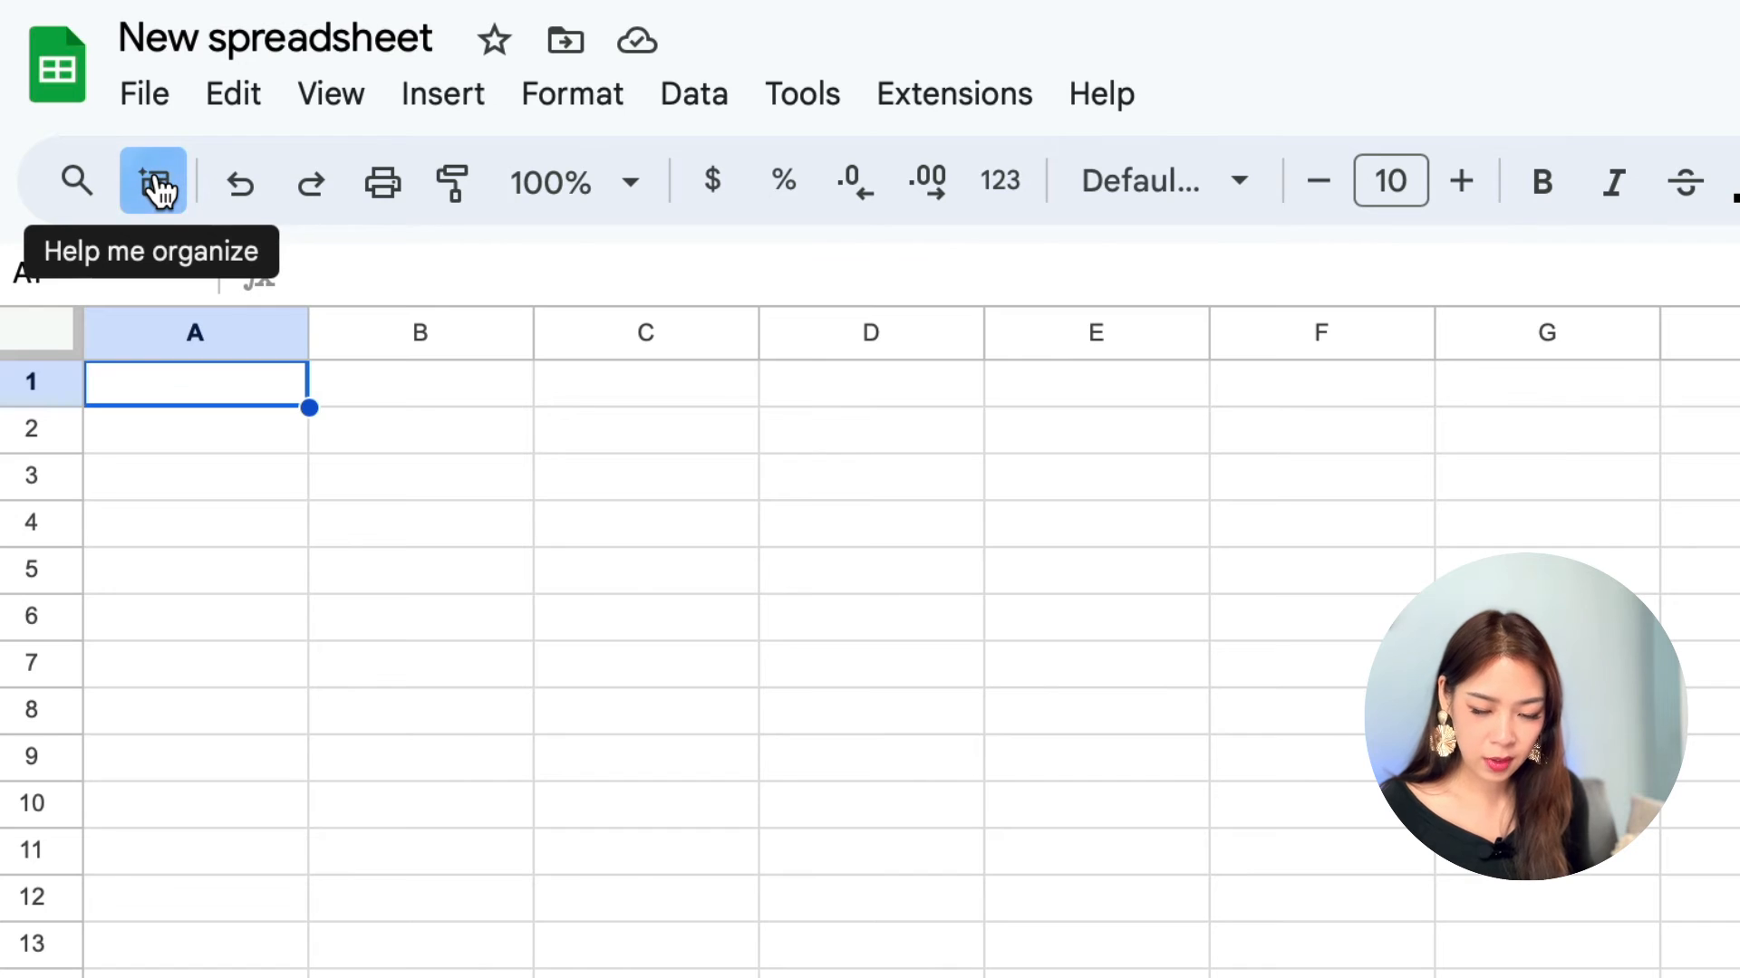
Step: Generate a YouTube content calendar table for an AI channel via Help me organize
click(152, 181)
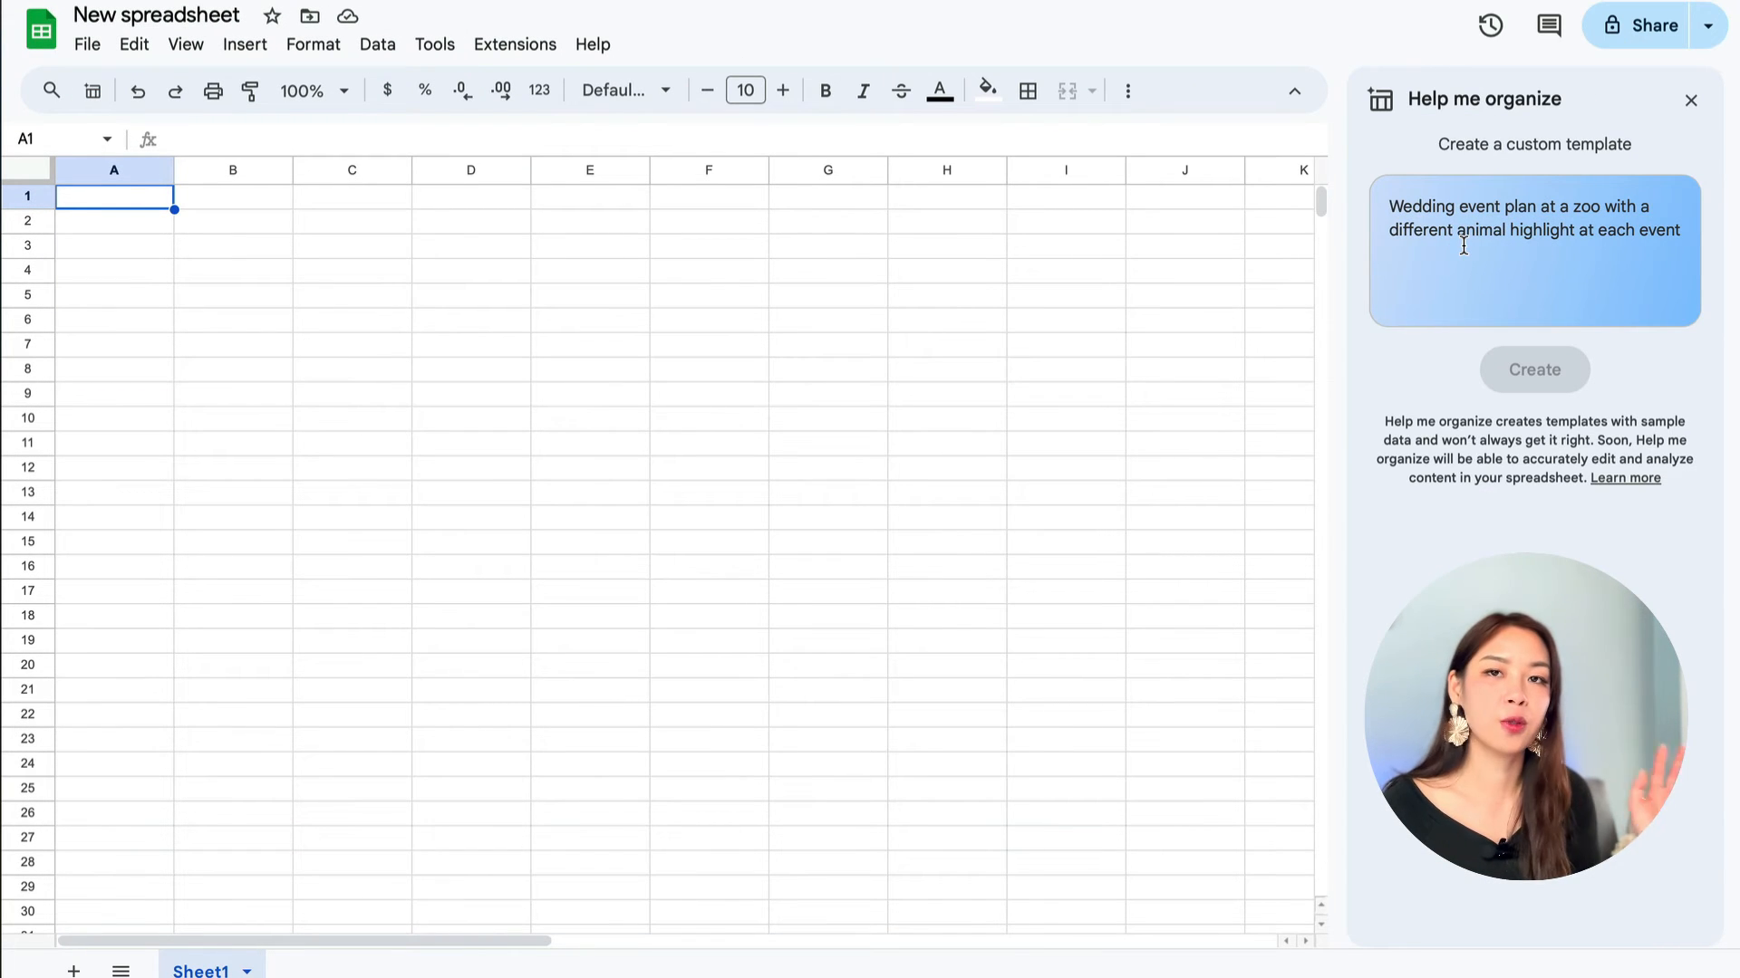
text(Marketing campaign material tracker for a new product launch)
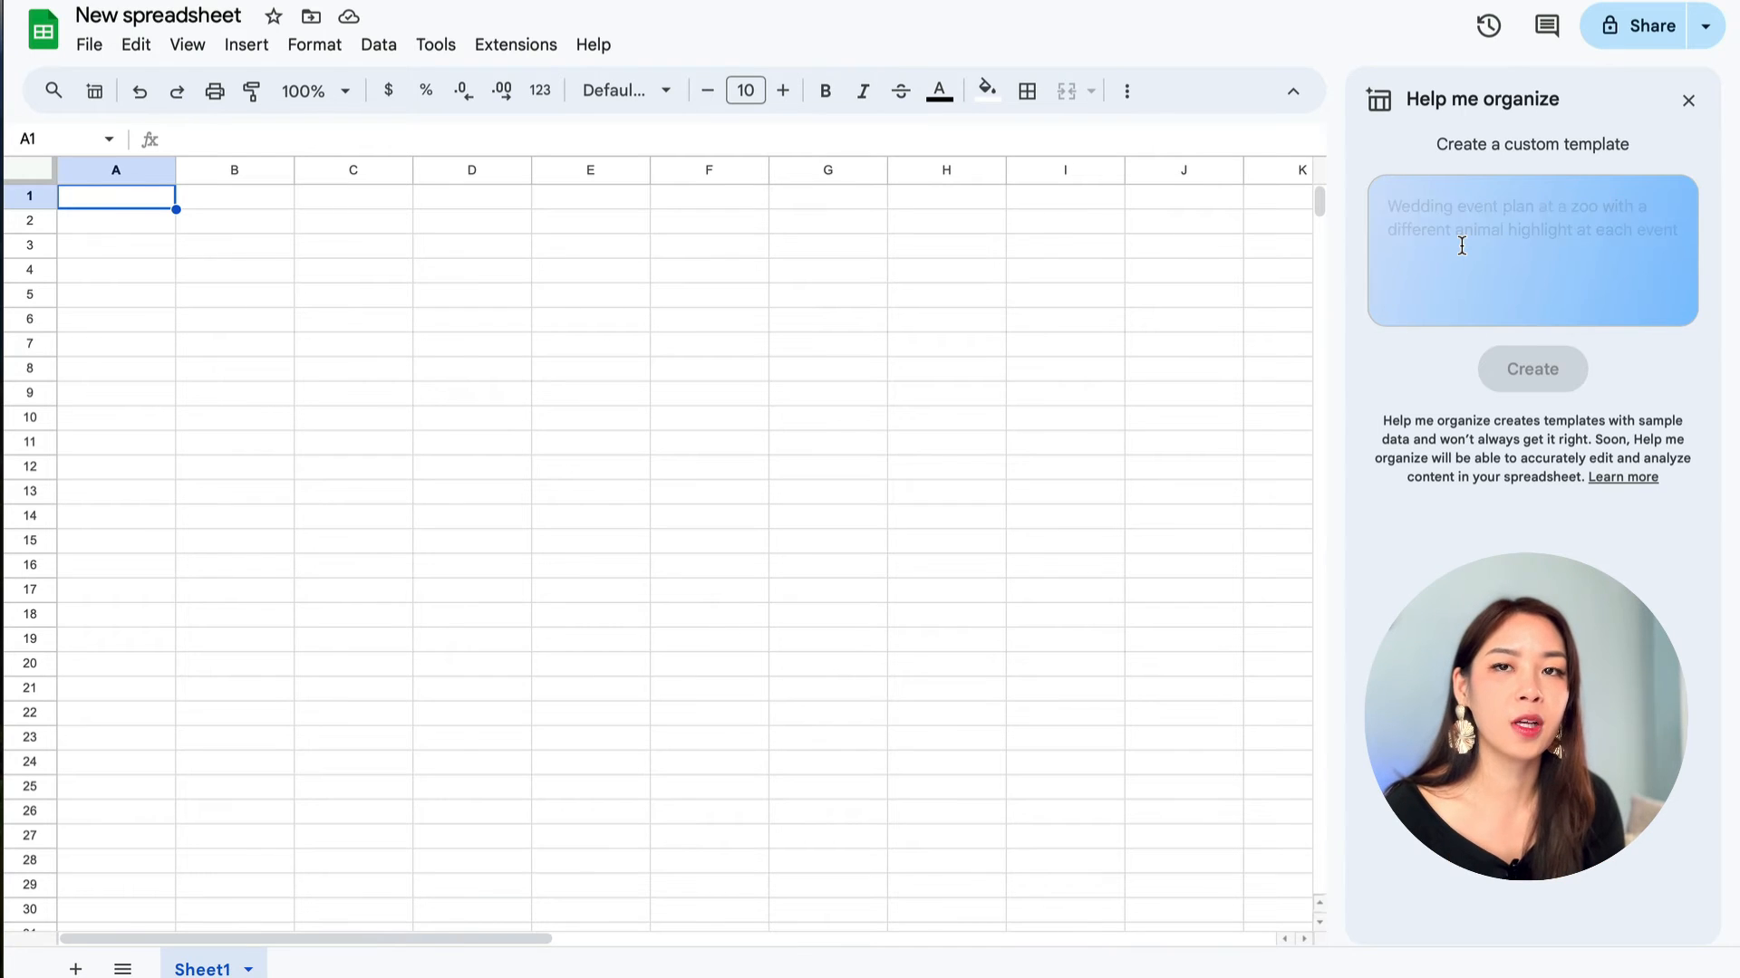
text(Kitchen remodel task list for a kitchen that's friendlier for kids to cook in)
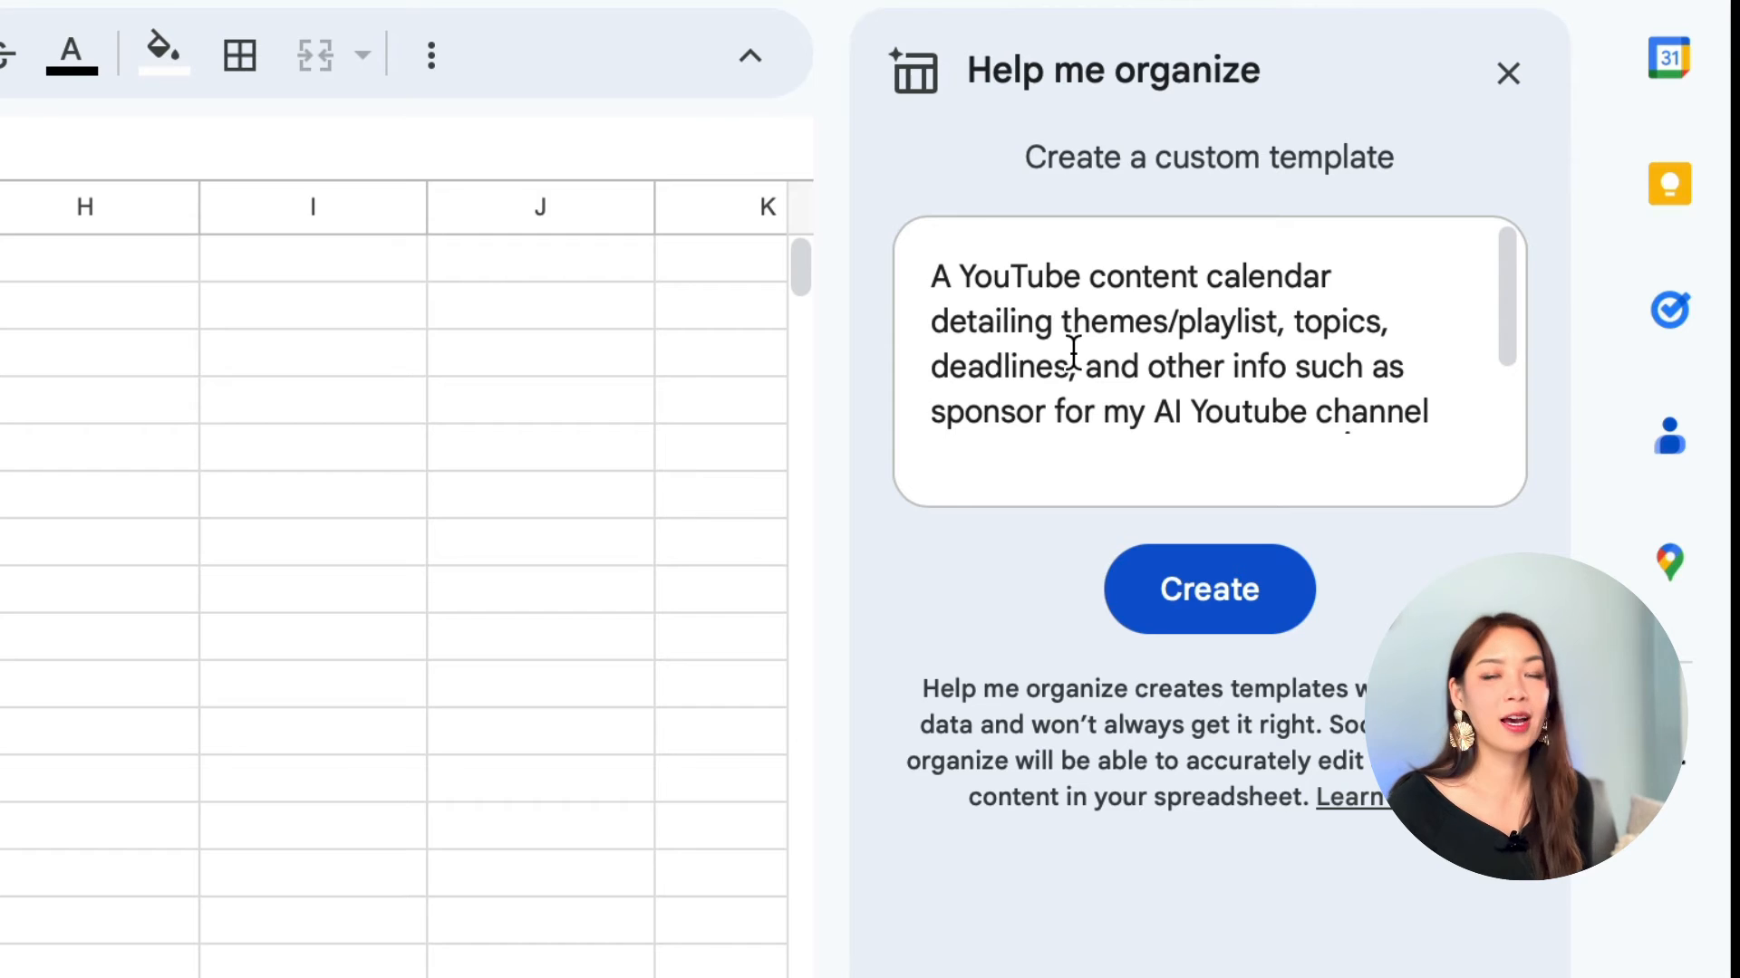
mouse_move(1193, 543)
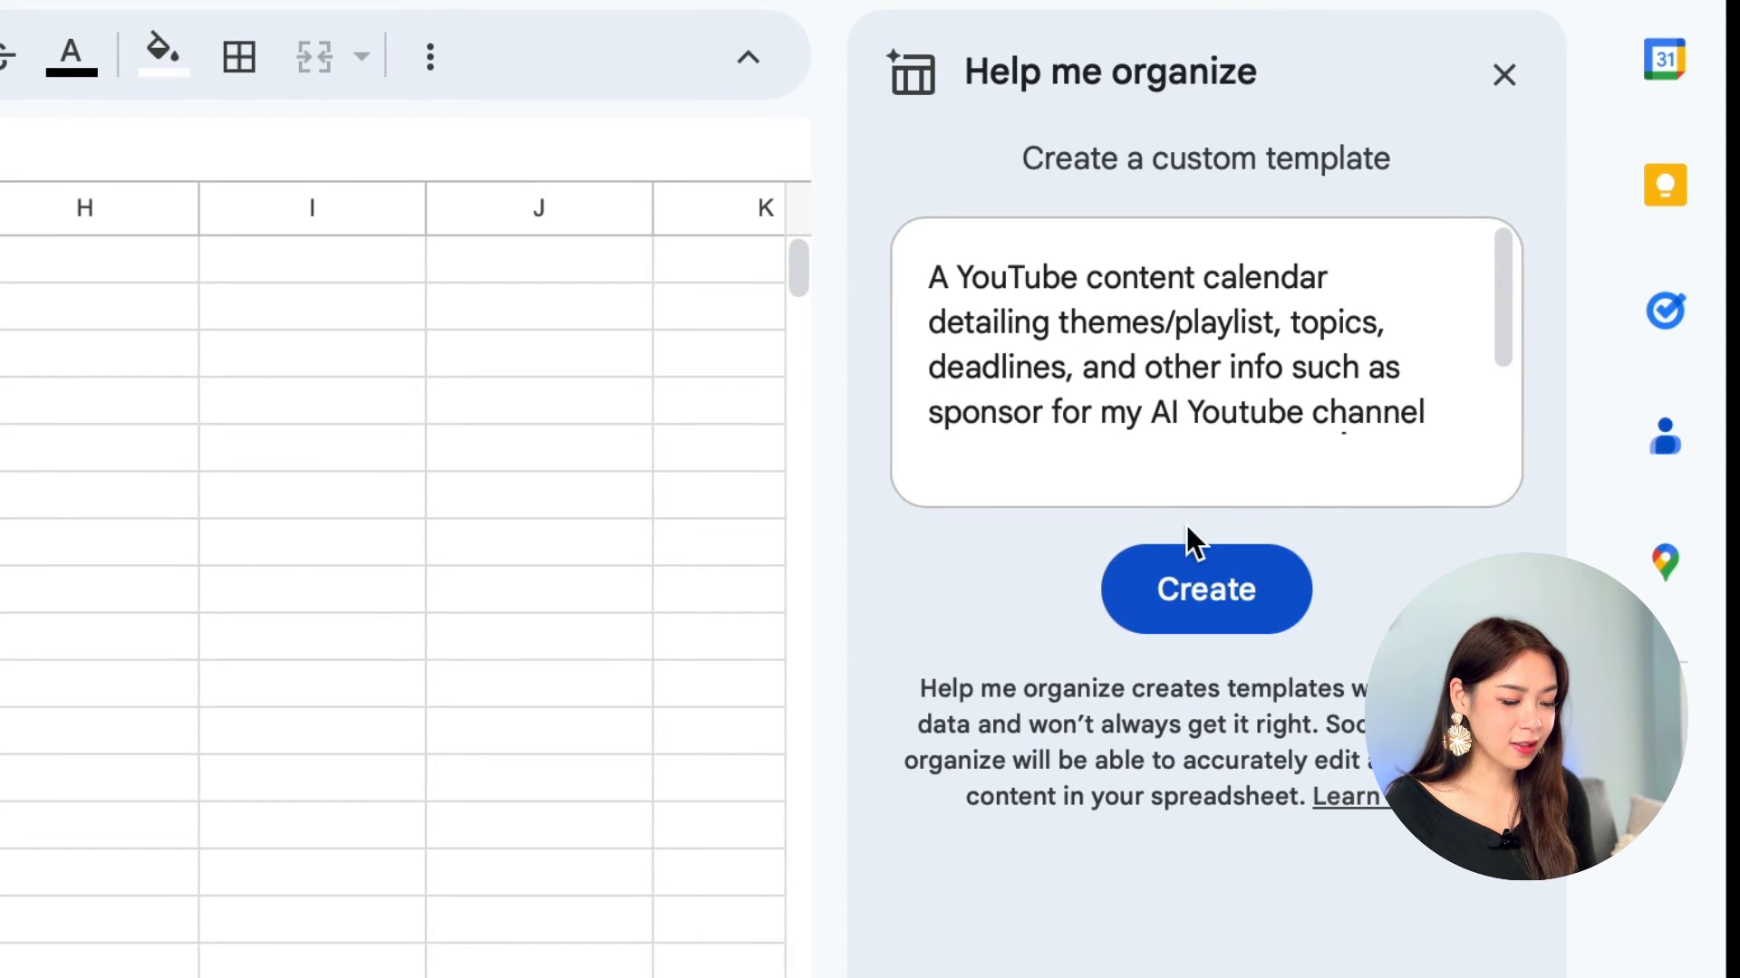
click(1205, 589)
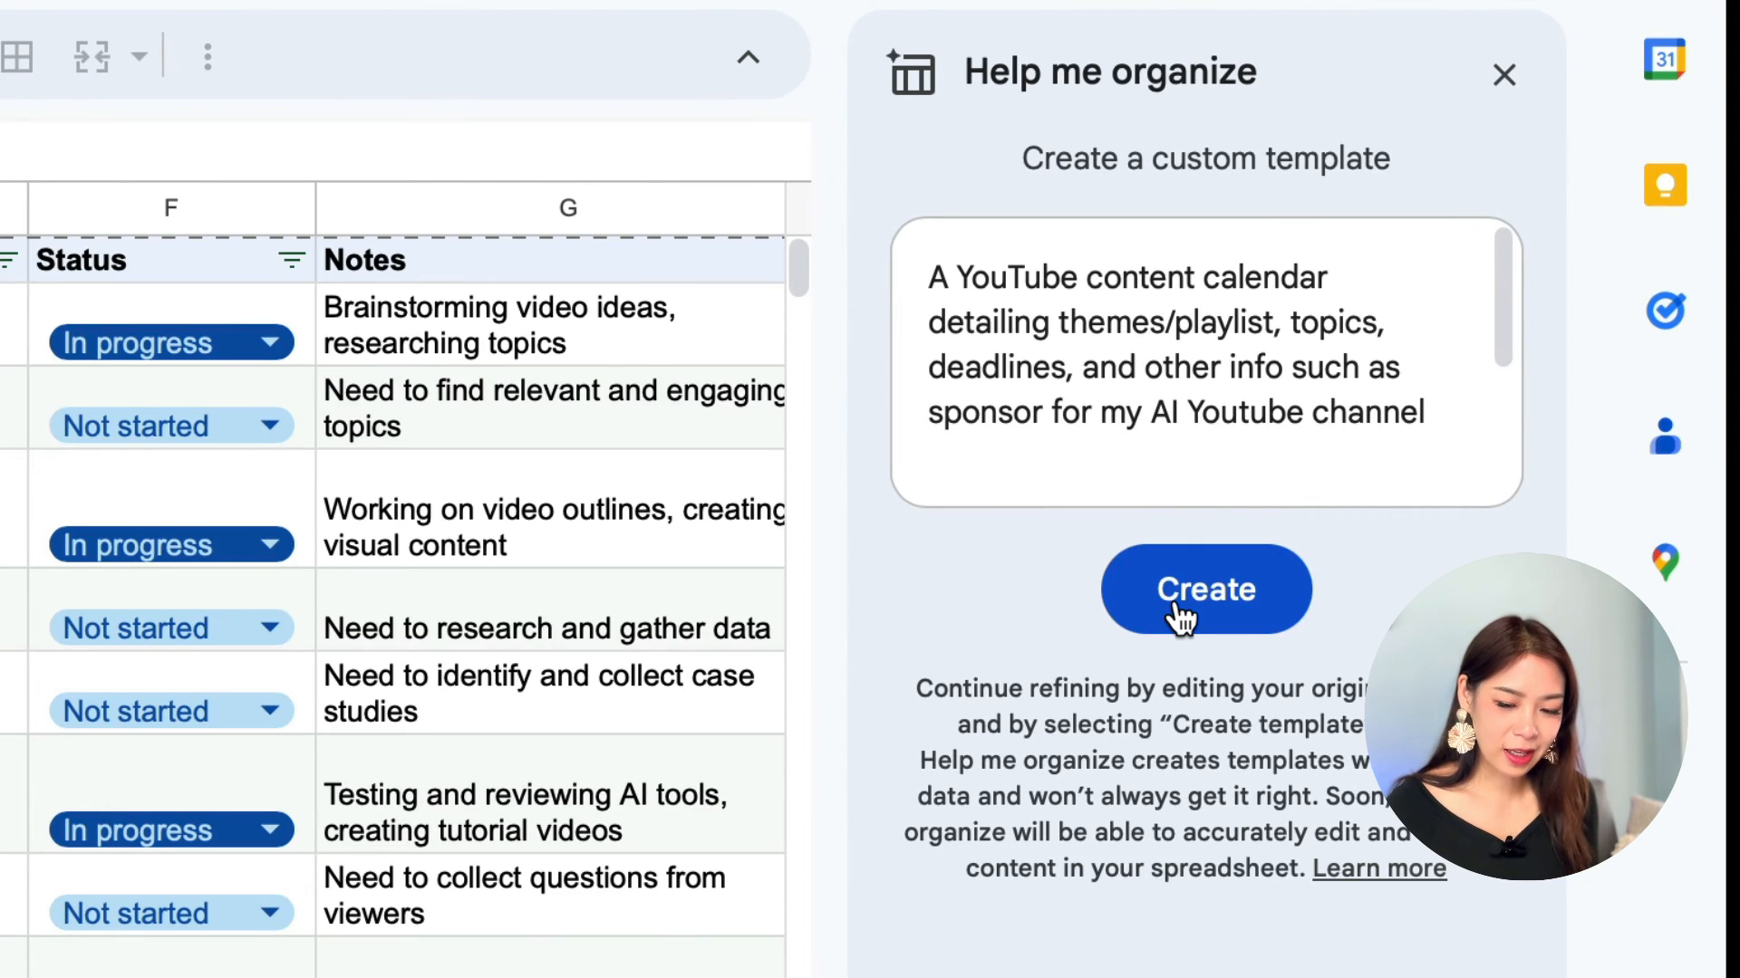
click(1207, 589)
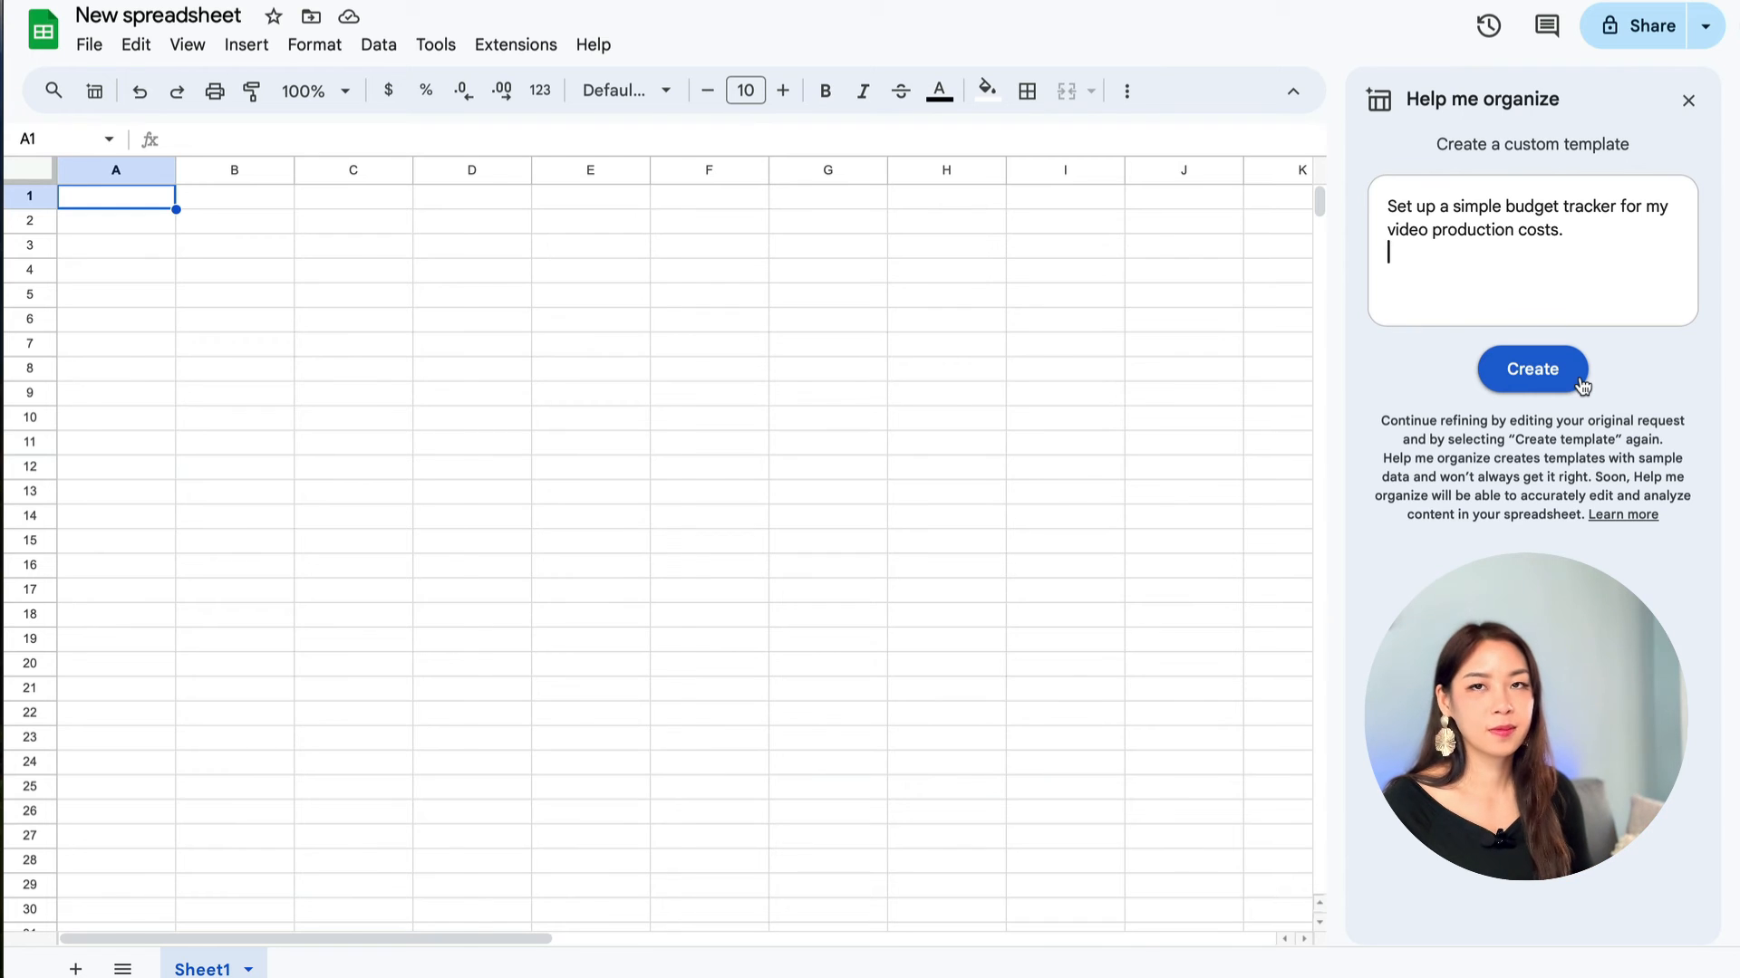
Step: Generate the video production budget tracker, regenerate a version, and check a category in the preview
click(1533, 370)
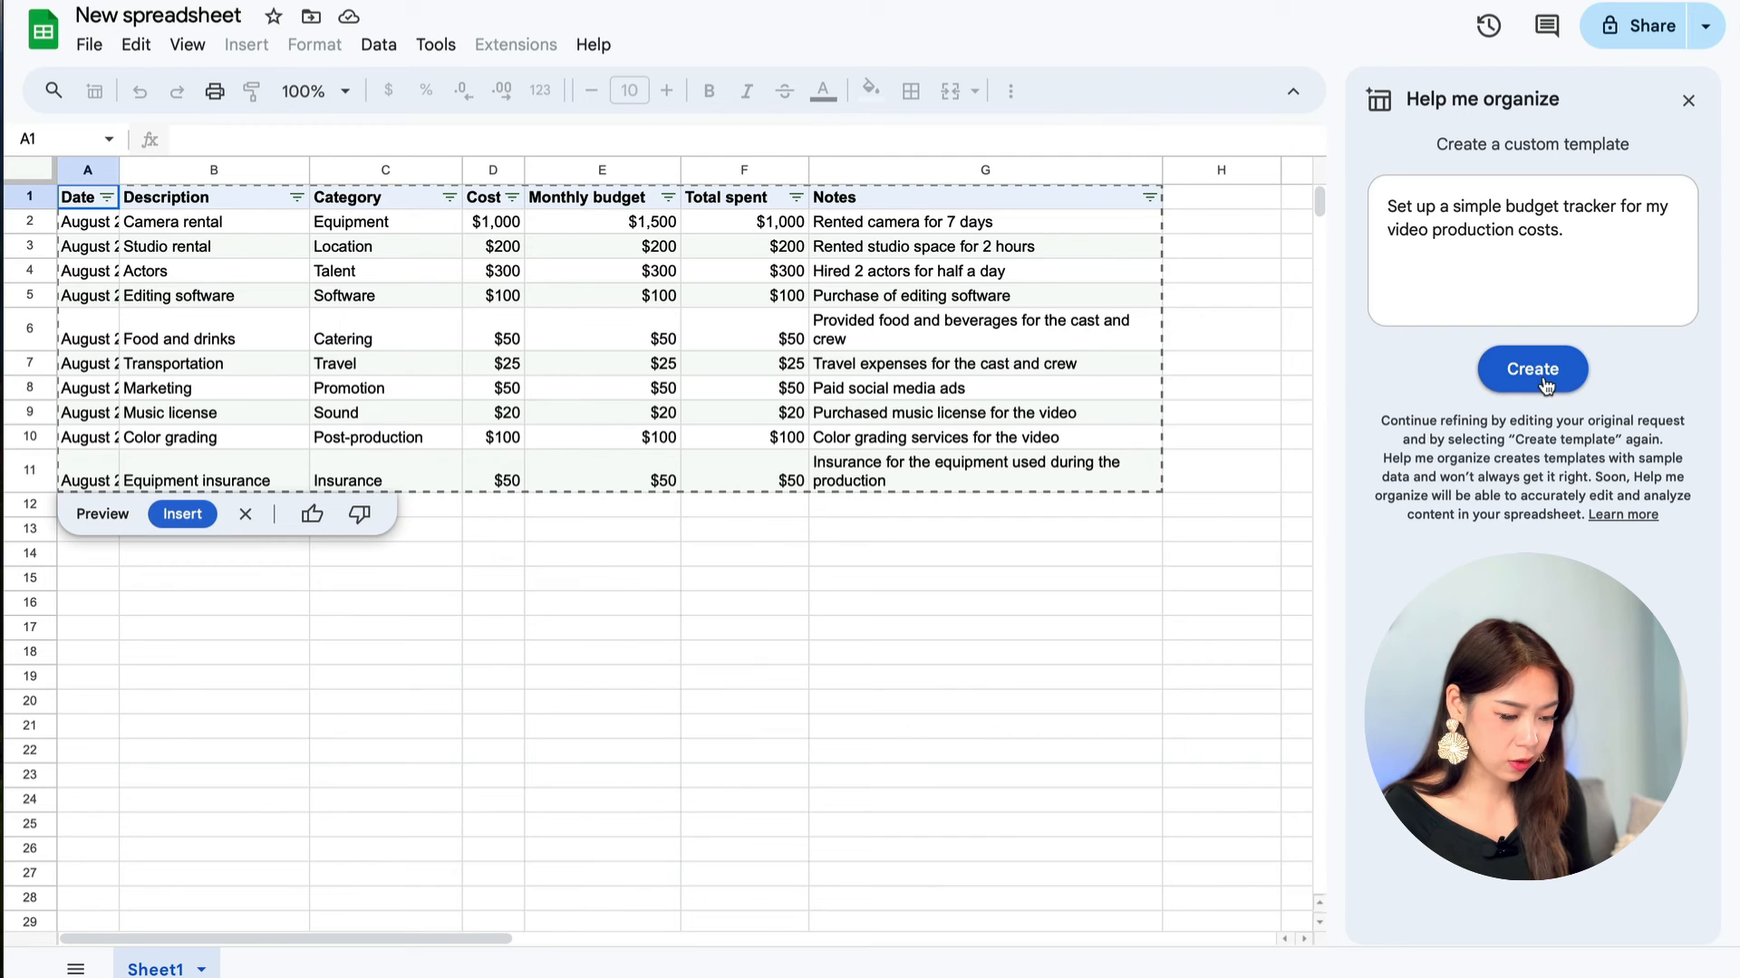
click(1533, 369)
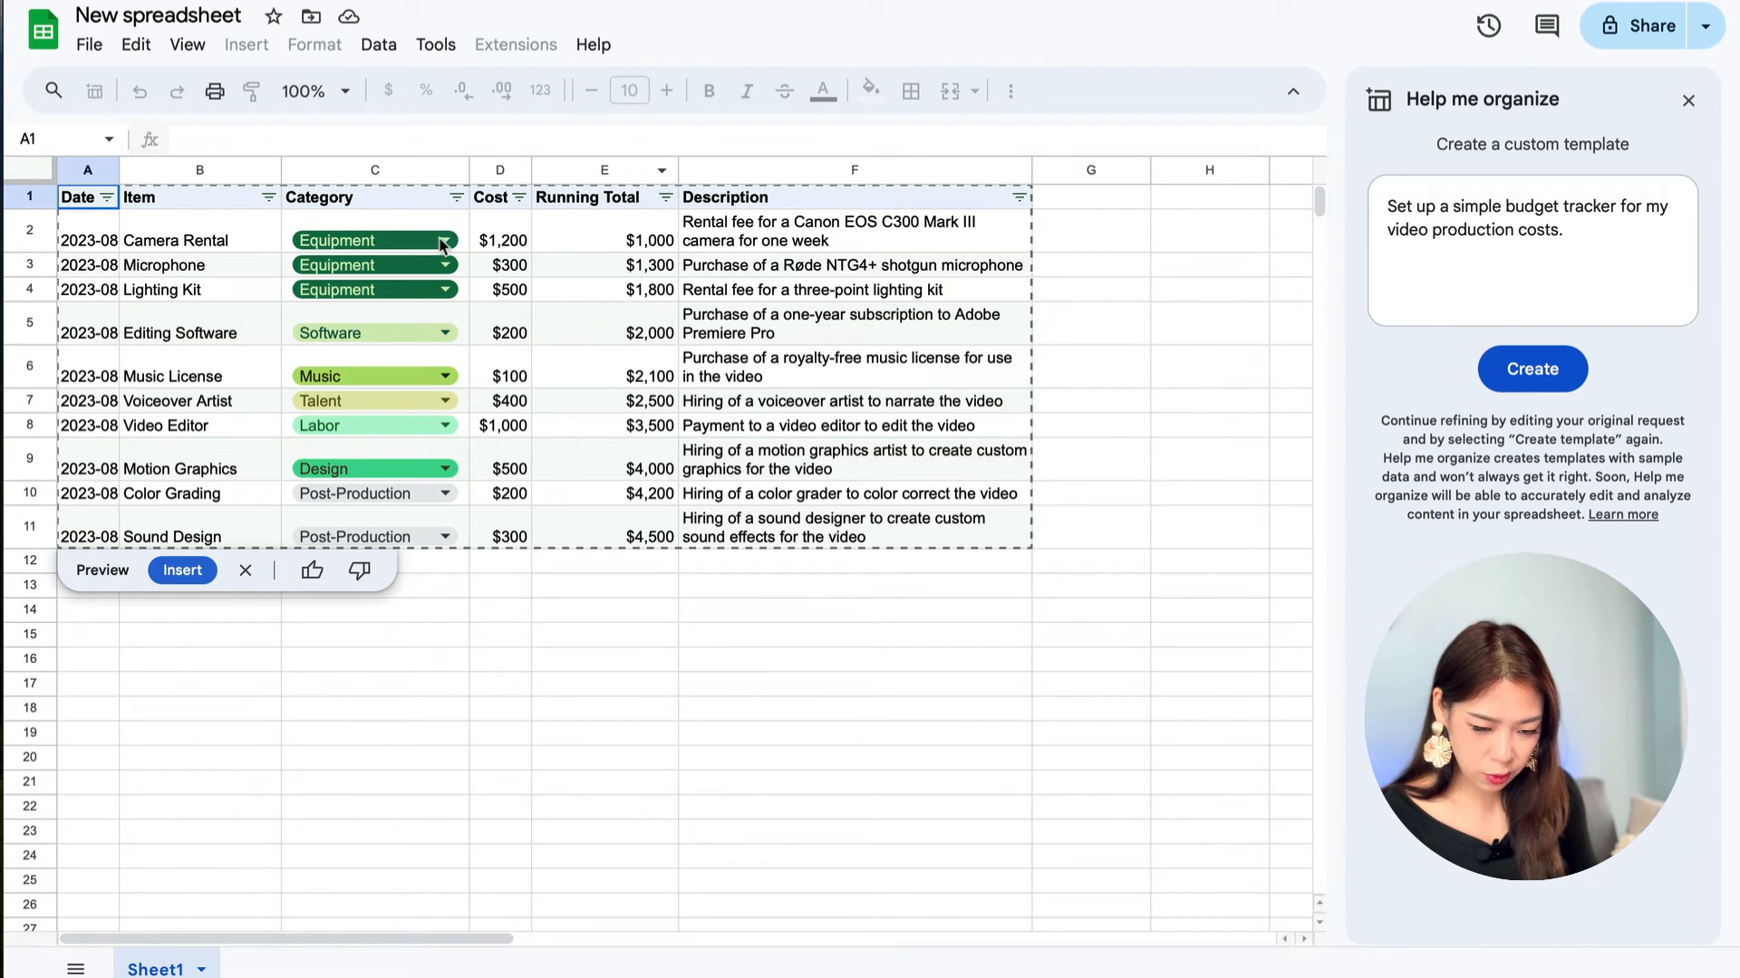
click(181, 569)
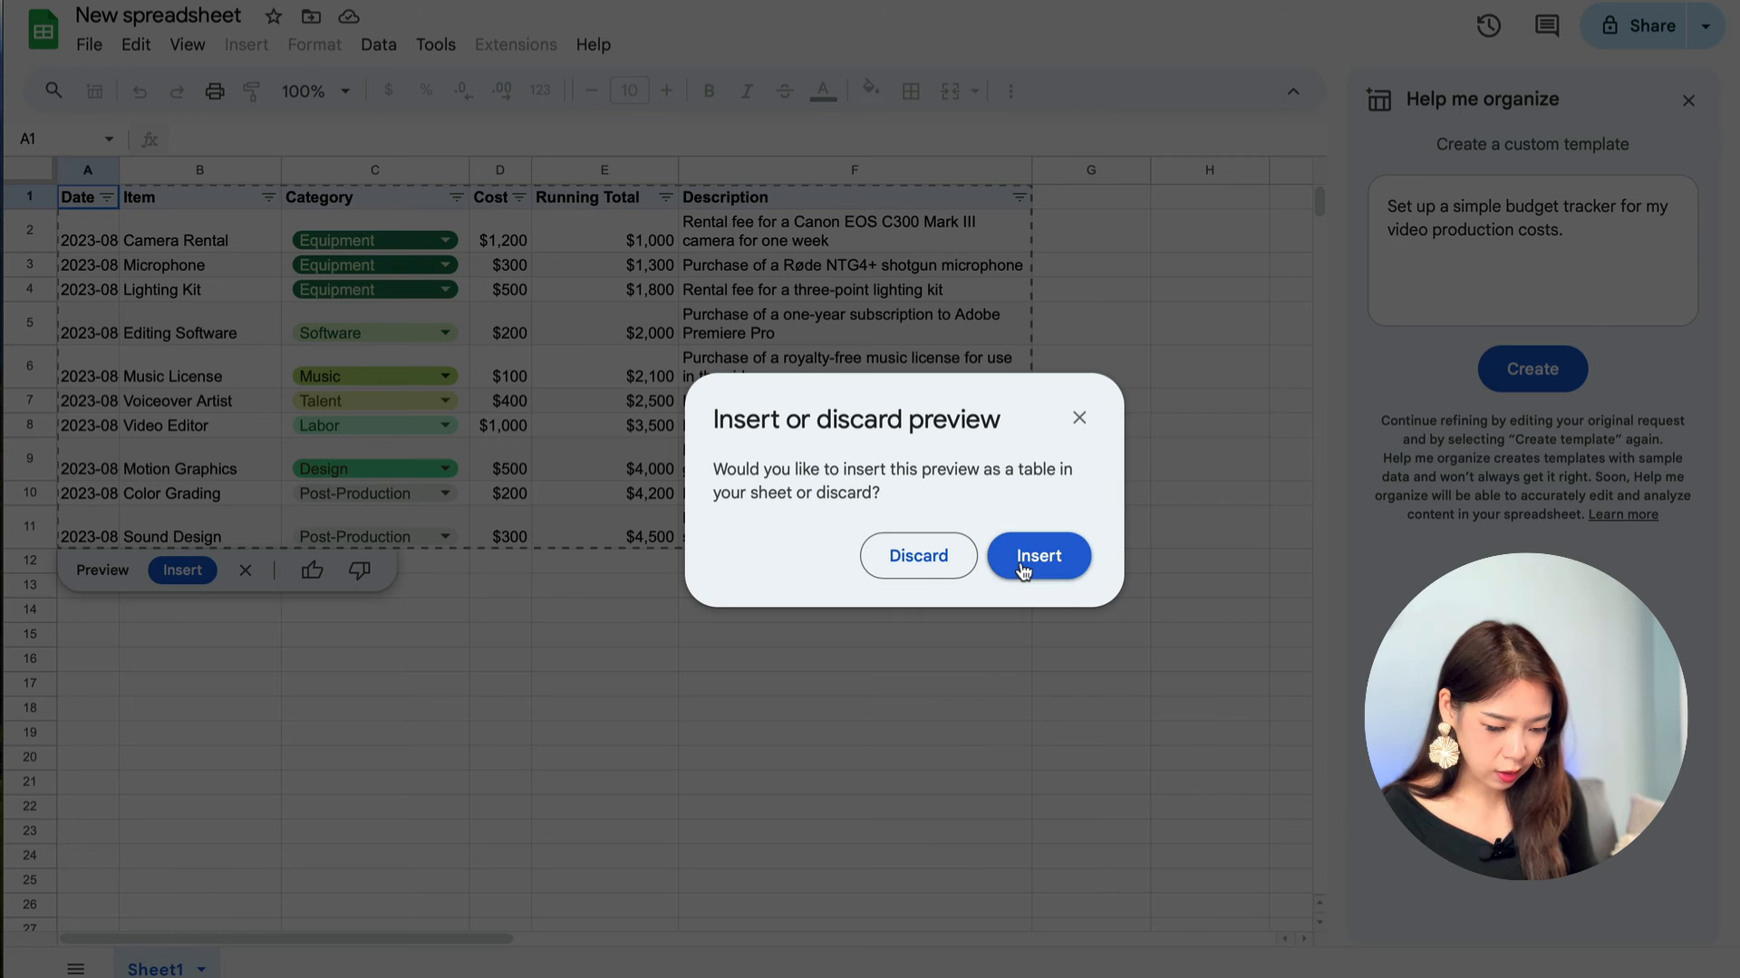
Step: Insert the budget tracker into Sheet1, view its category options, and switch to a blank second sheet
click(1039, 556)
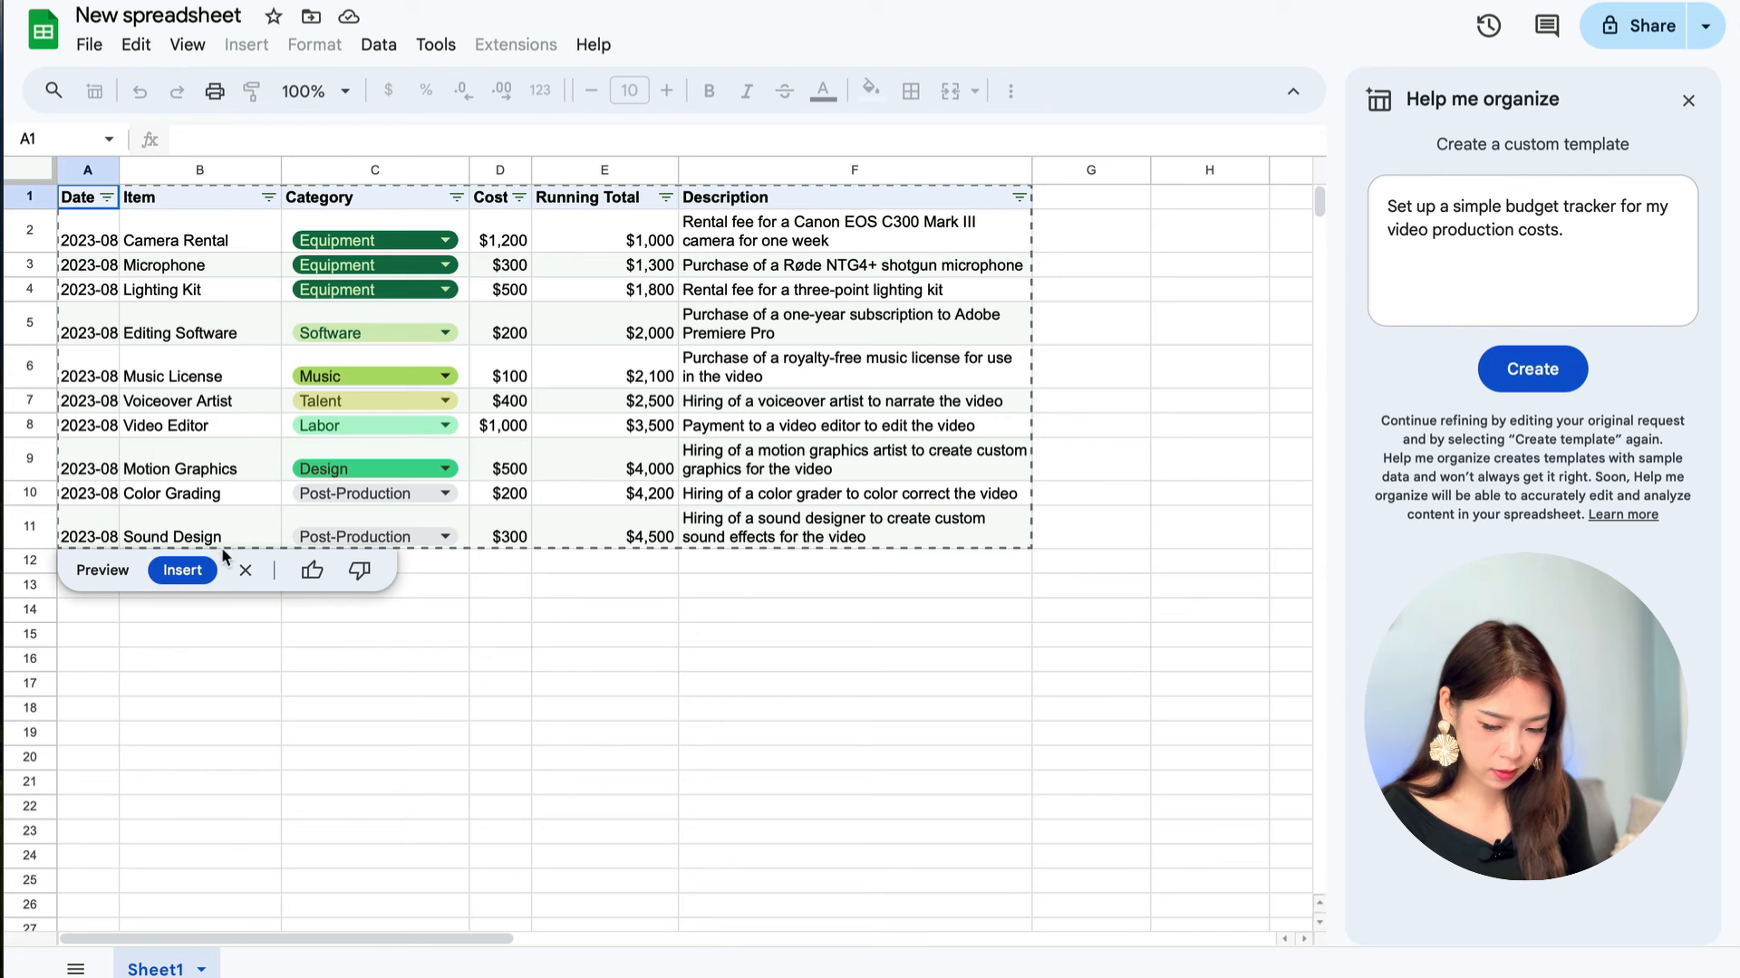
click(181, 571)
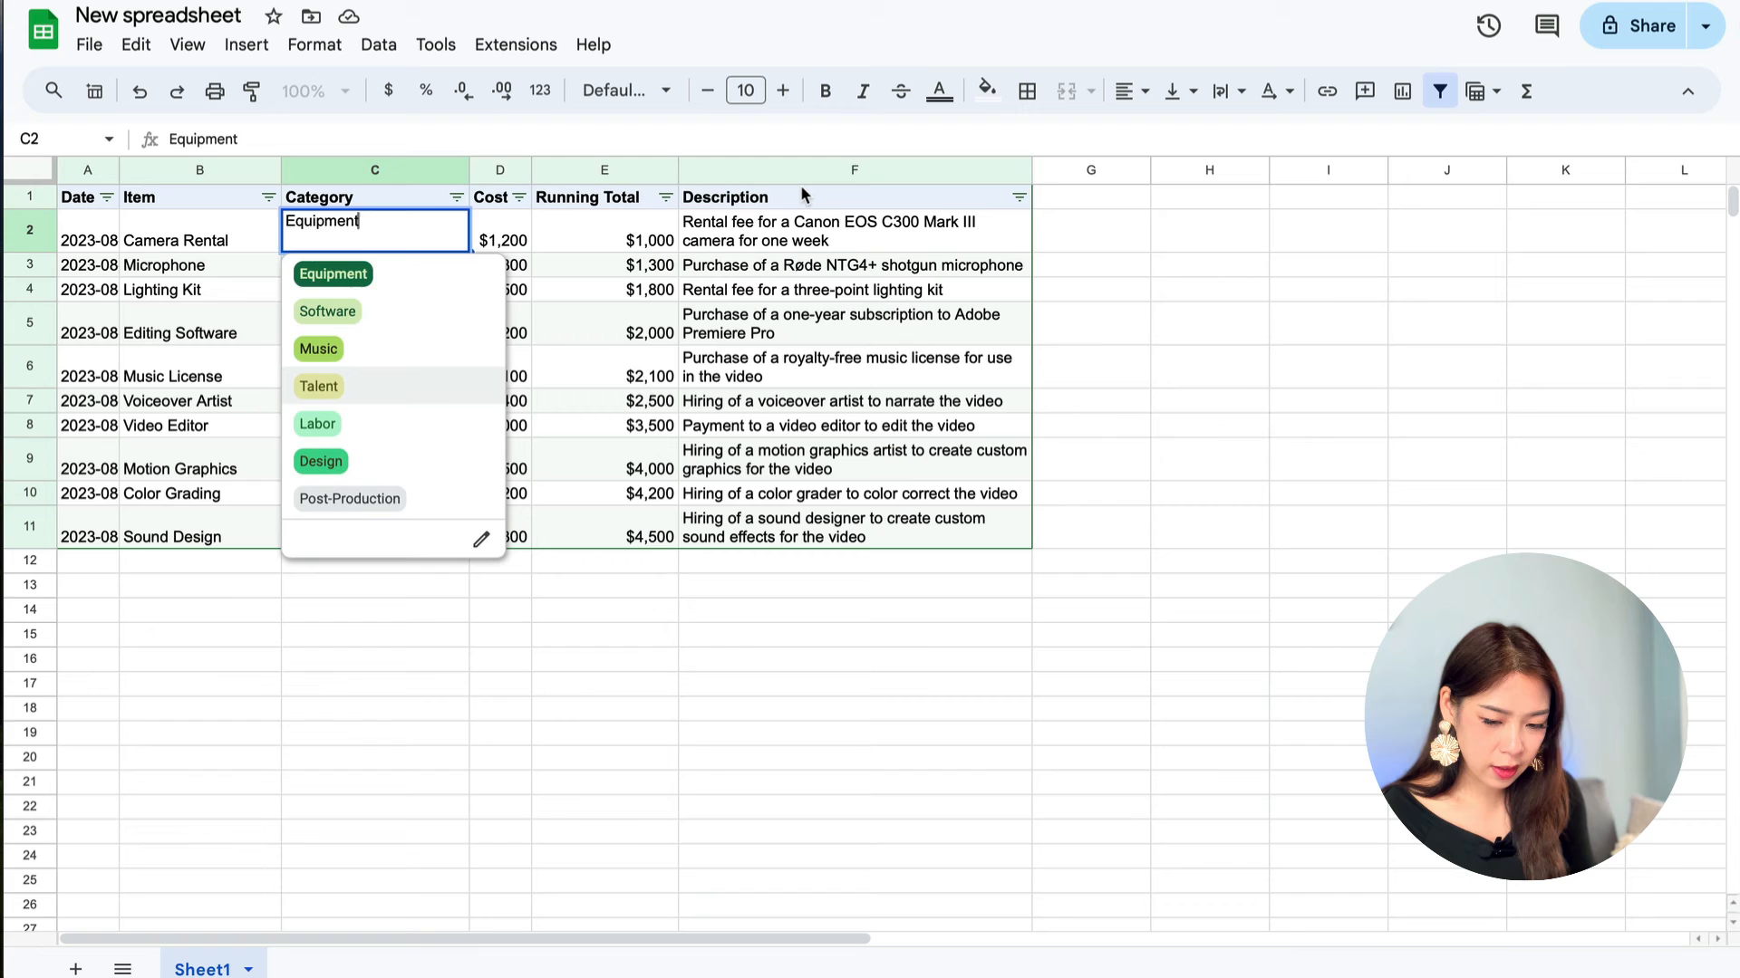
click(308, 968)
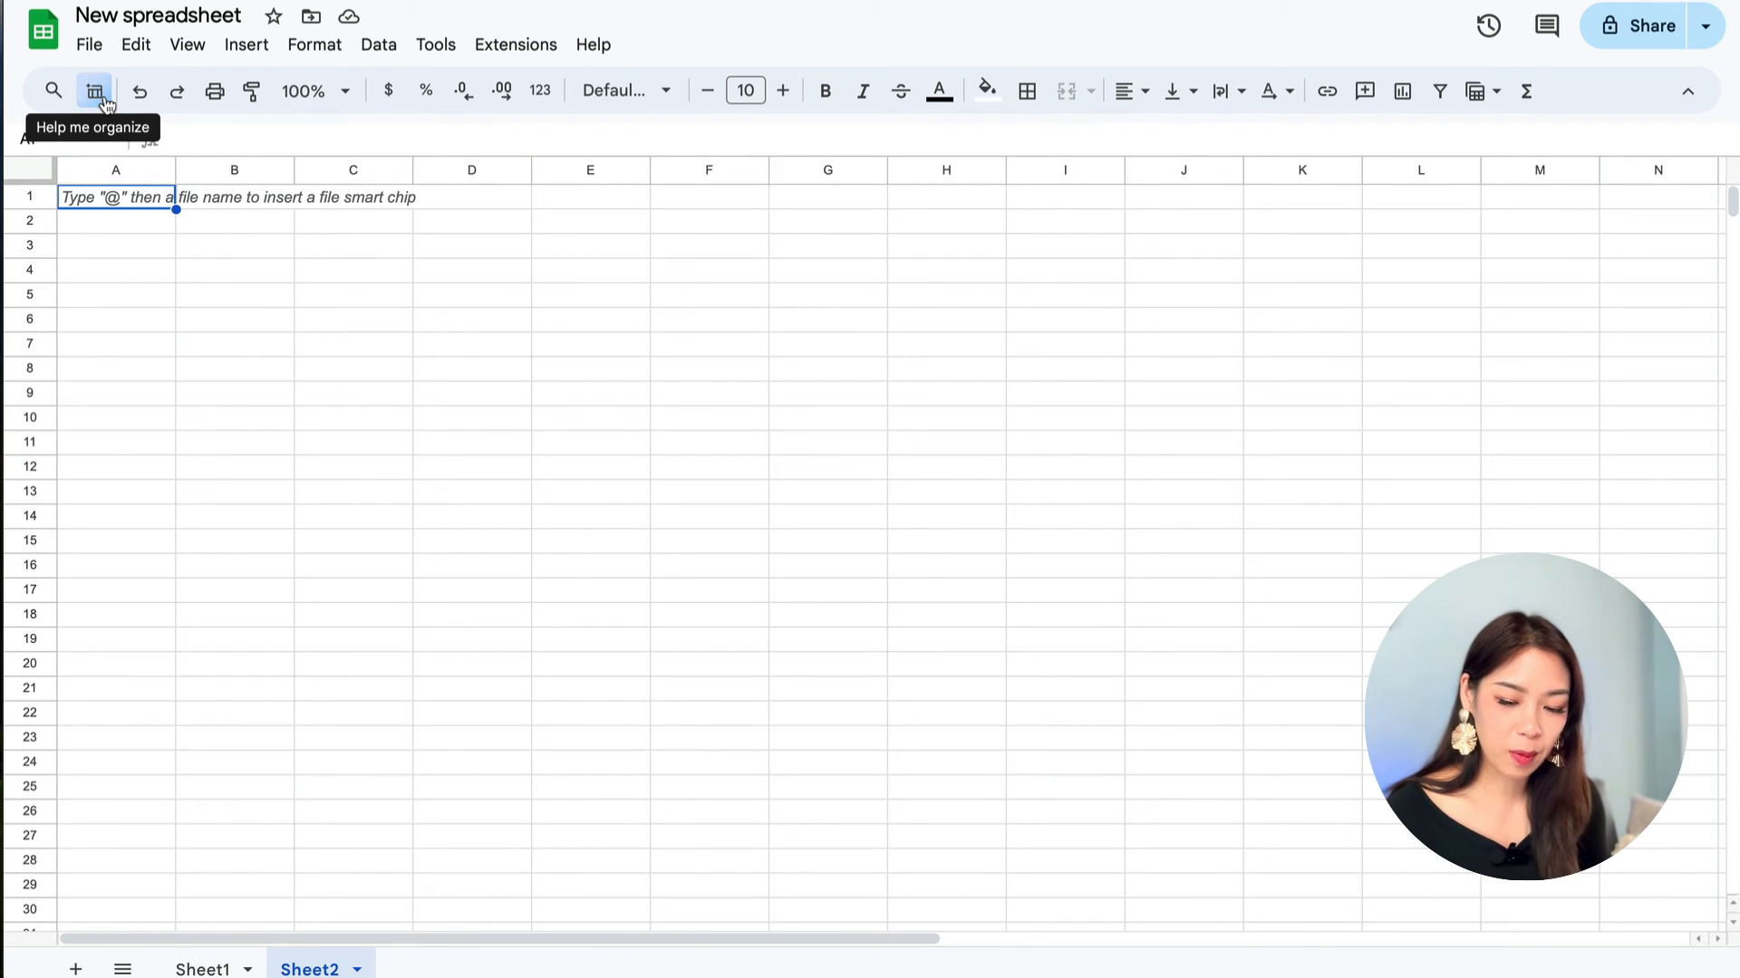
Step: Generate a 7-day fitness plan for building leg and glute muscle and review the preview
click(94, 90)
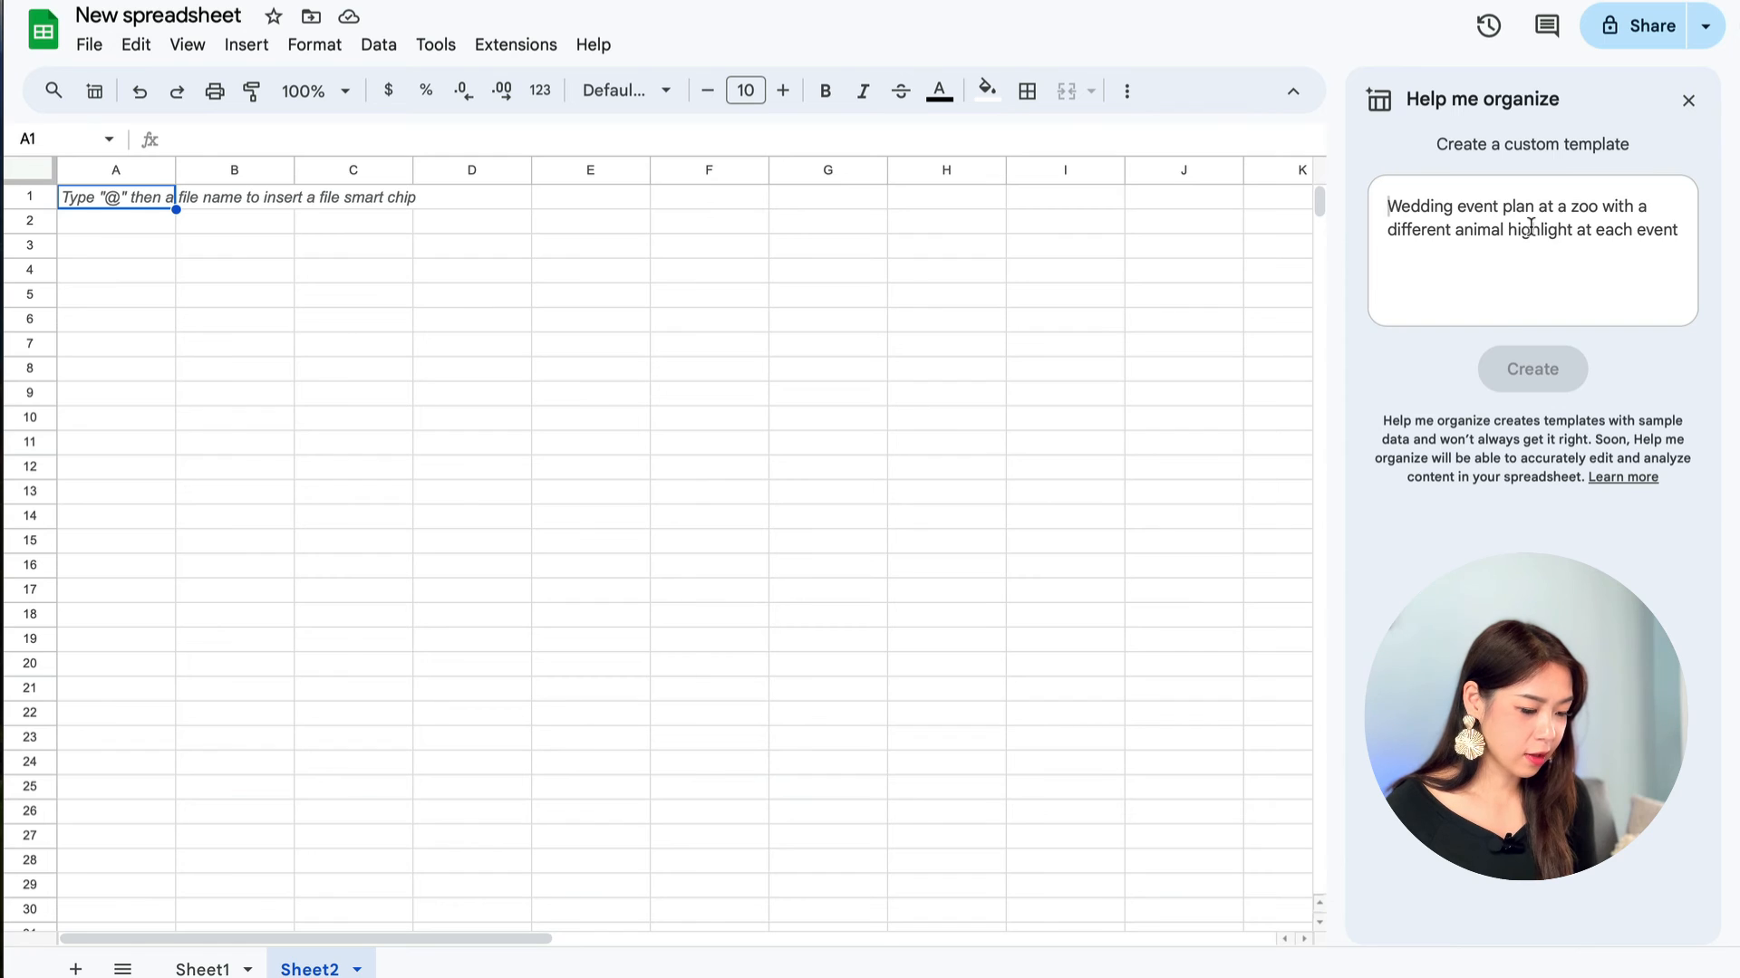
text(Create a fitness plan for 7 days. My goal is to increase muscle and build legs and glutes.)
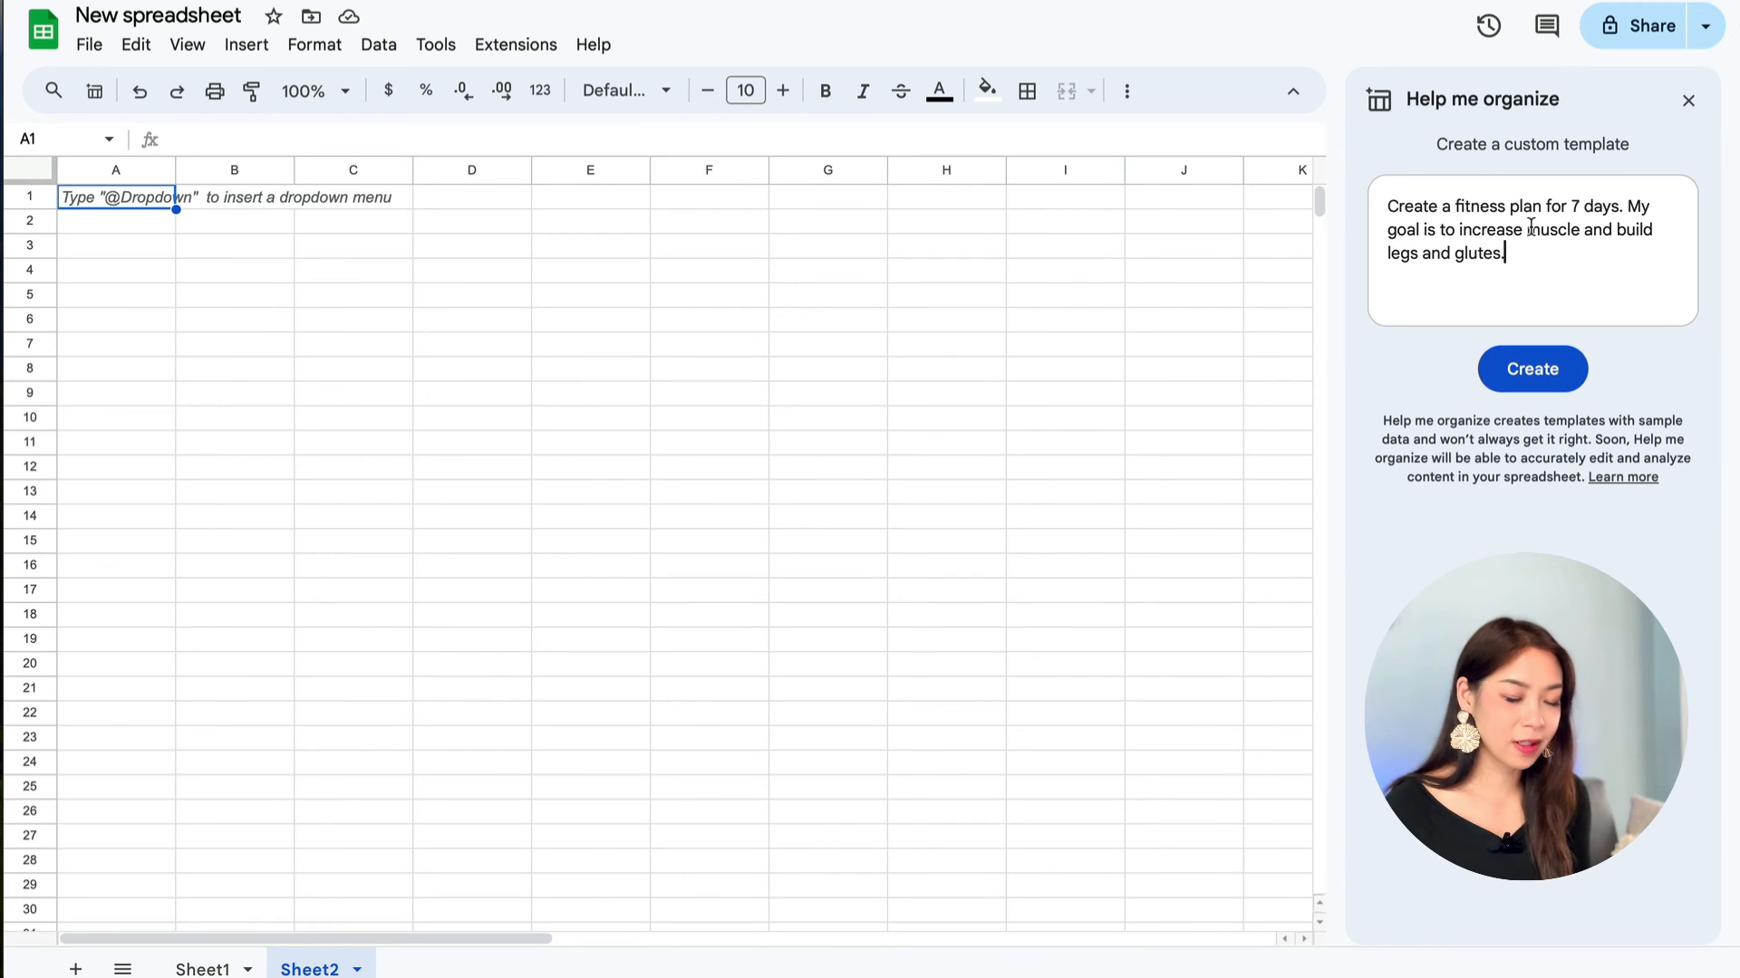
mouse_move(1554, 377)
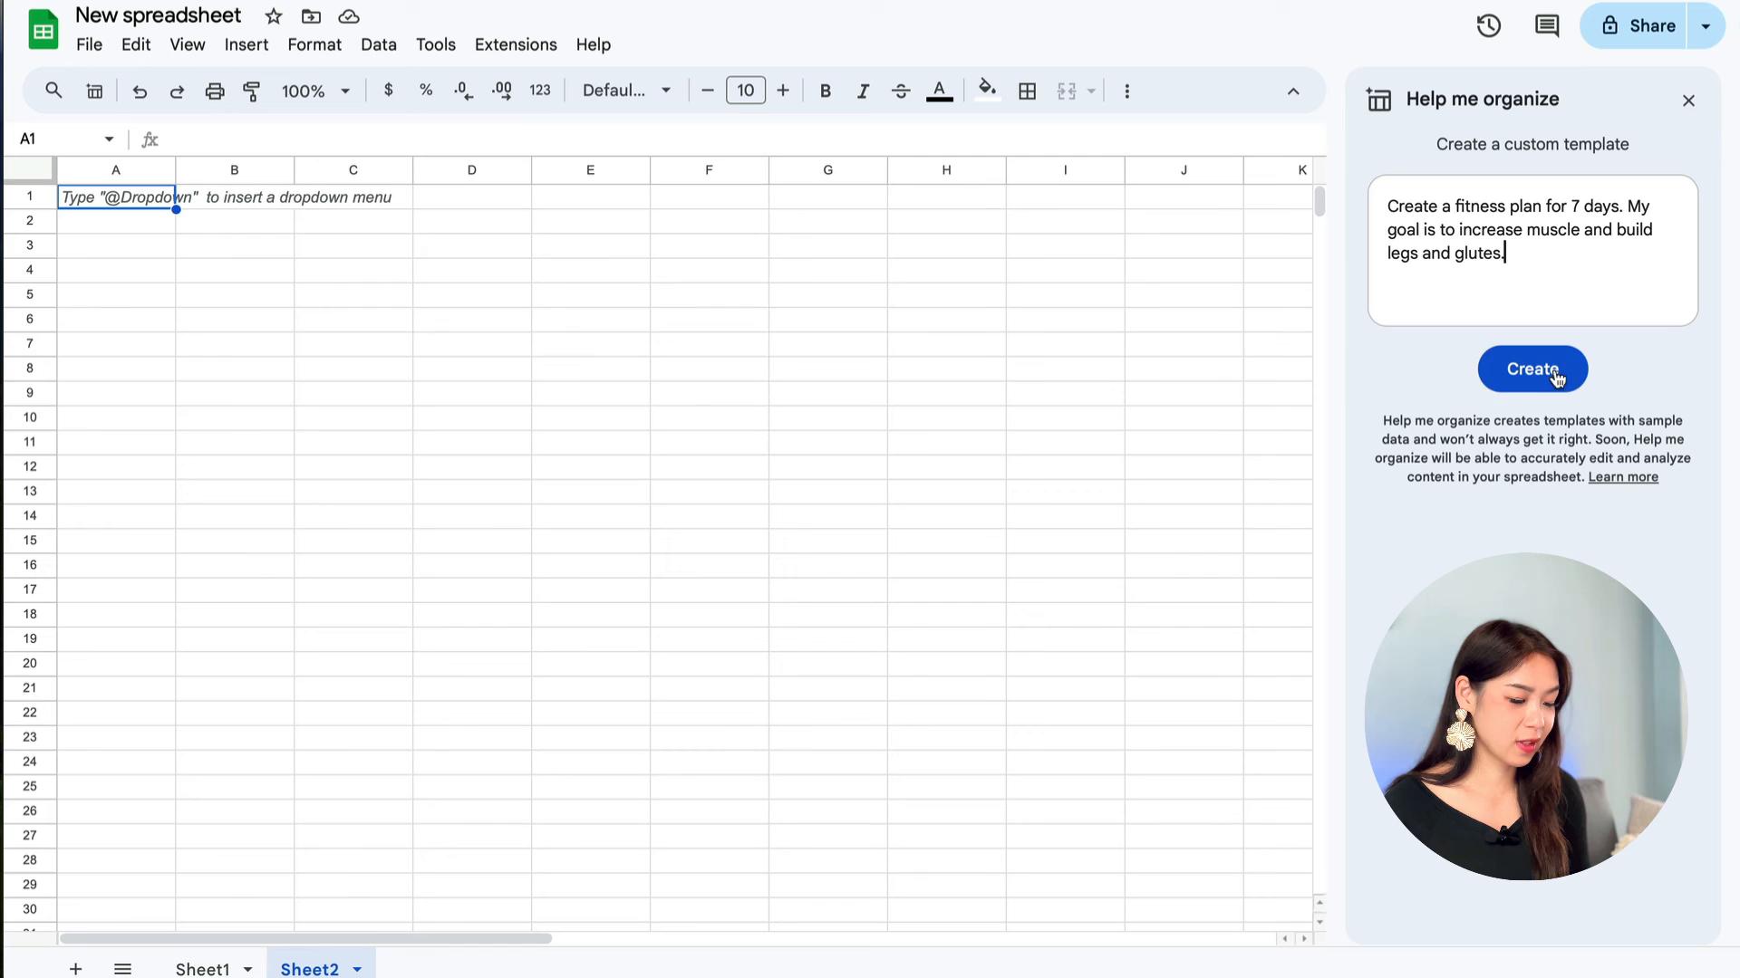
click(1533, 370)
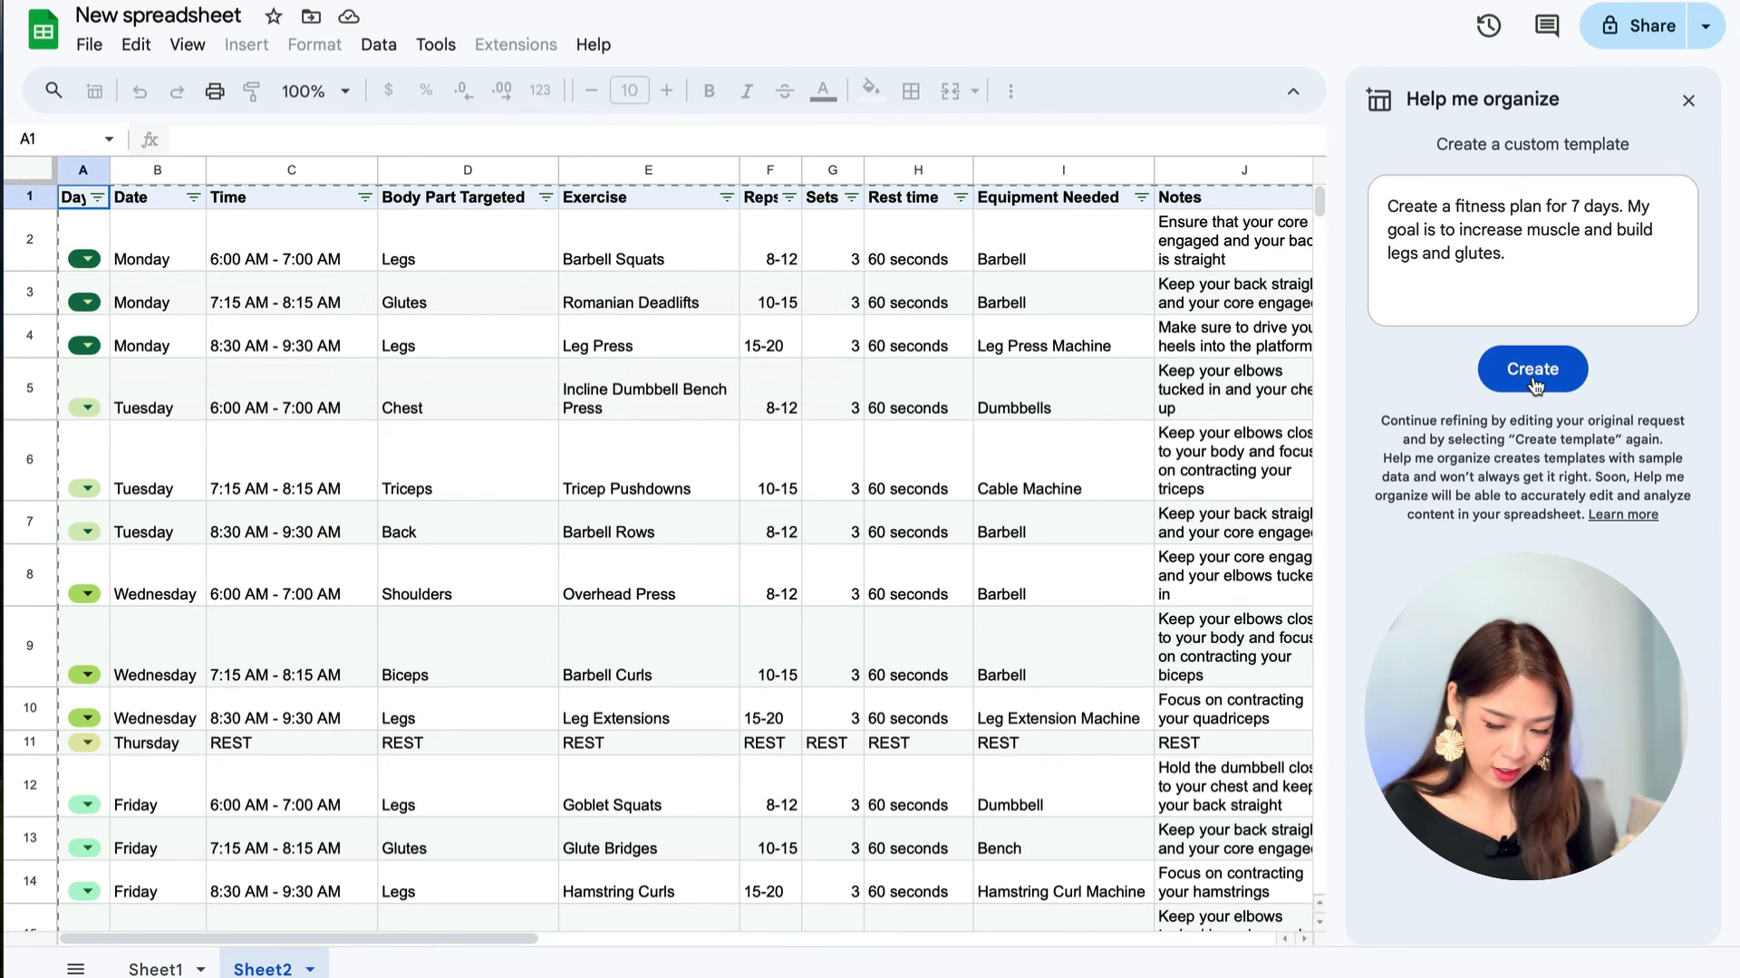
scroll(down, 3)
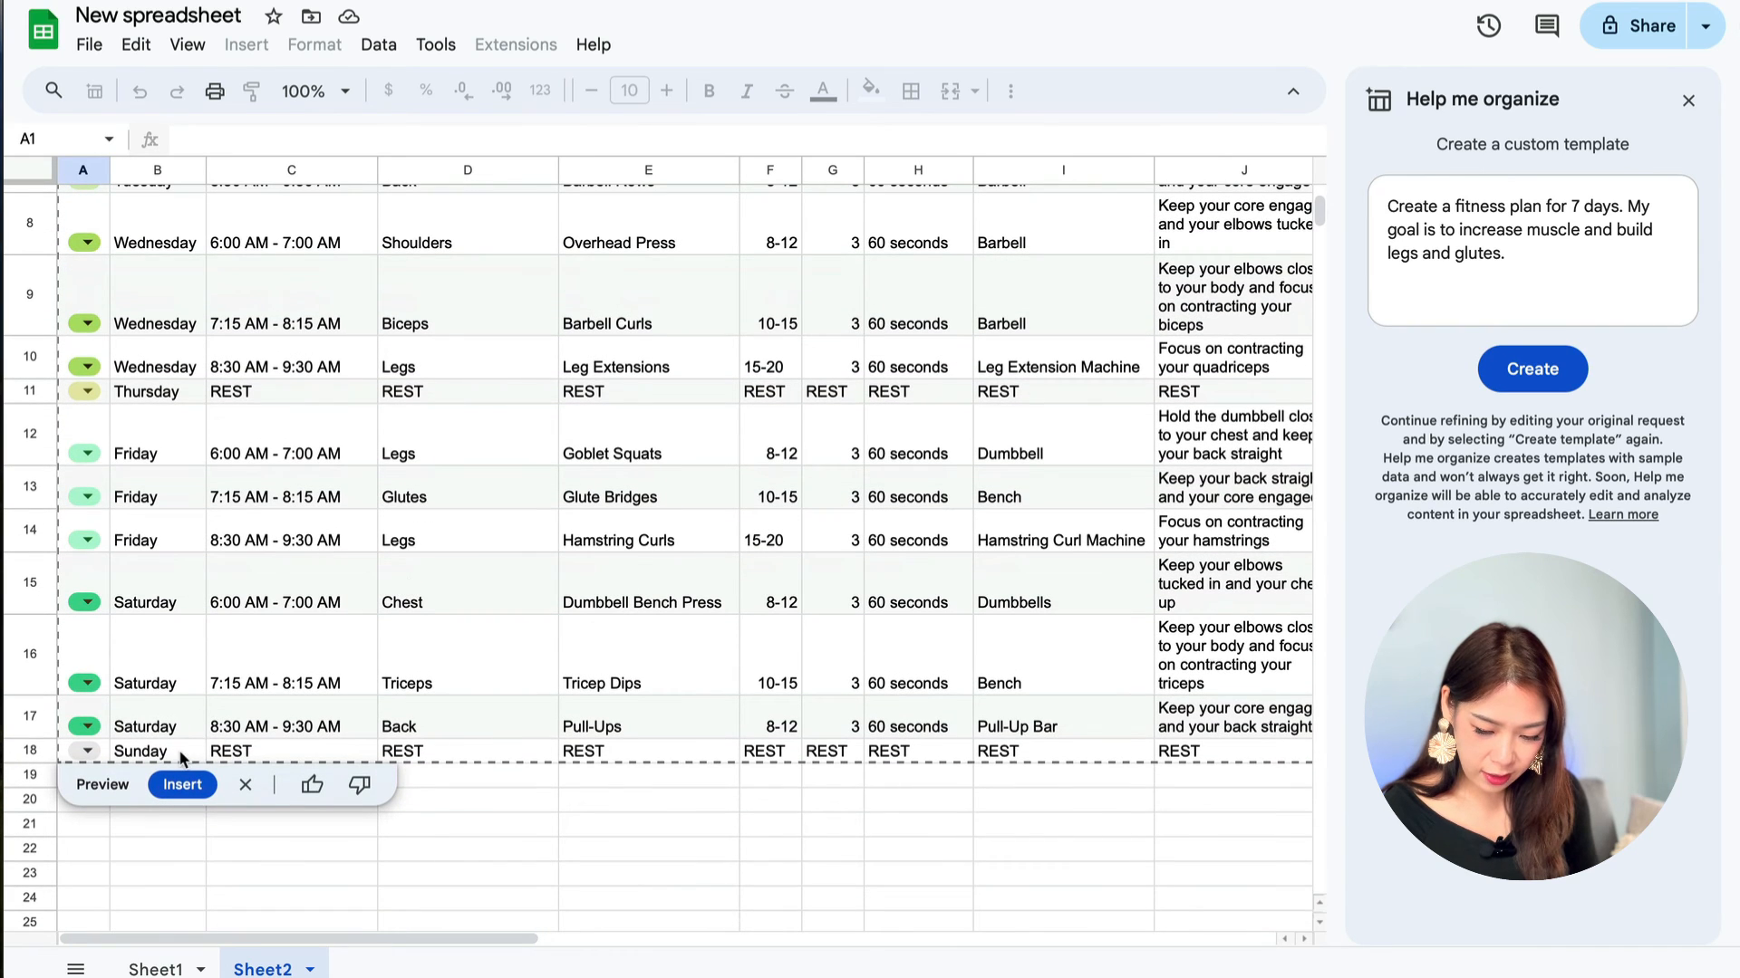
mouse_move(641, 558)
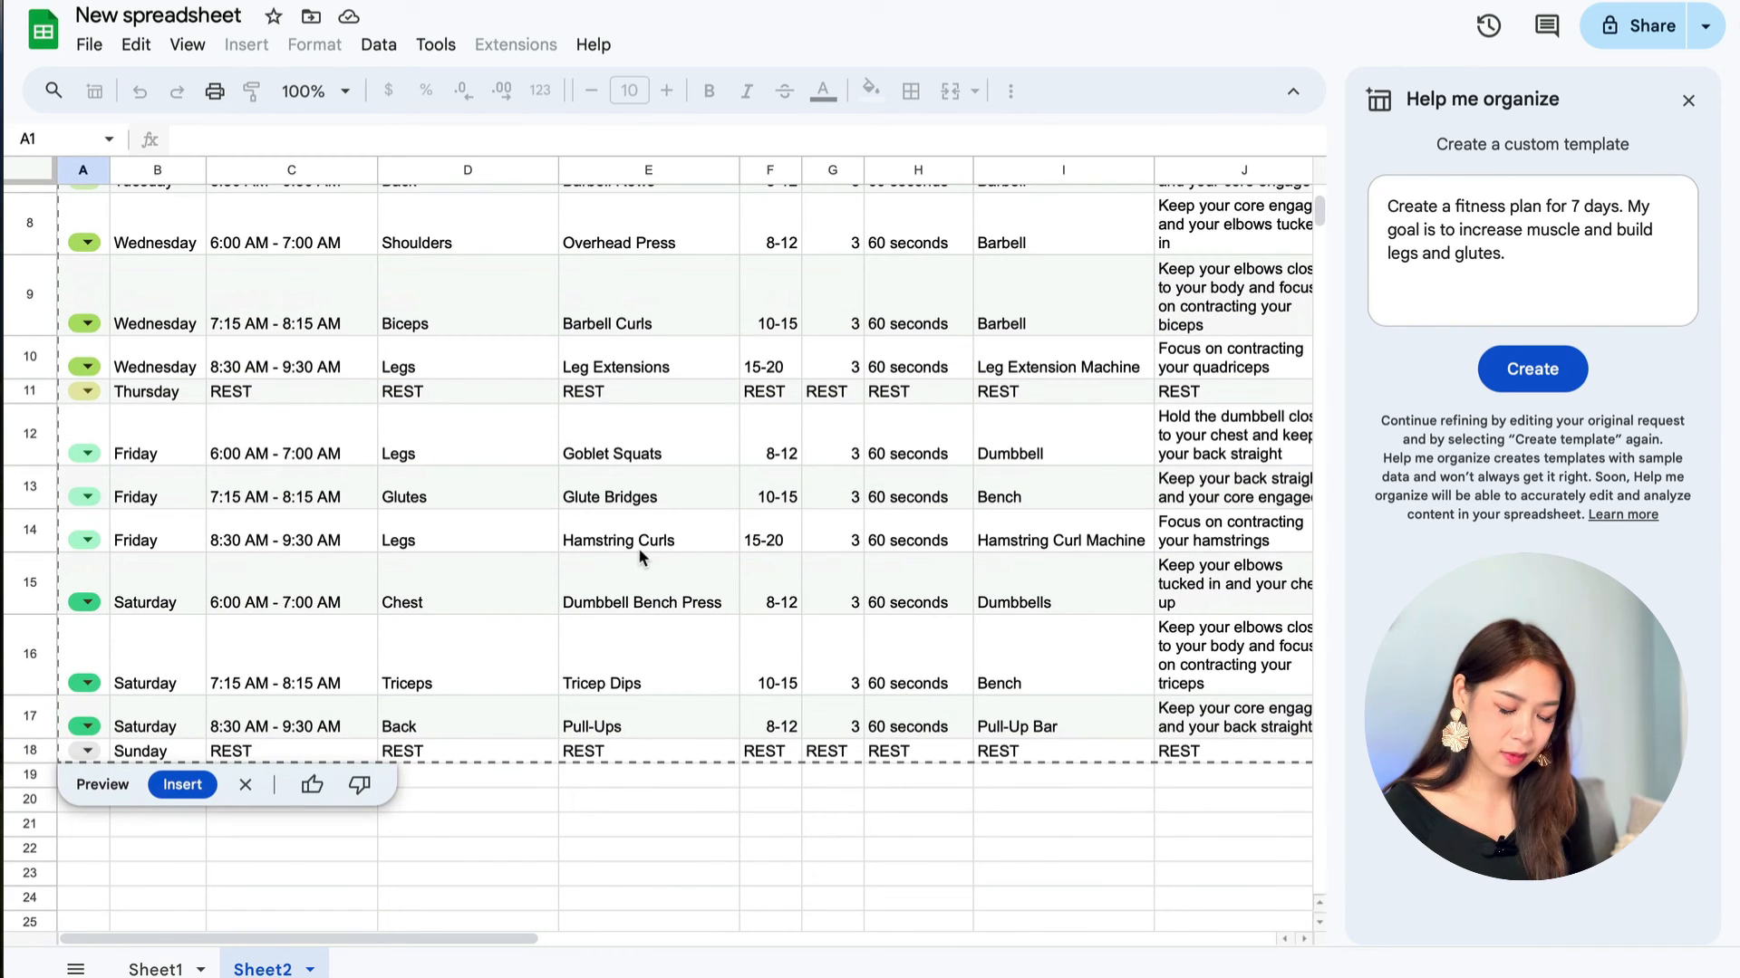